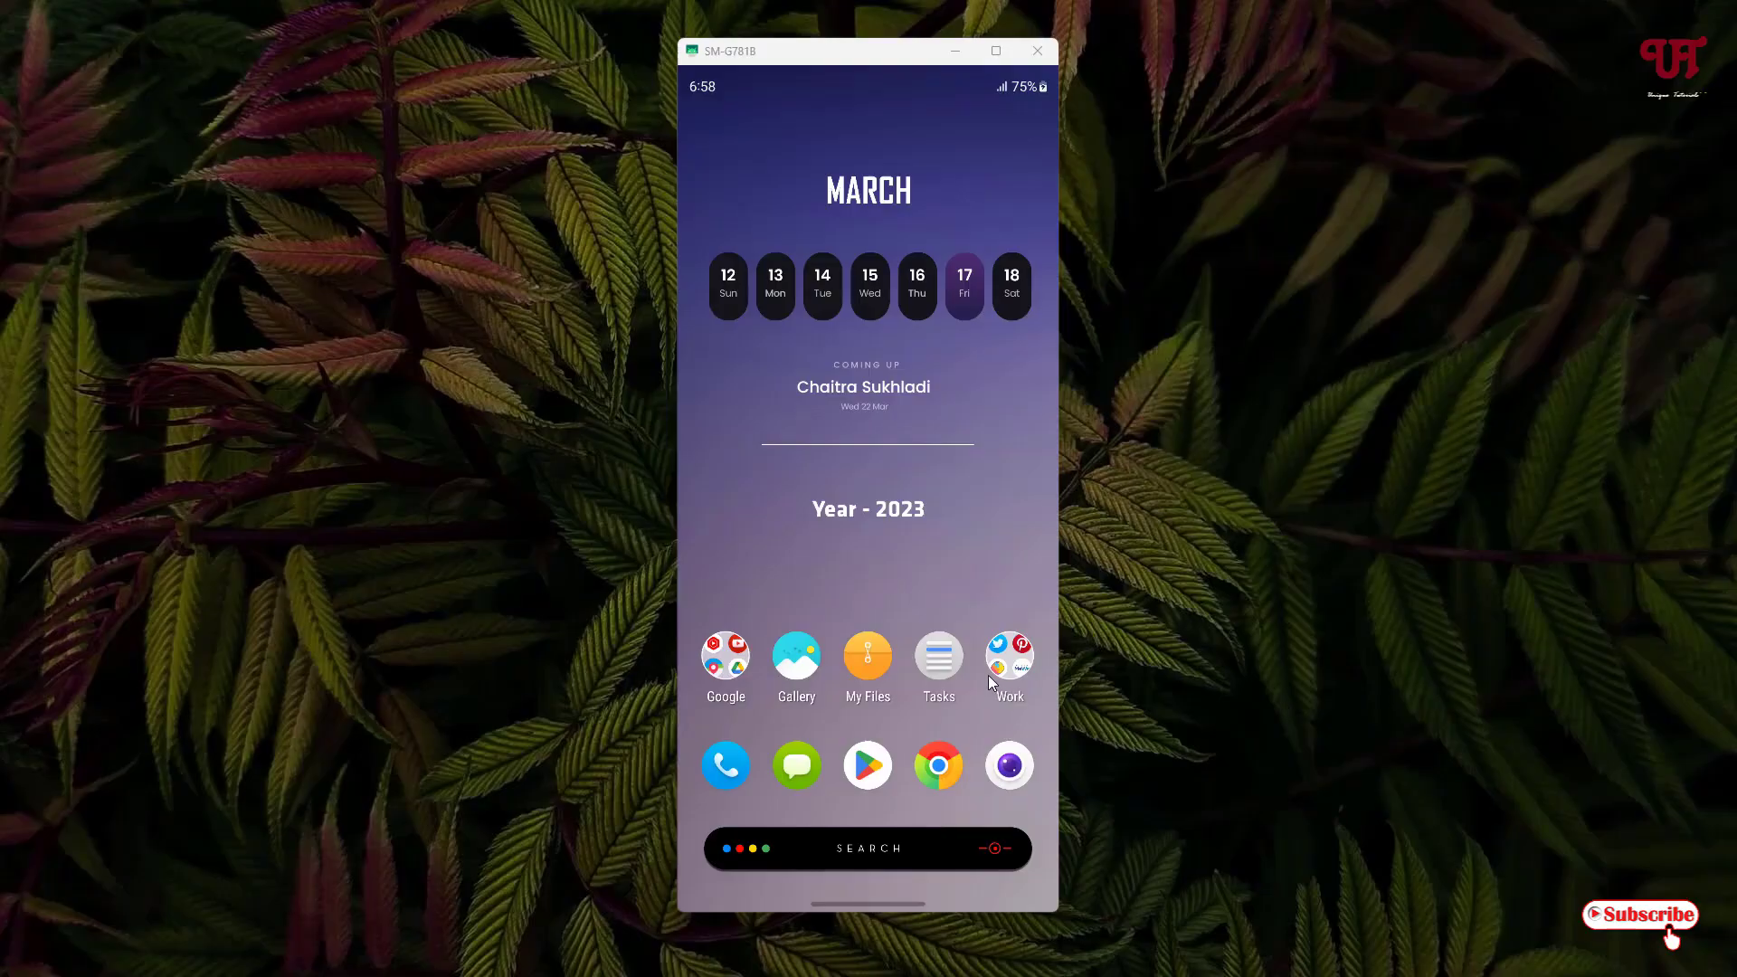
pyautogui.moveTo(986, 668)
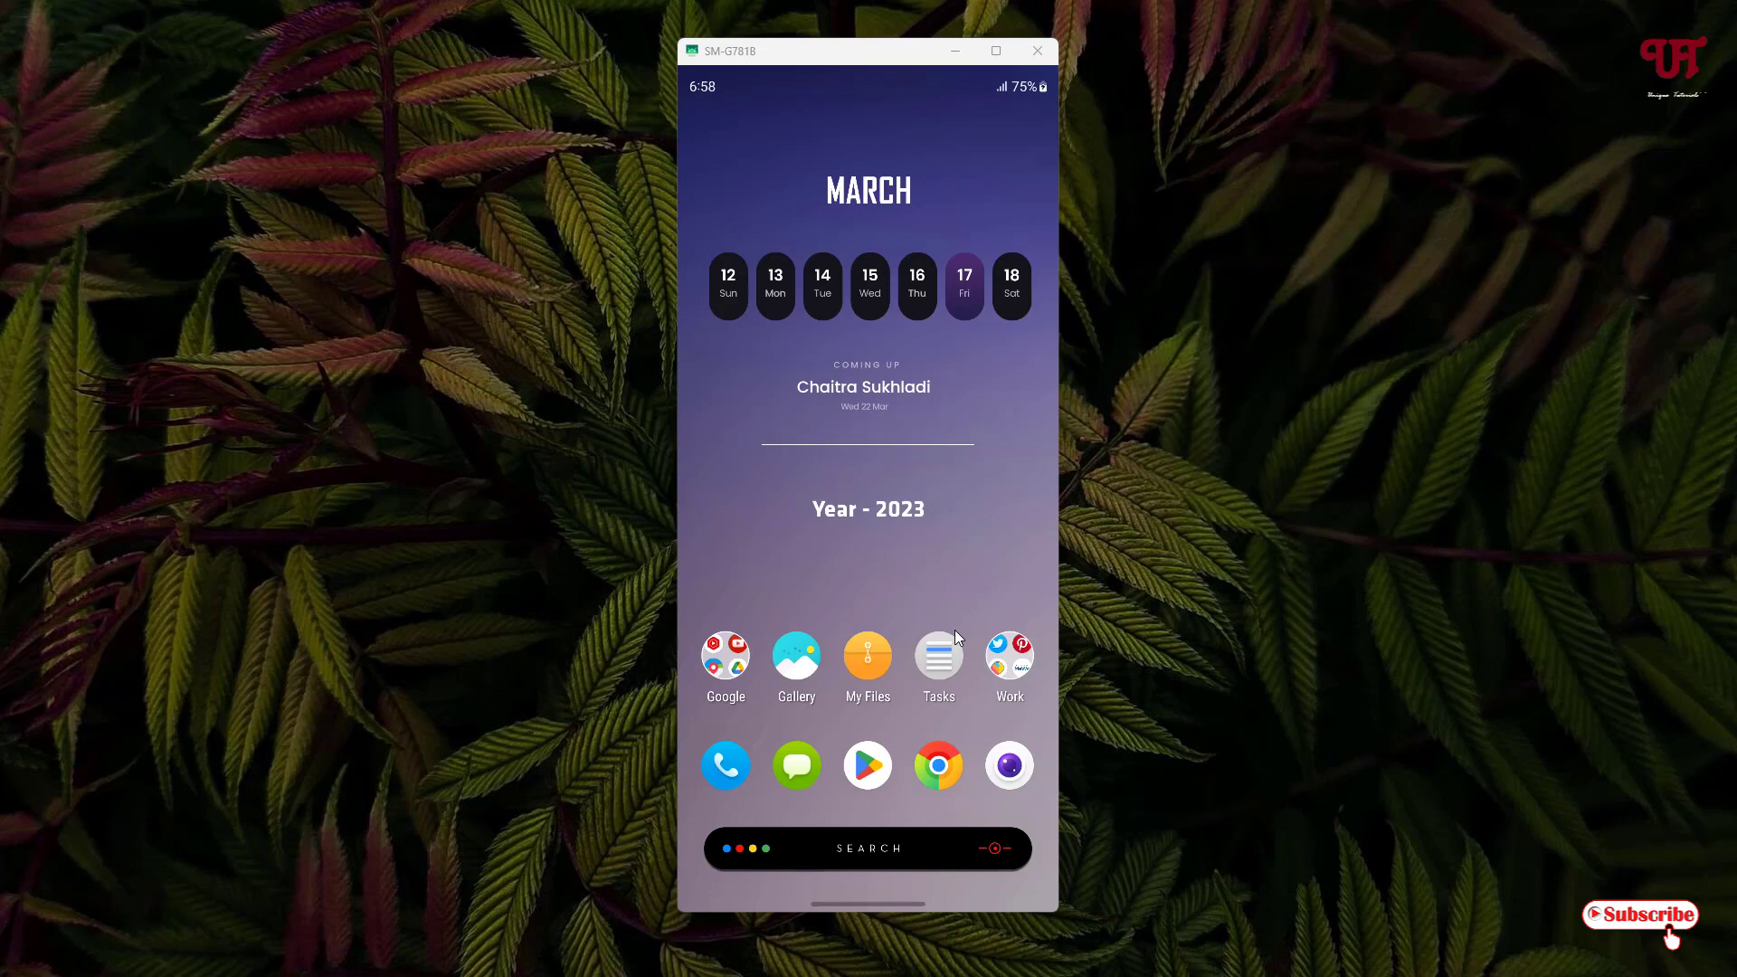
pyautogui.moveTo(897, 591)
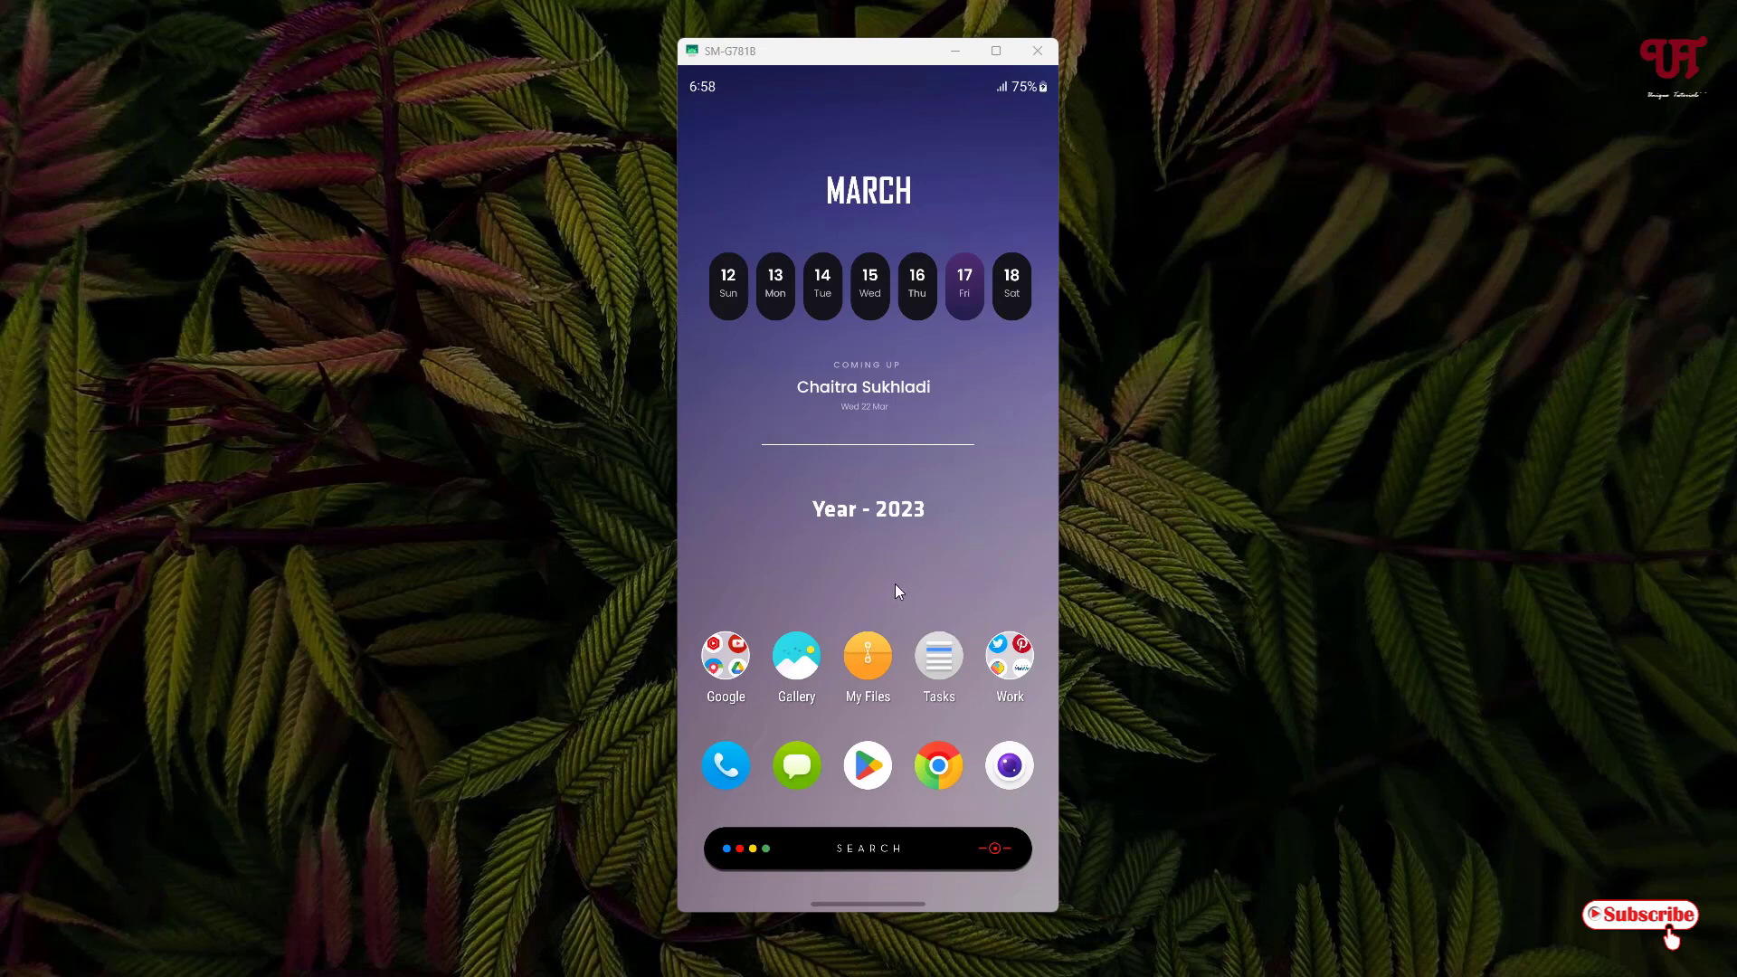
pyautogui.moveTo(869, 586)
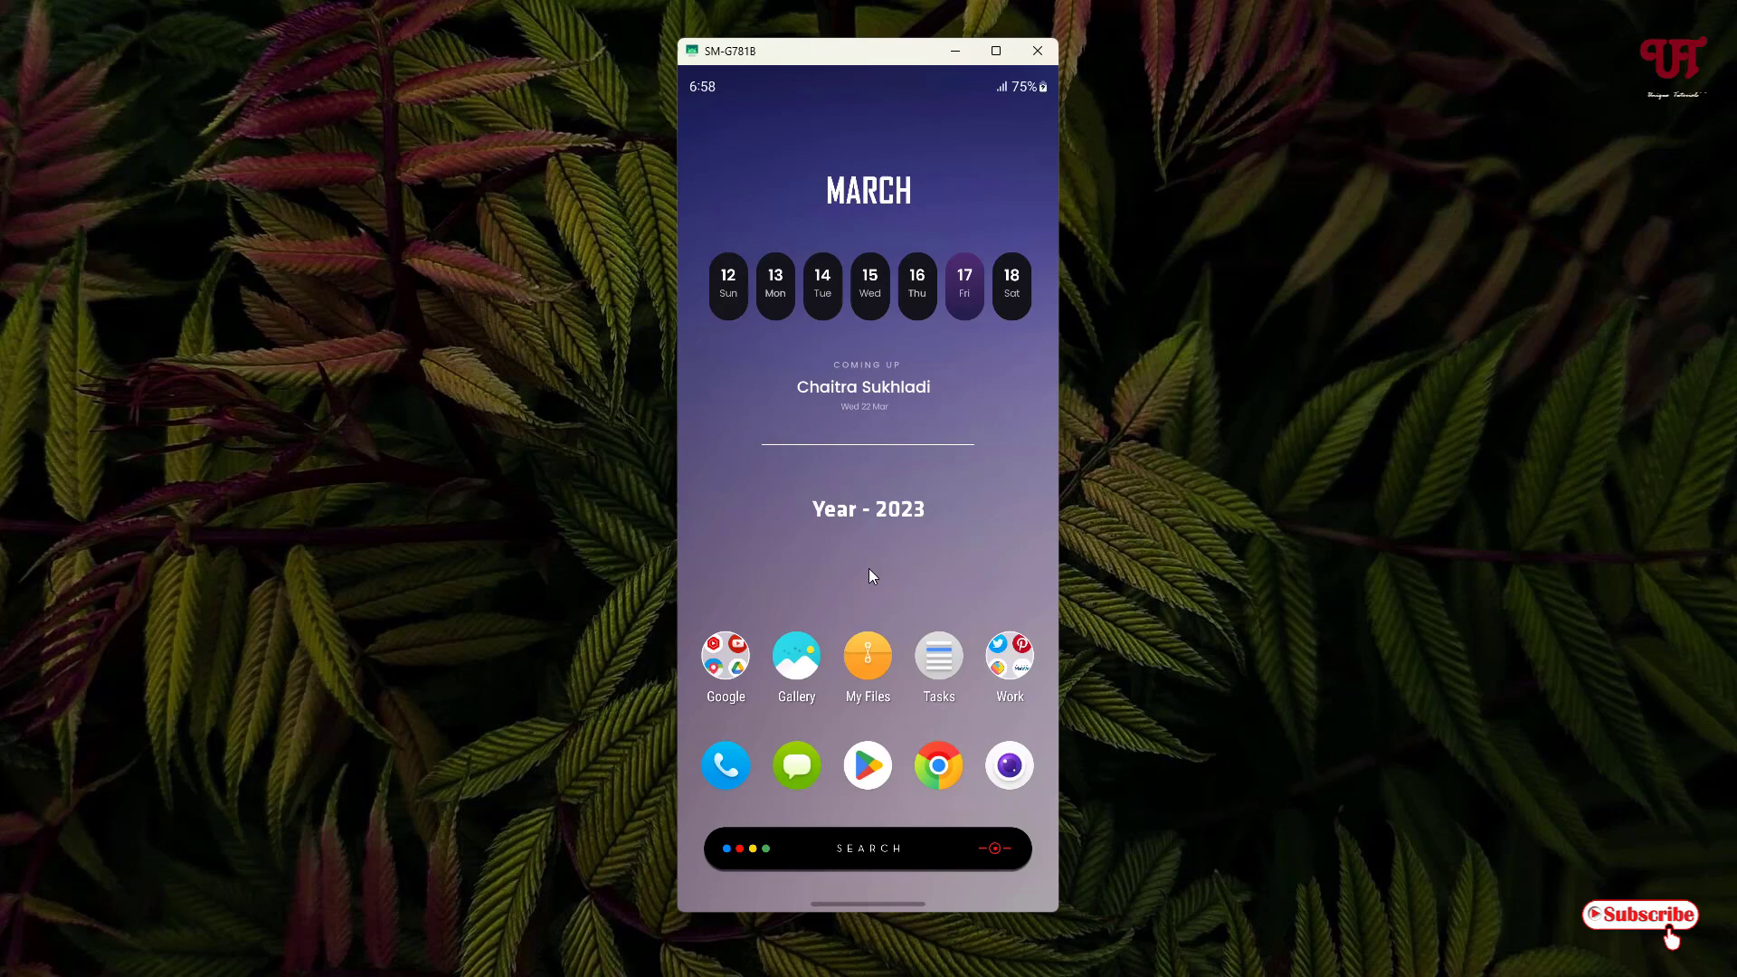
pyautogui.moveTo(972, 405)
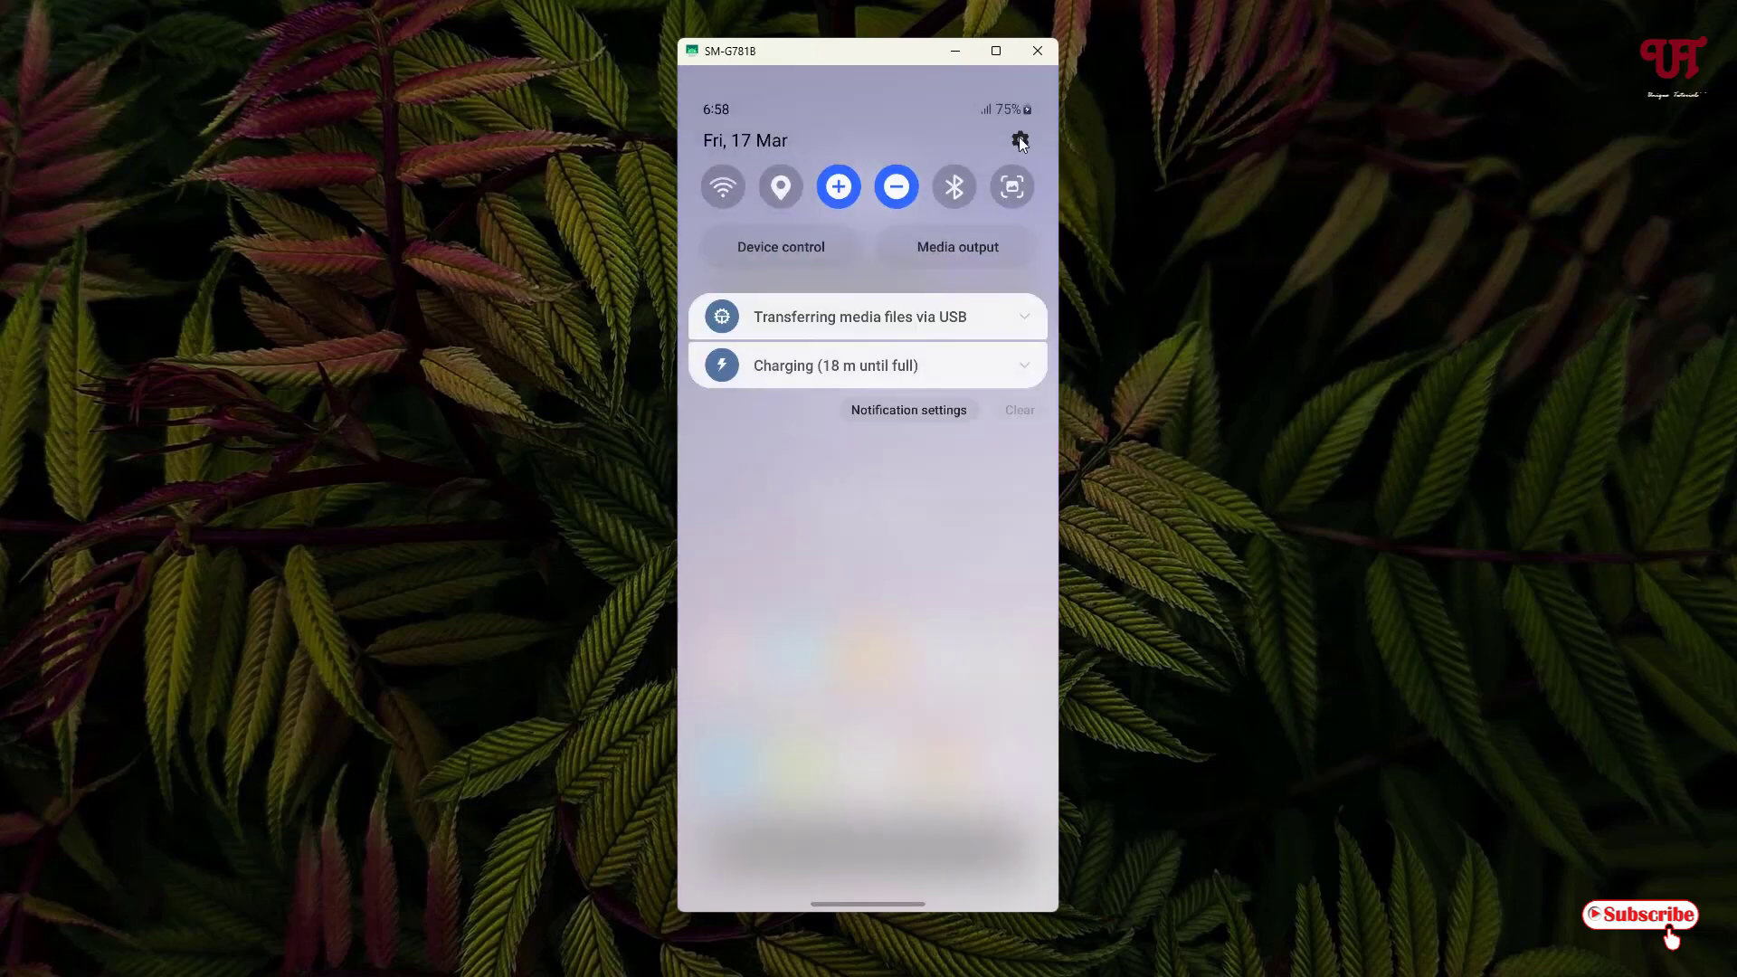
# Step: View About phone > Software information, tap Build number, and go back to Settings
pyautogui.click(1018, 139)
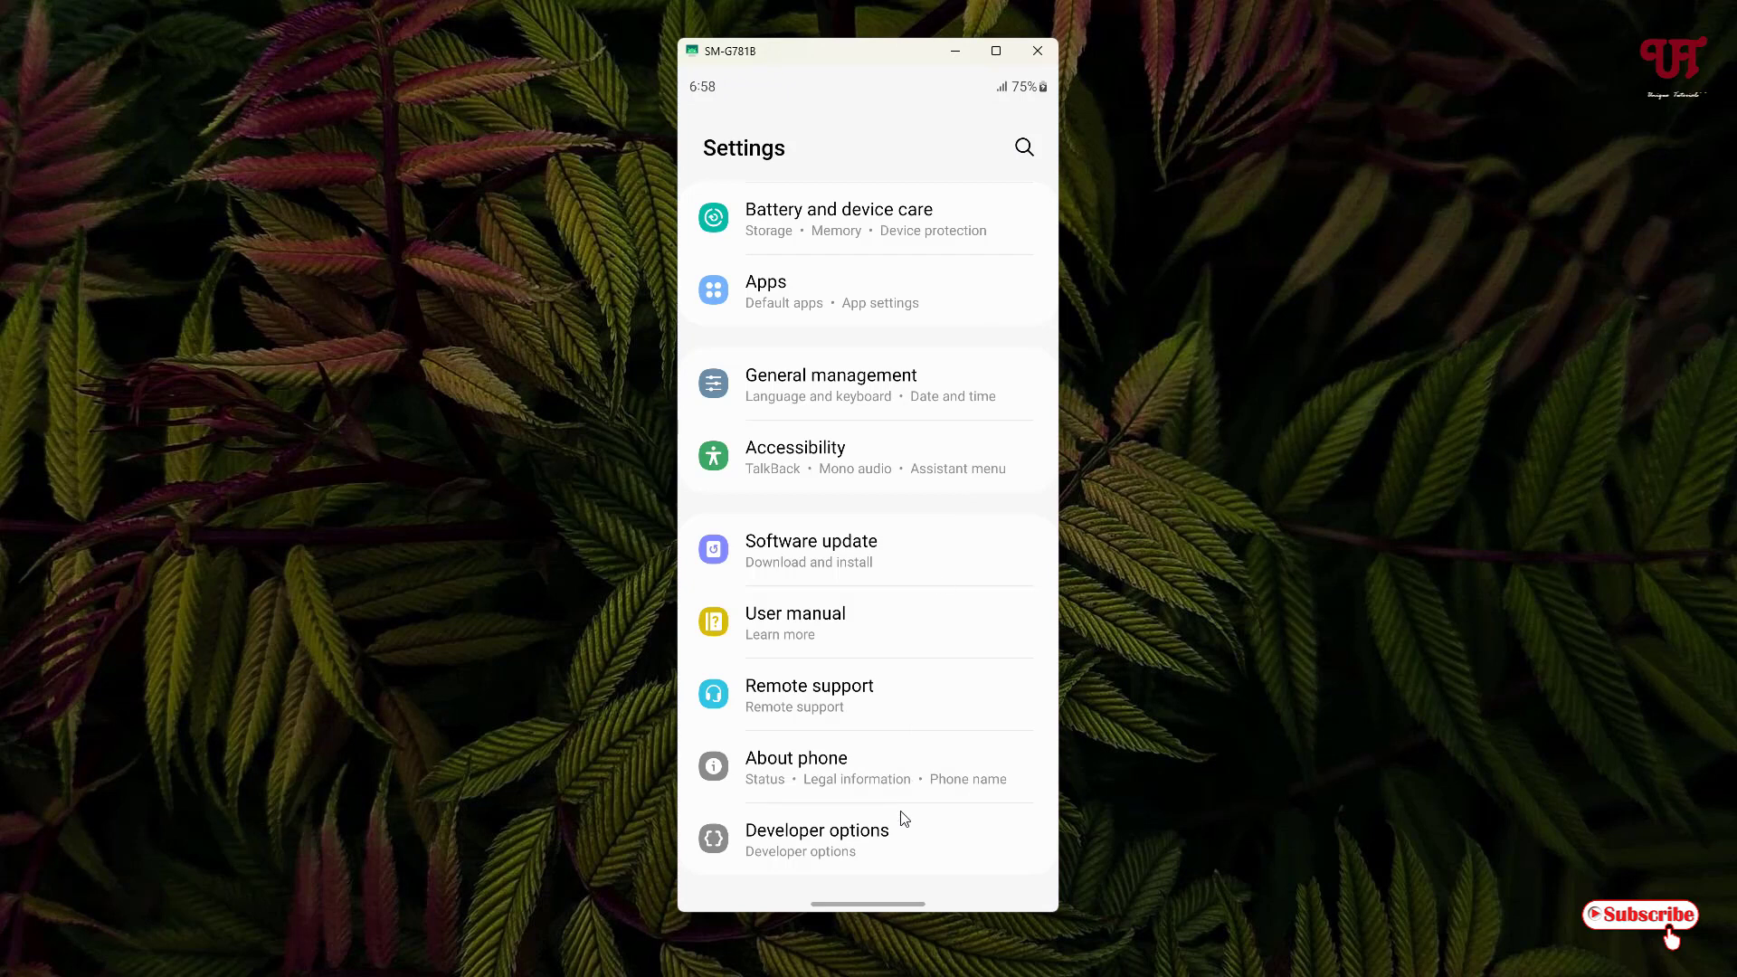
pyautogui.moveTo(780, 767)
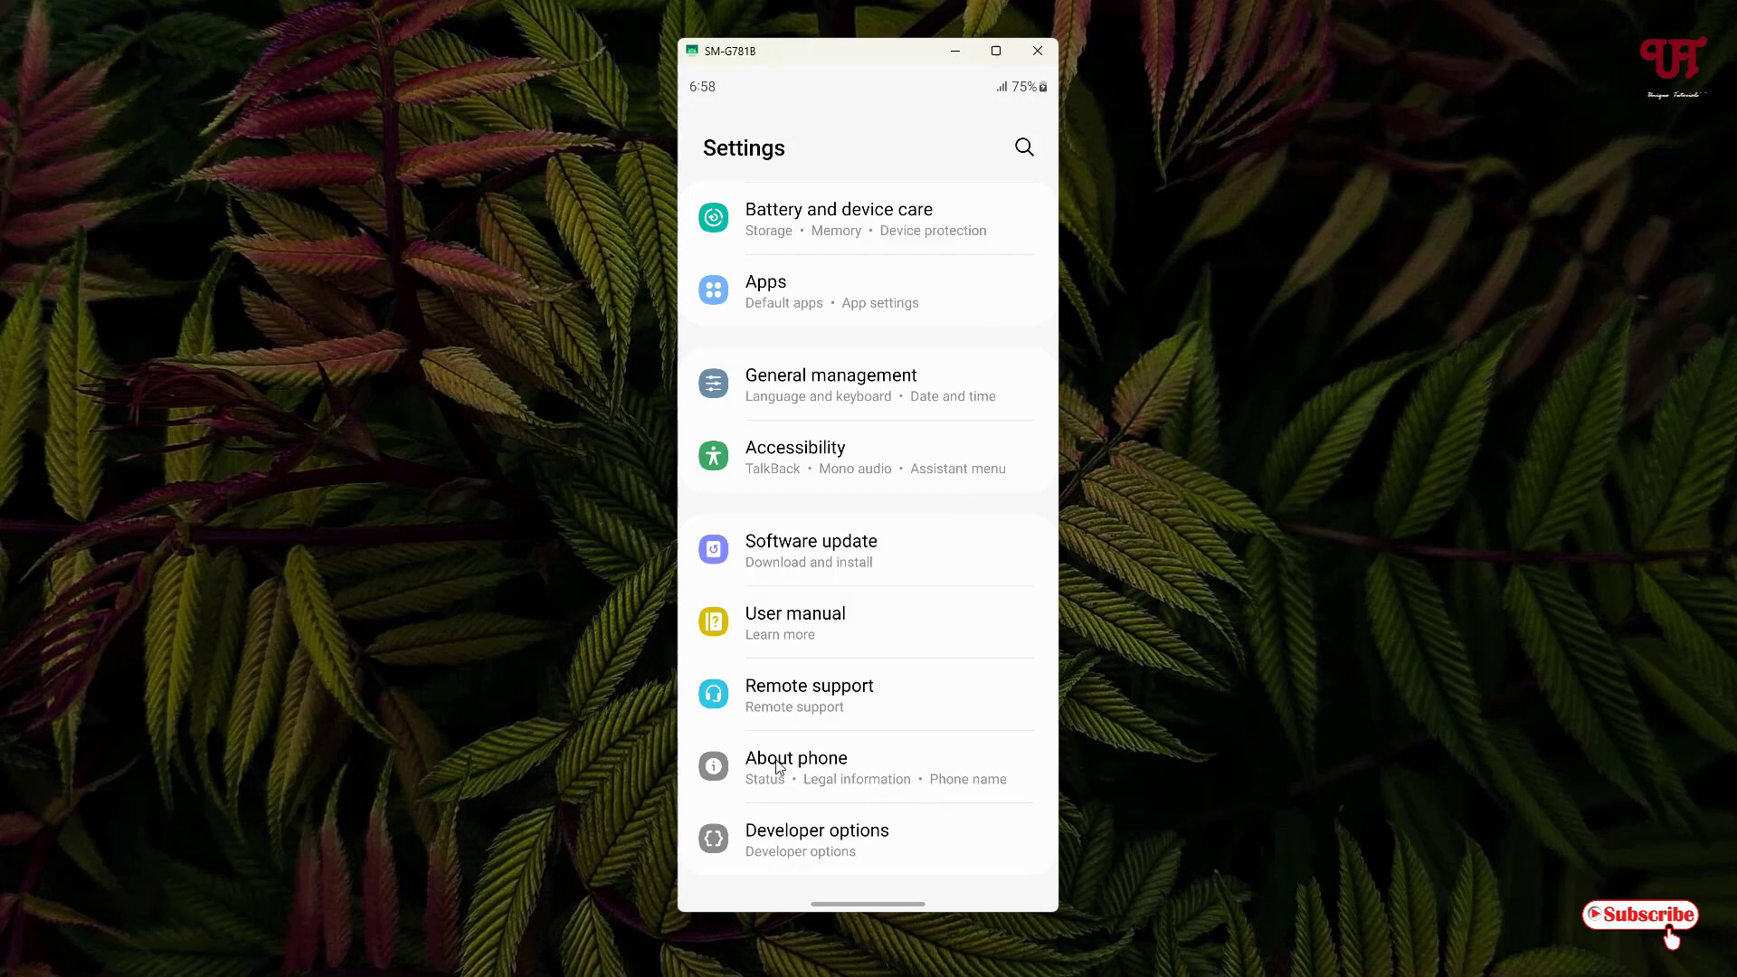
pyautogui.click(796, 766)
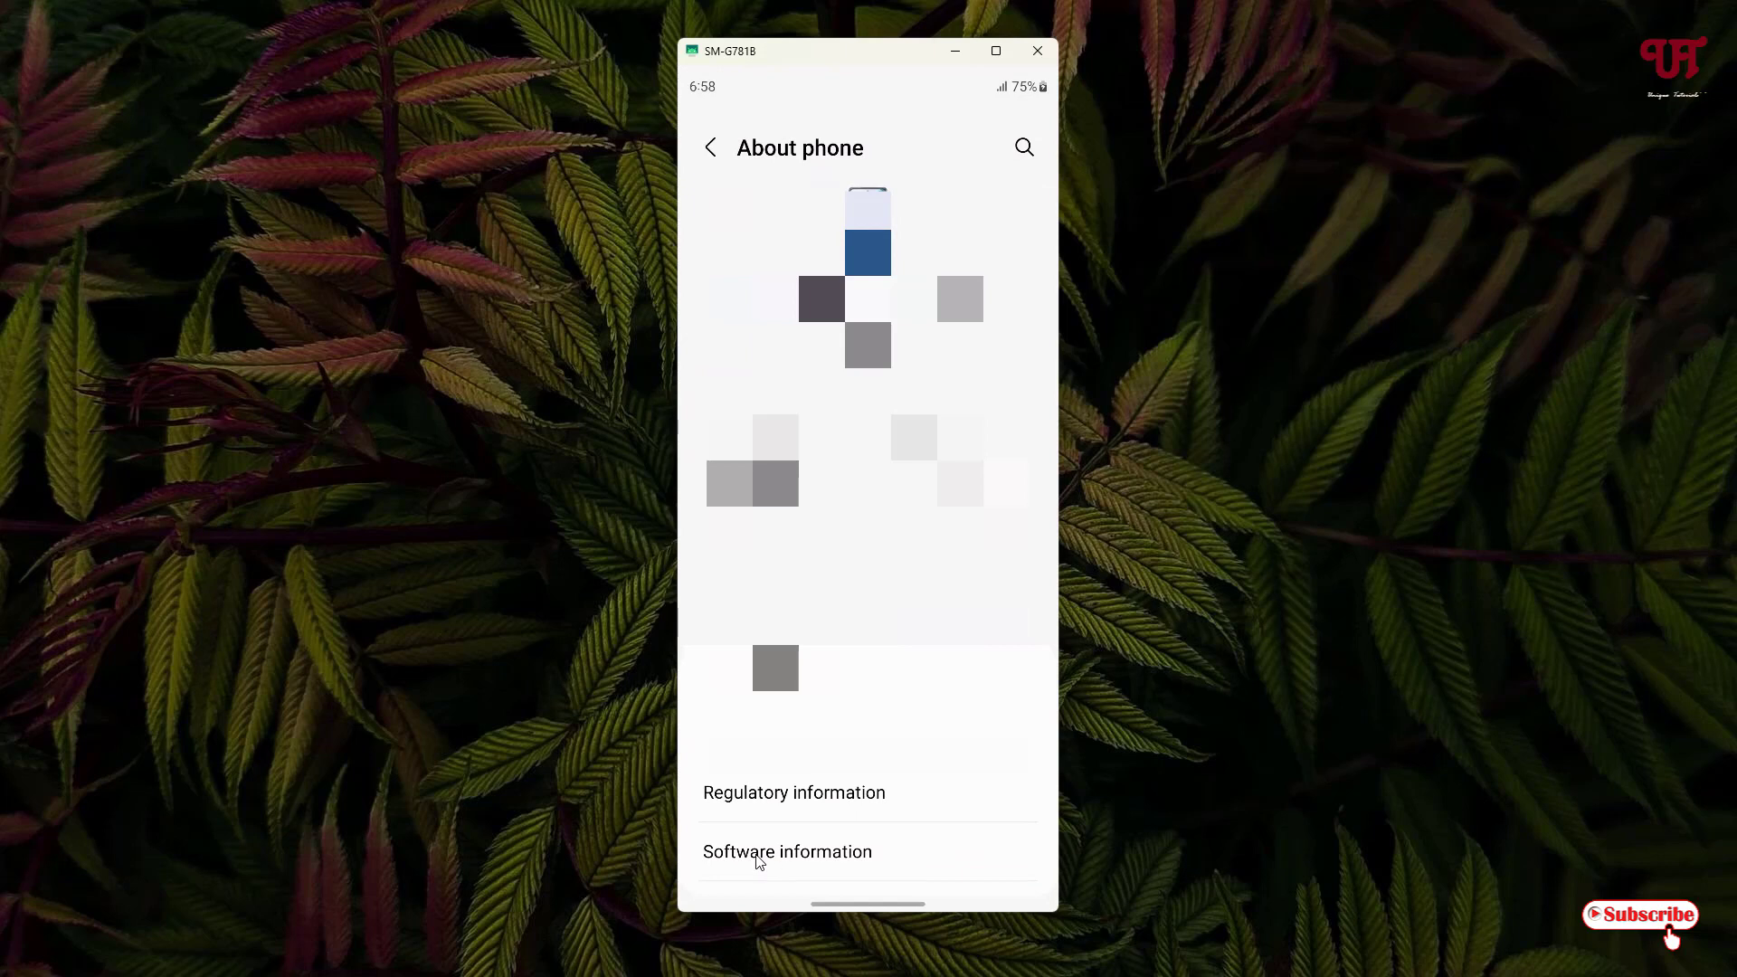
pyautogui.click(787, 850)
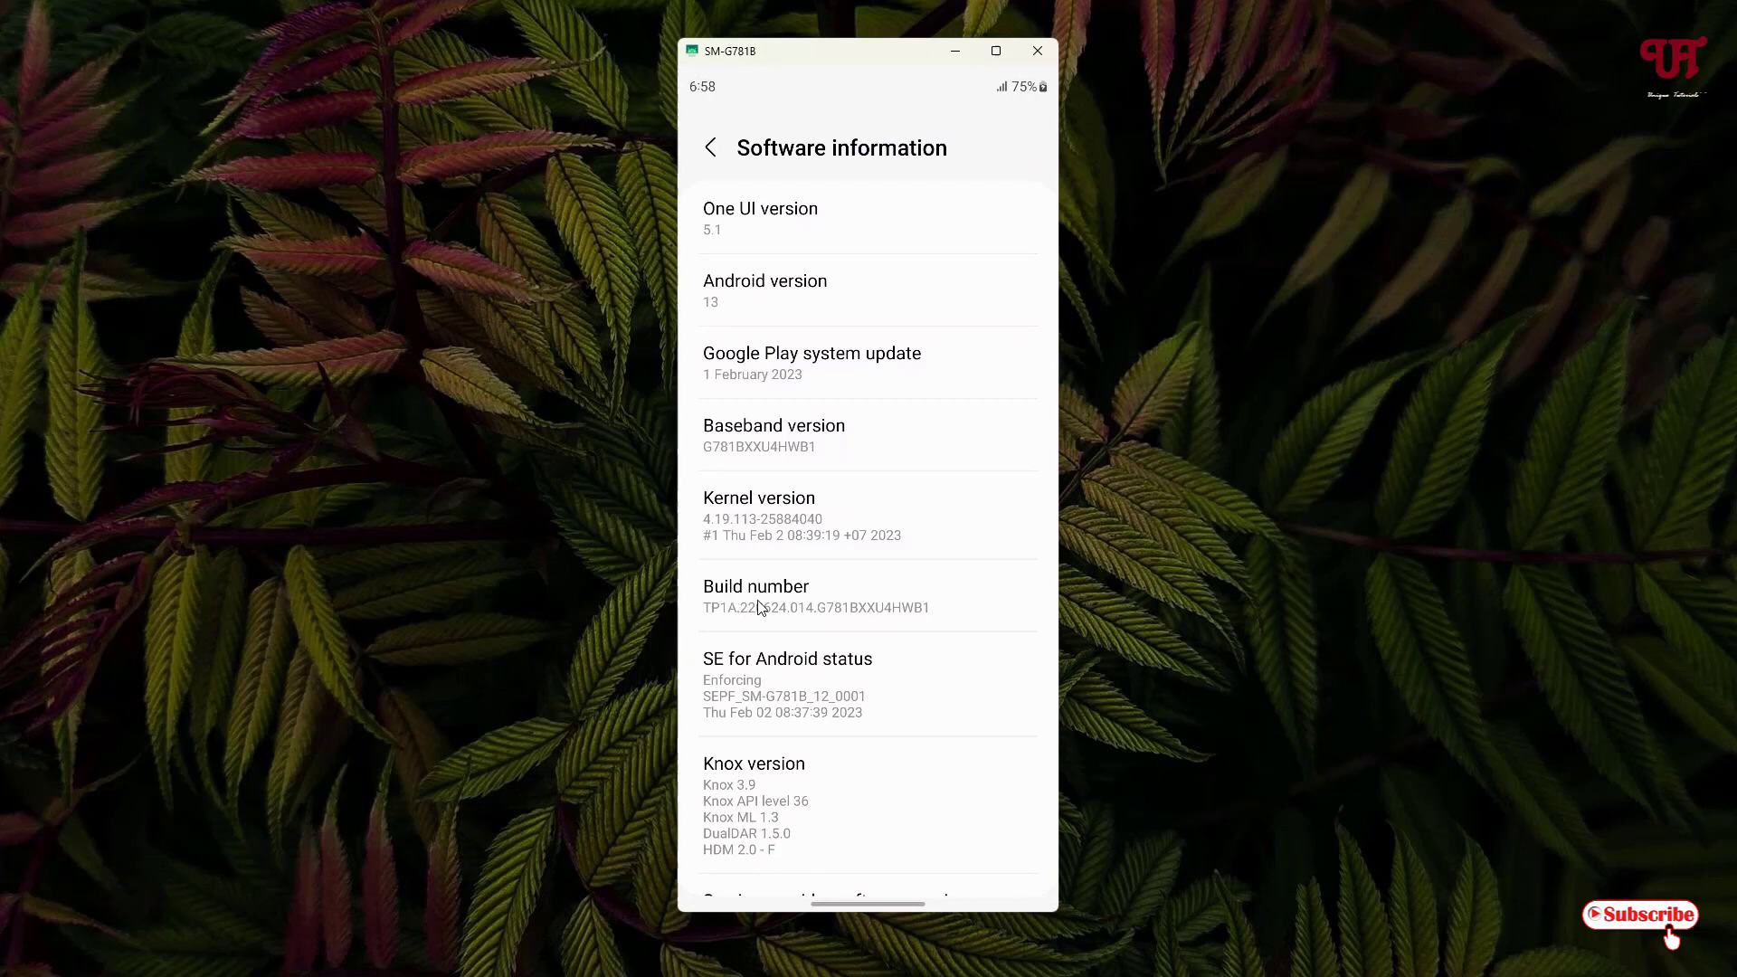
pyautogui.click(815, 597)
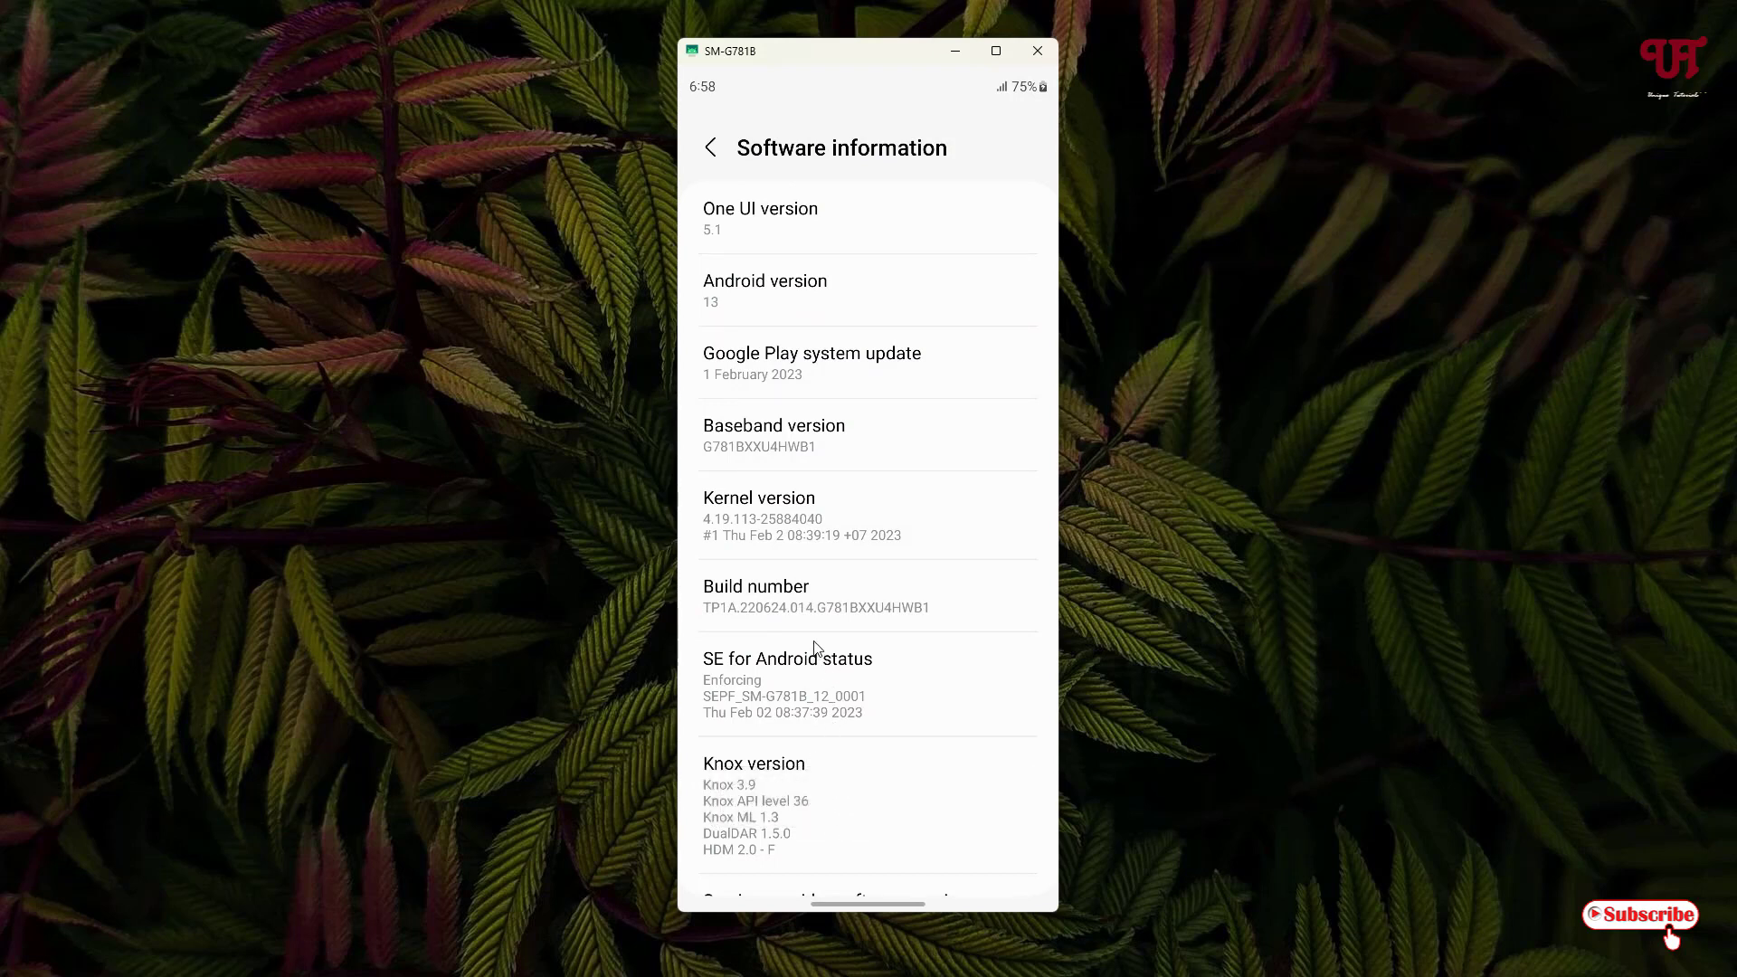
pyautogui.moveTo(829, 606)
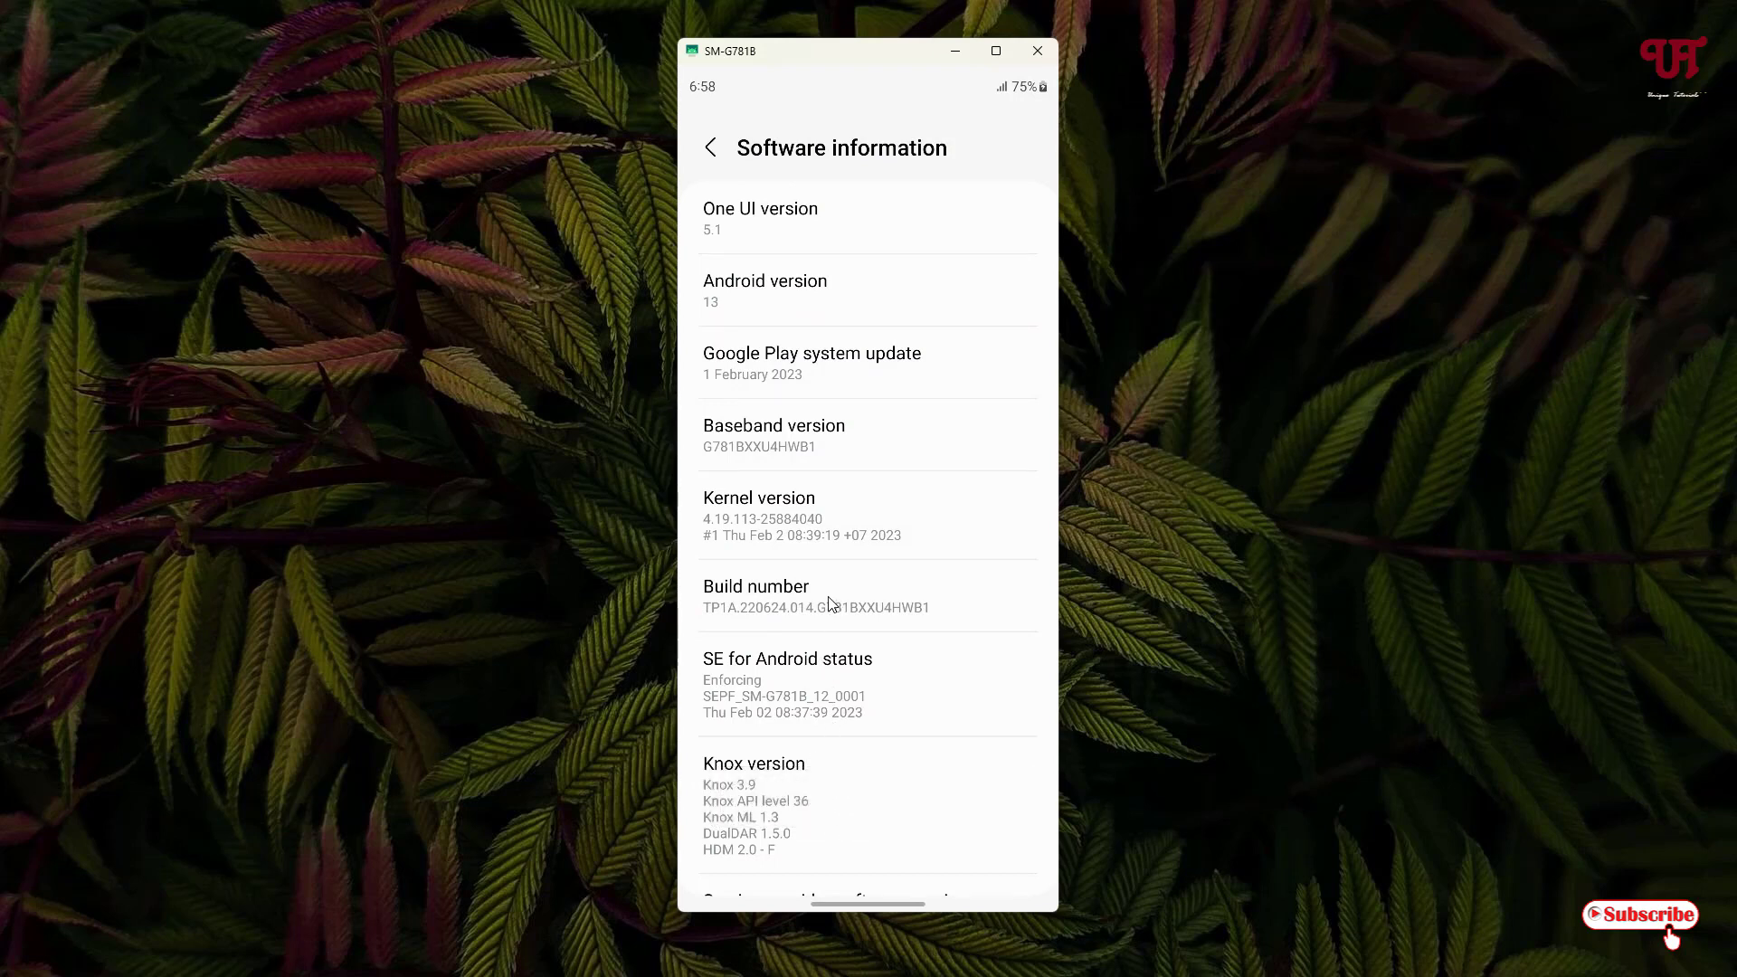
pyautogui.moveTo(791, 578)
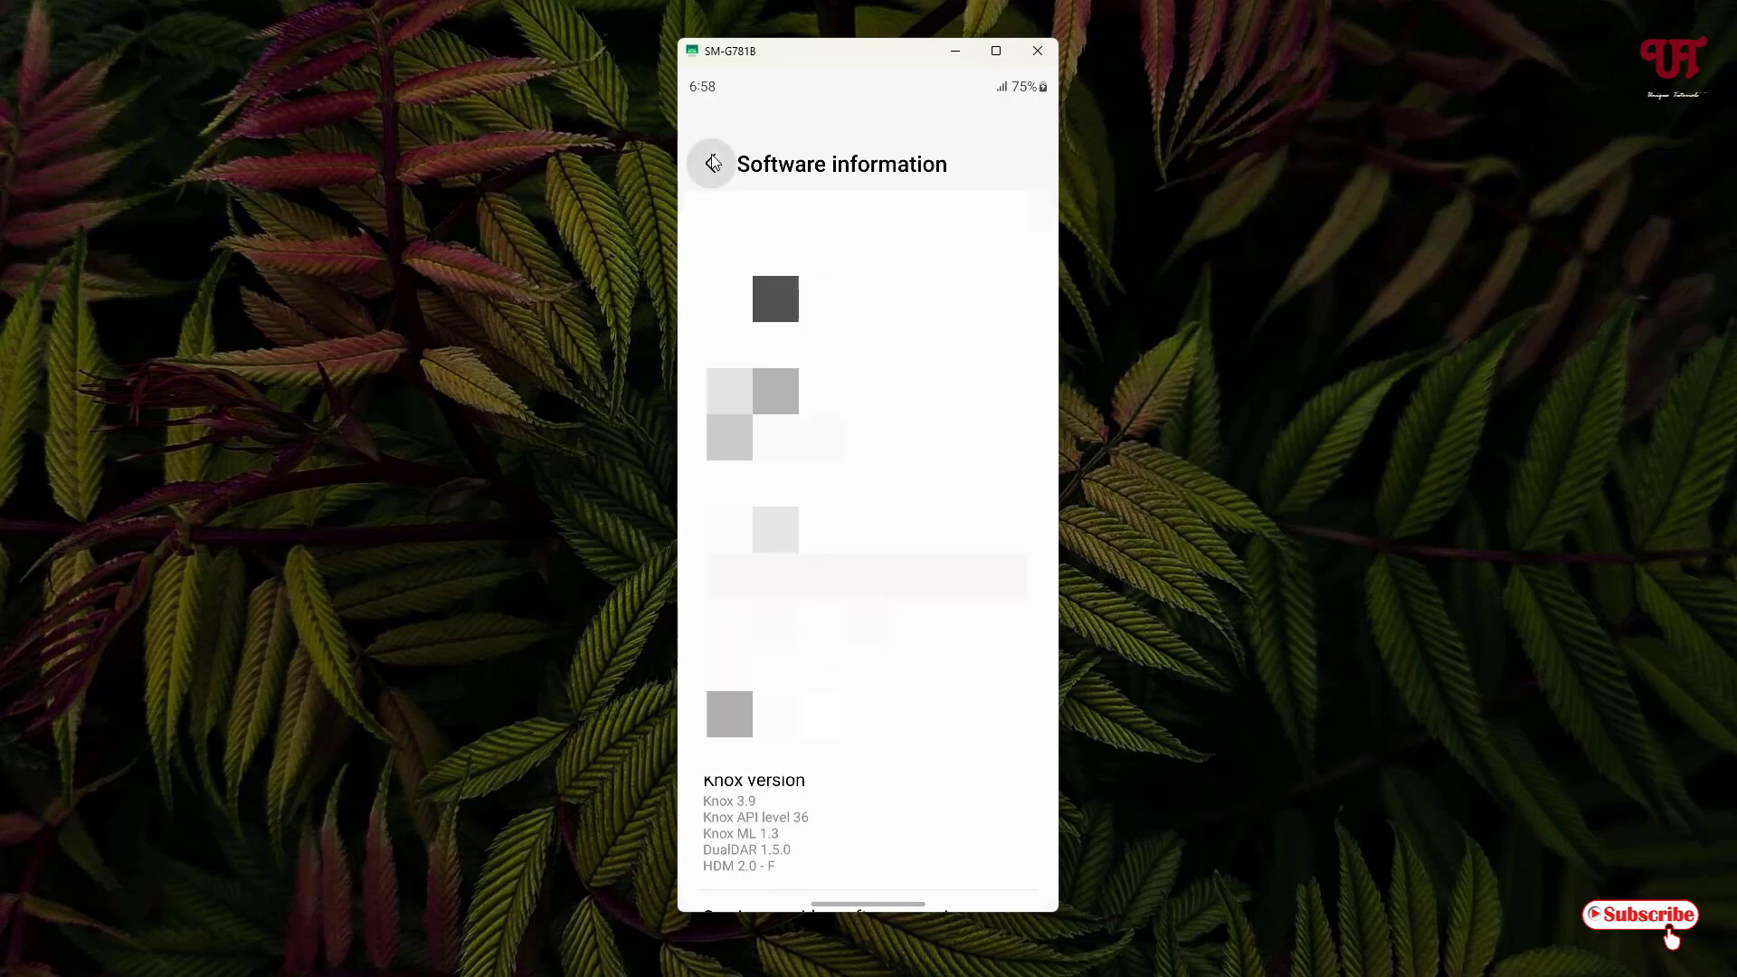
pyautogui.click(712, 163)
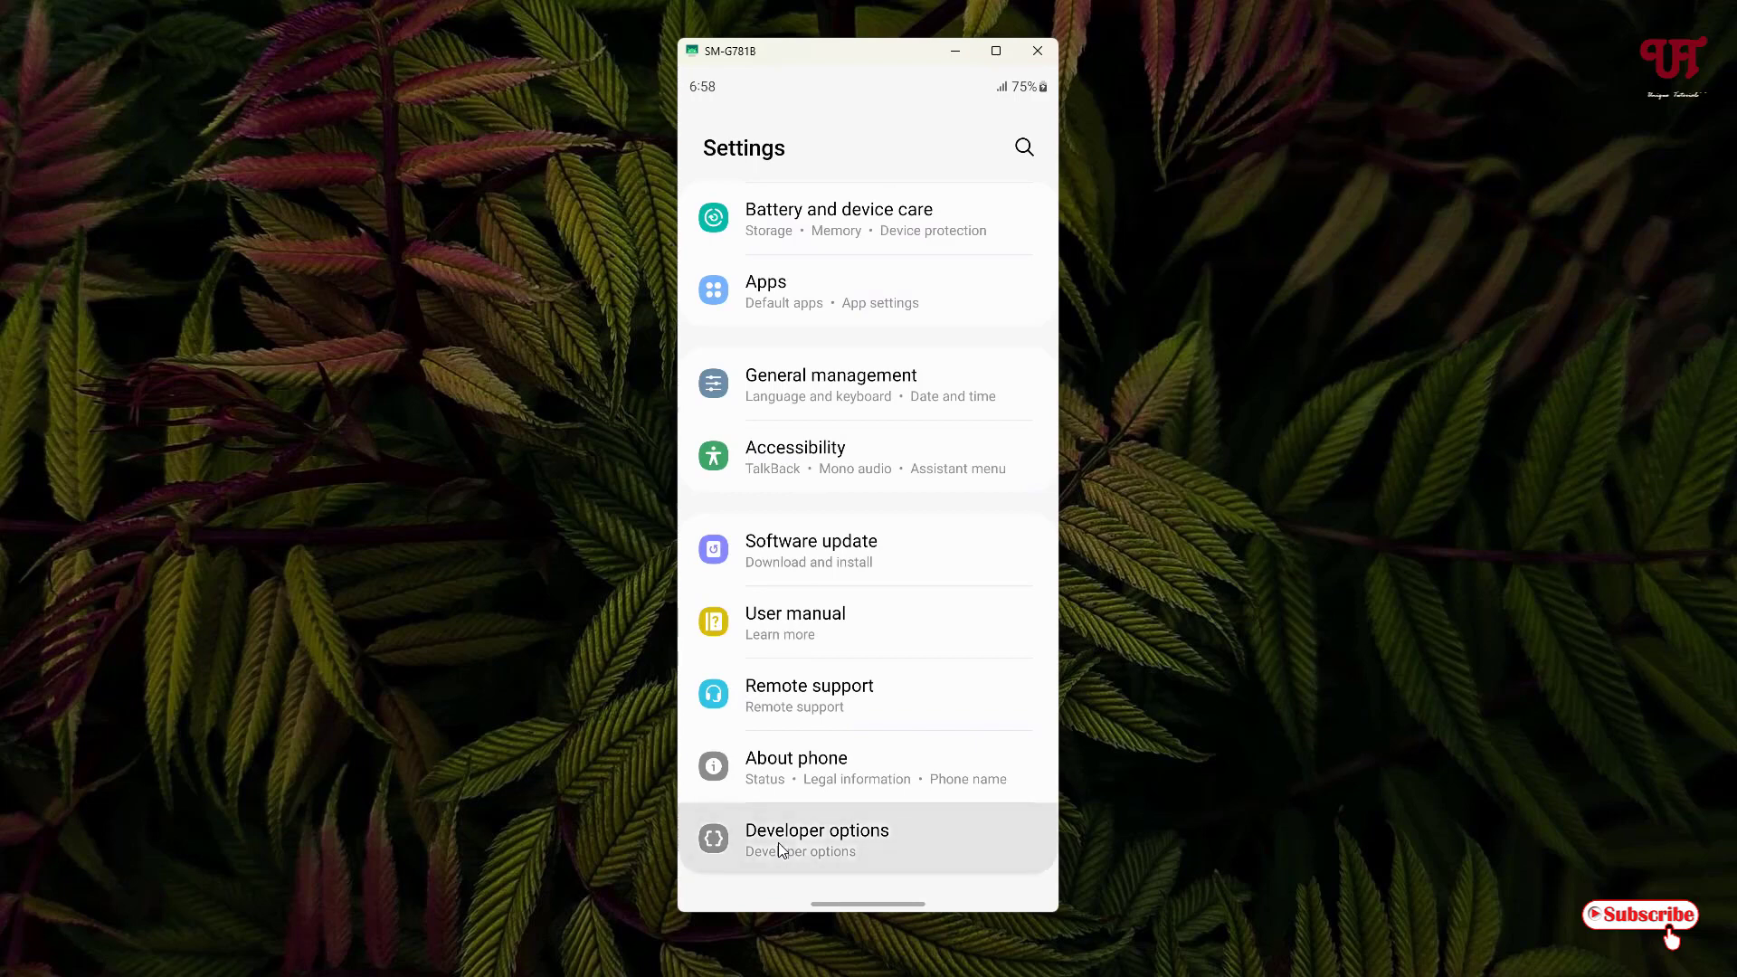
# Step: Verify USB debugging is on in Developer options, then leave the page
pyautogui.click(818, 838)
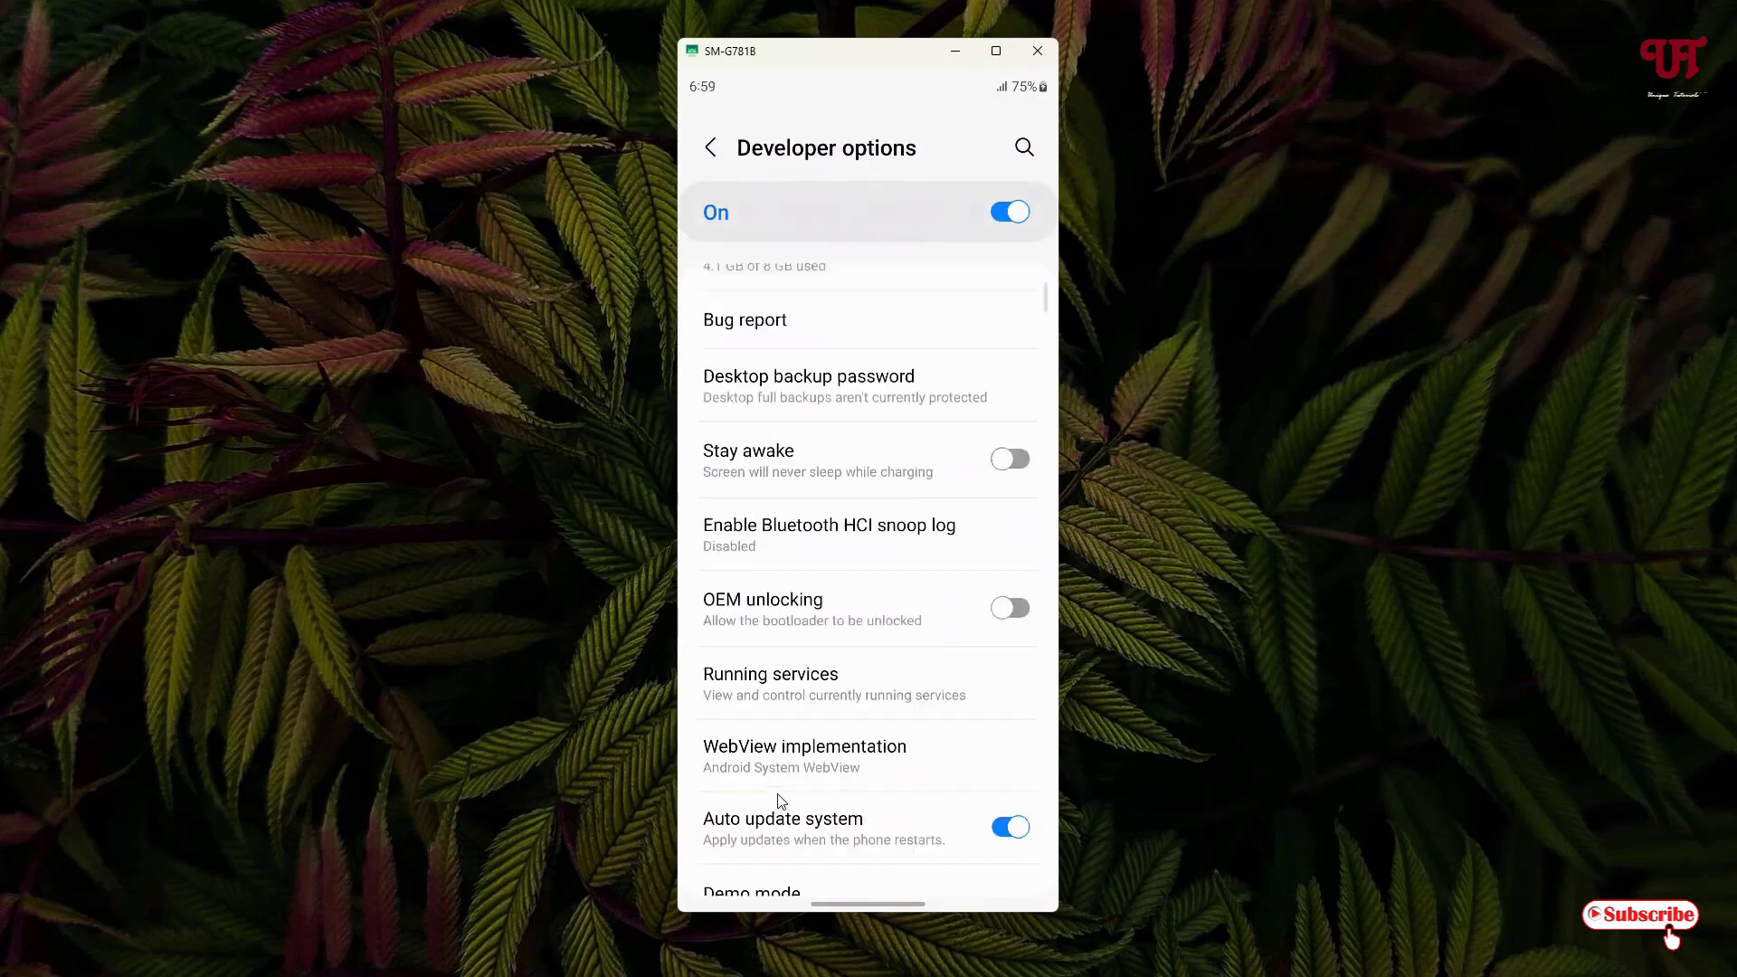
pyautogui.scroll(-3)
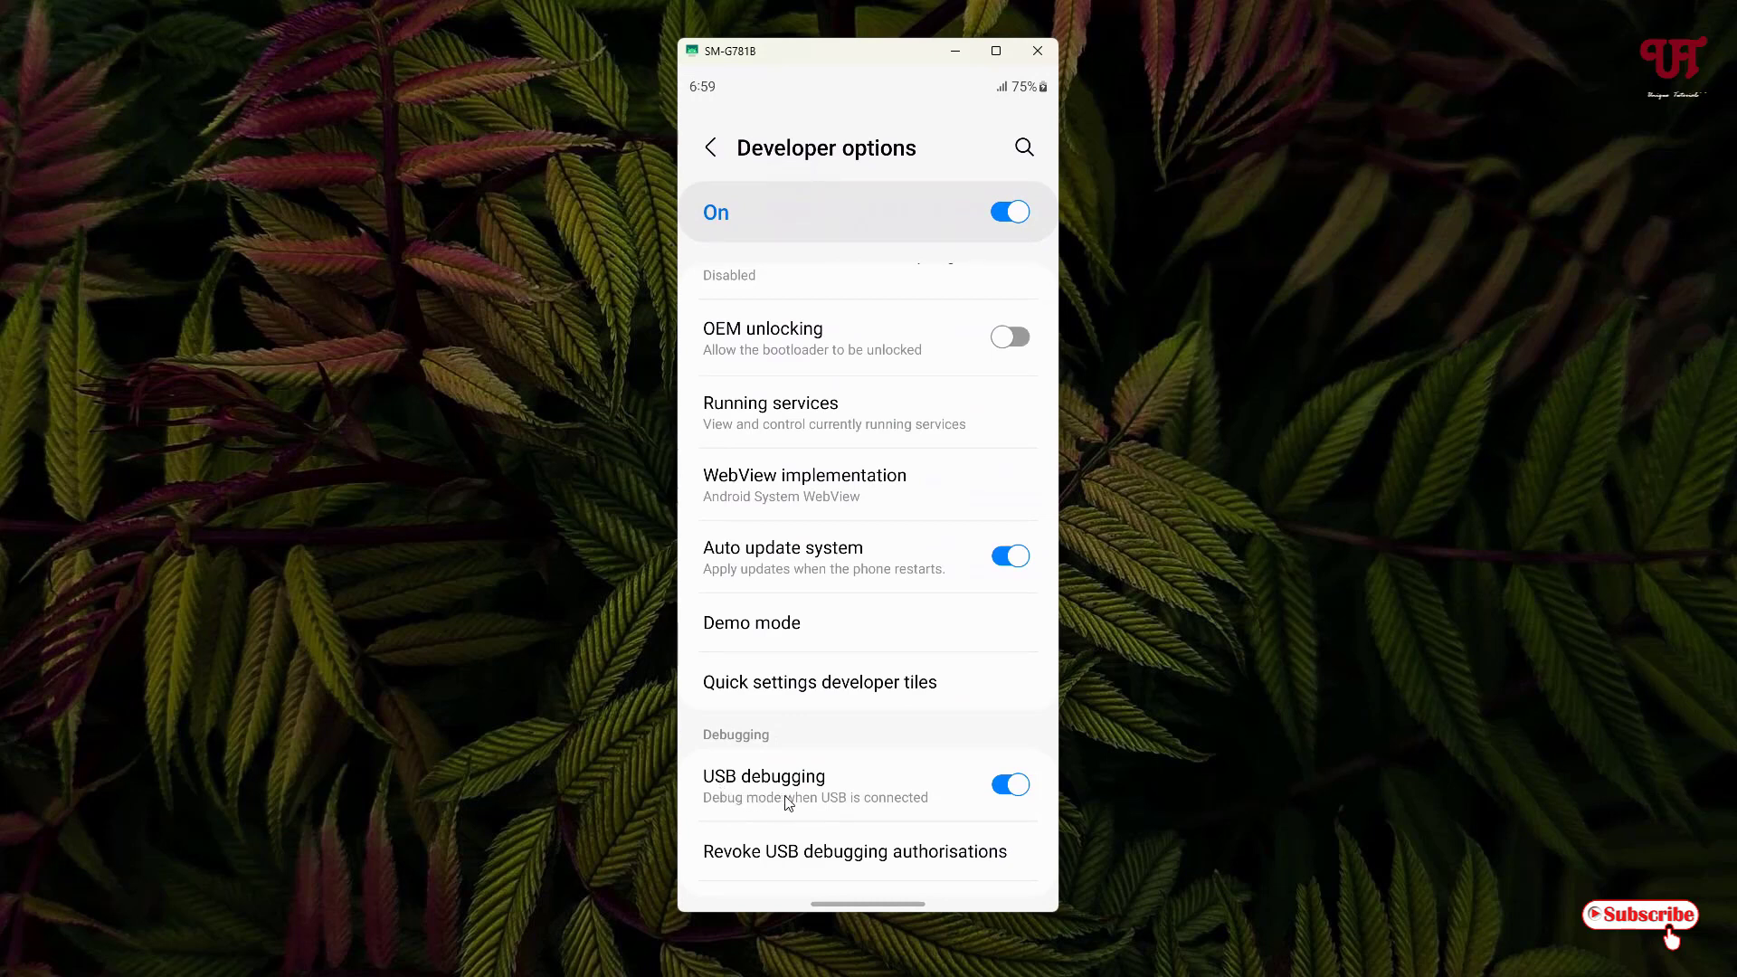
pyautogui.moveTo(936, 789)
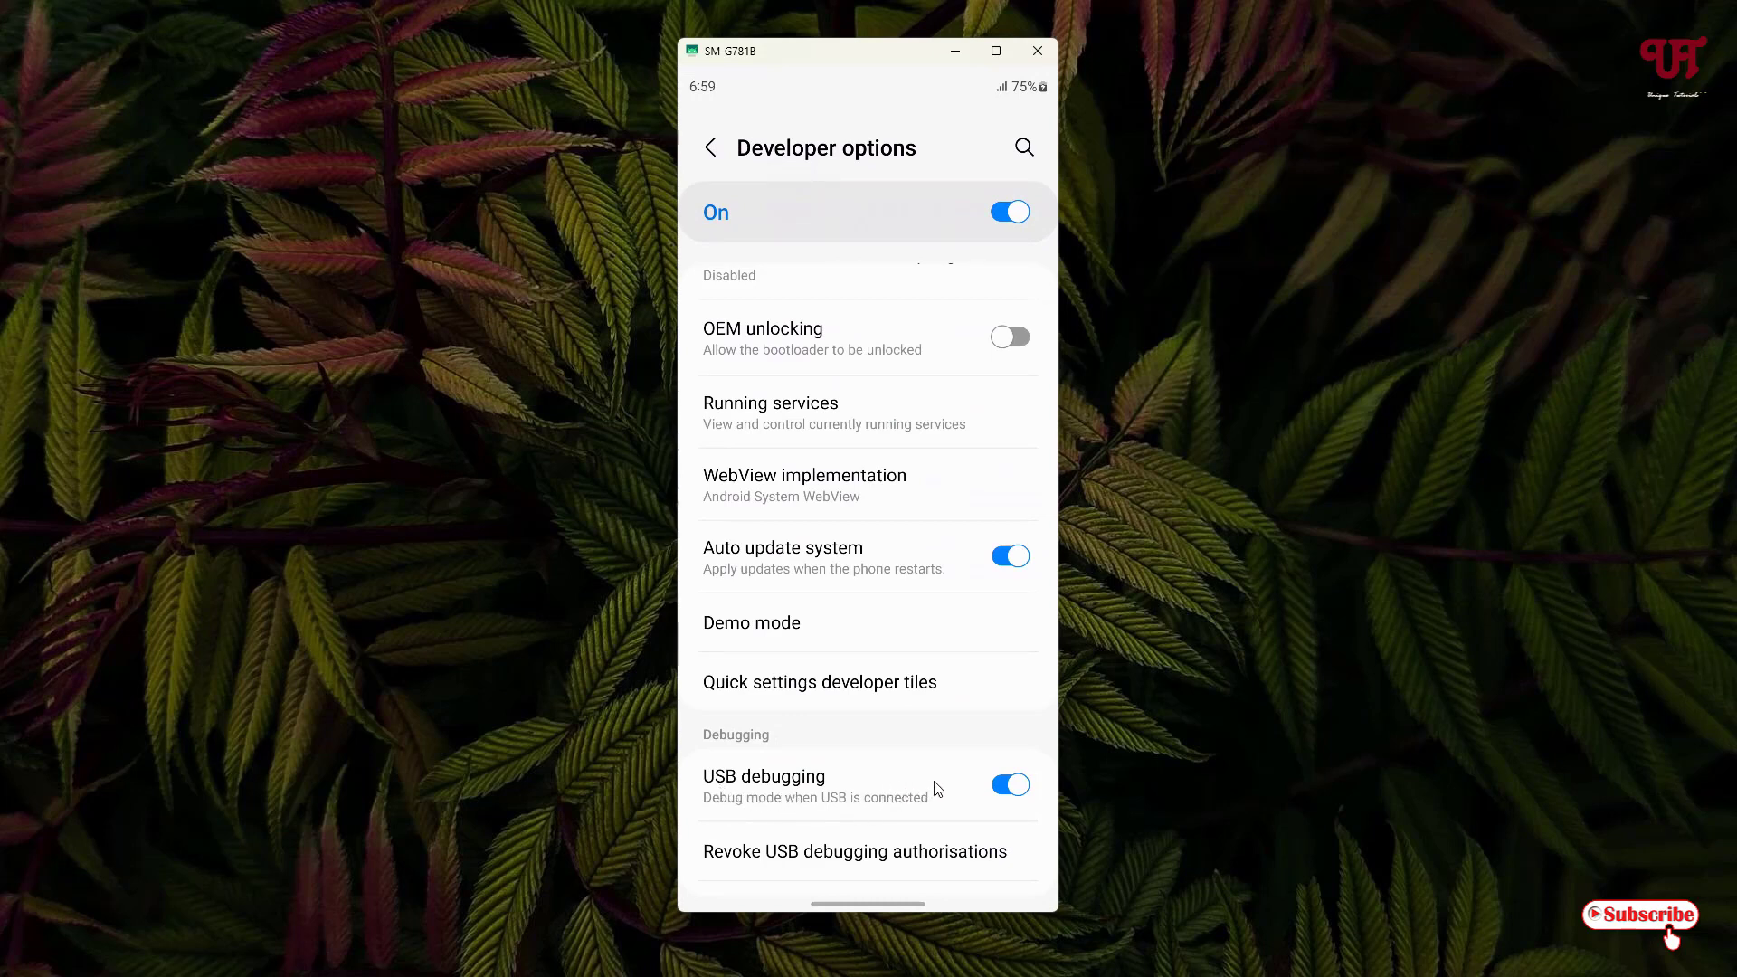
pyautogui.moveTo(848, 800)
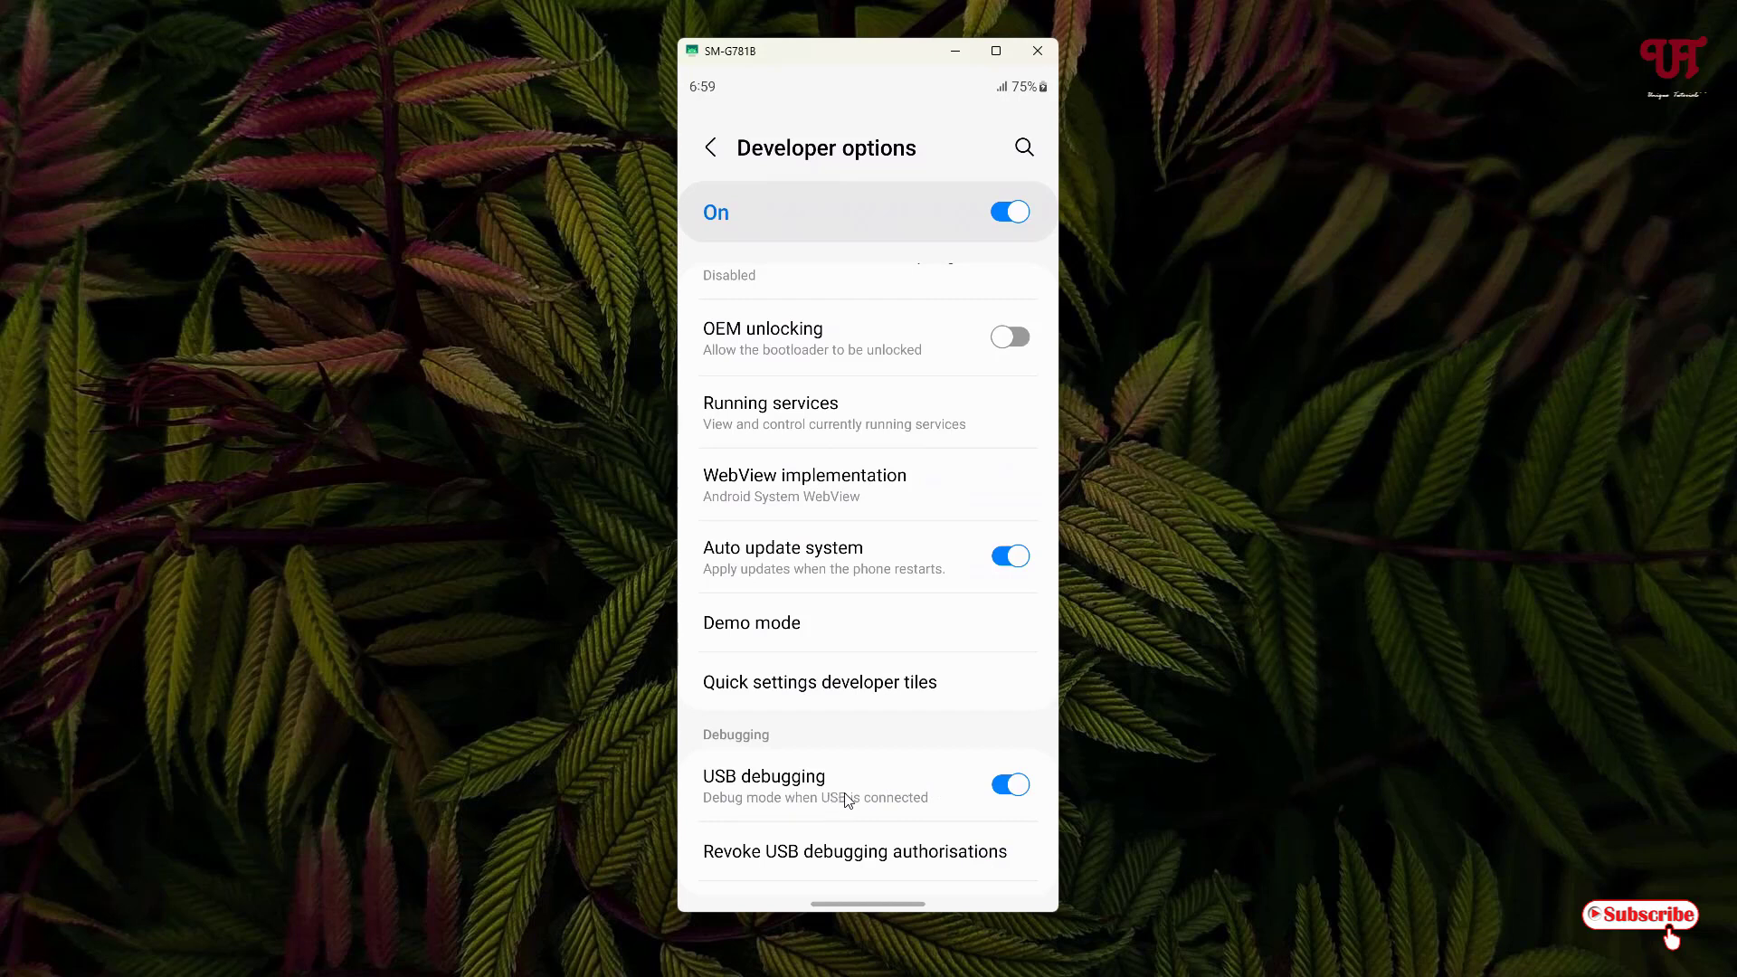
pyautogui.moveTo(715, 153)
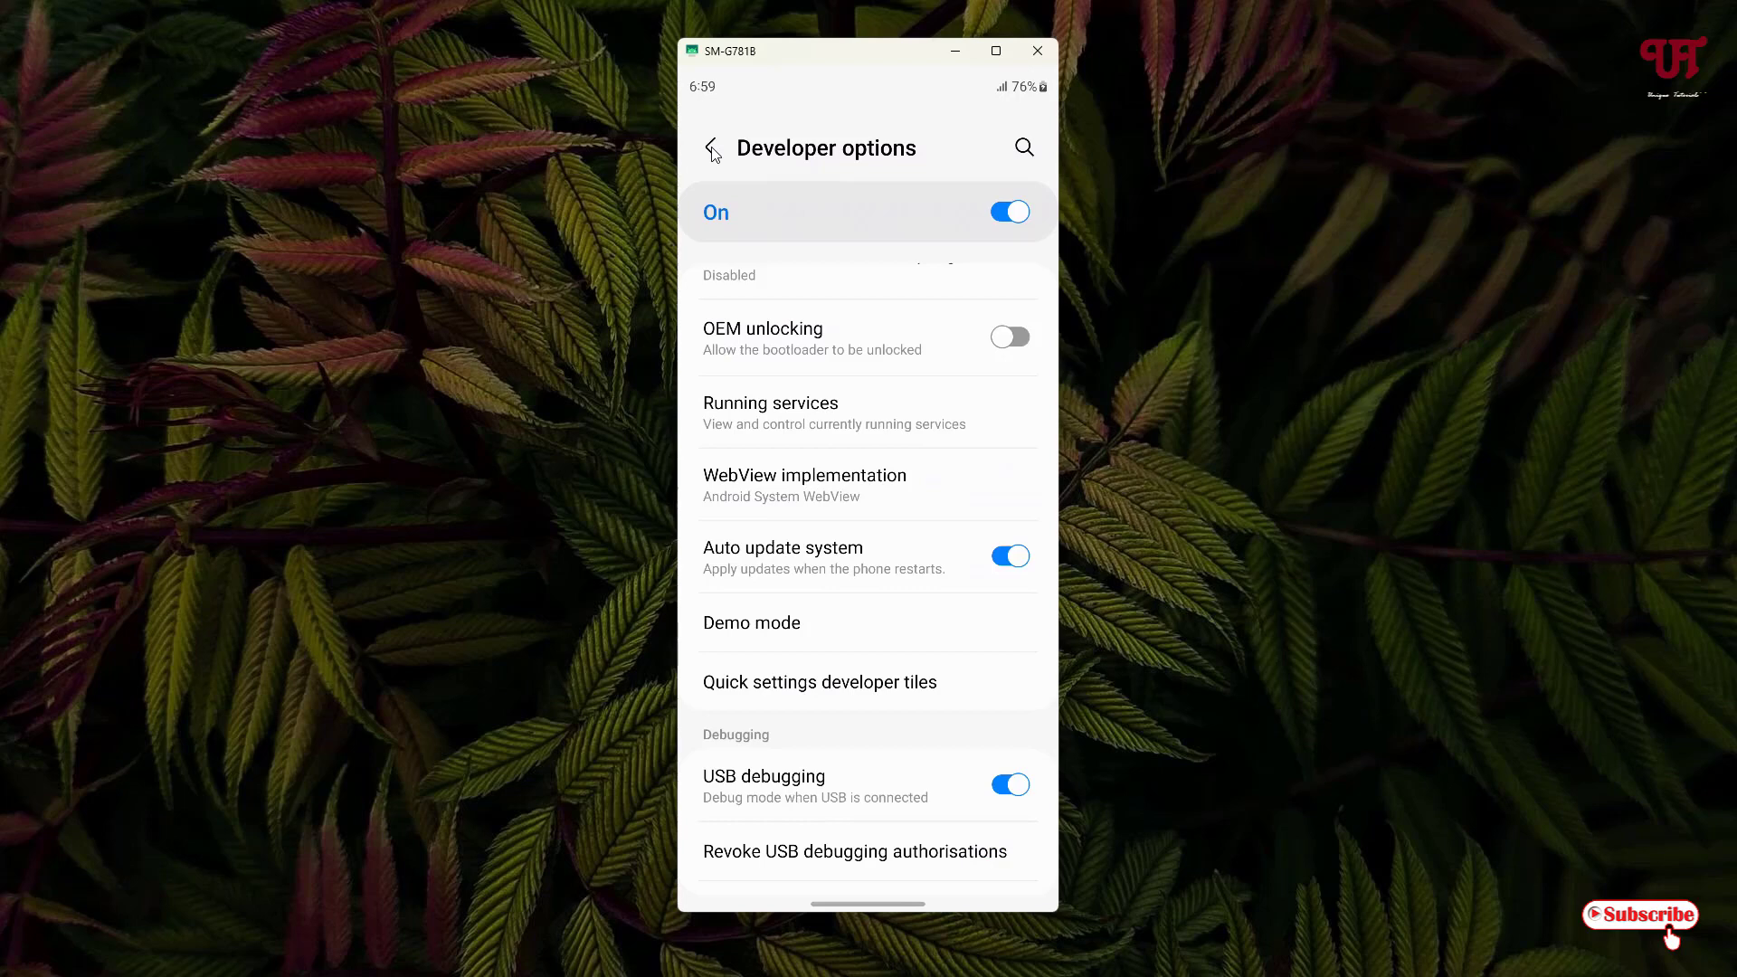
pyautogui.click(1036, 50)
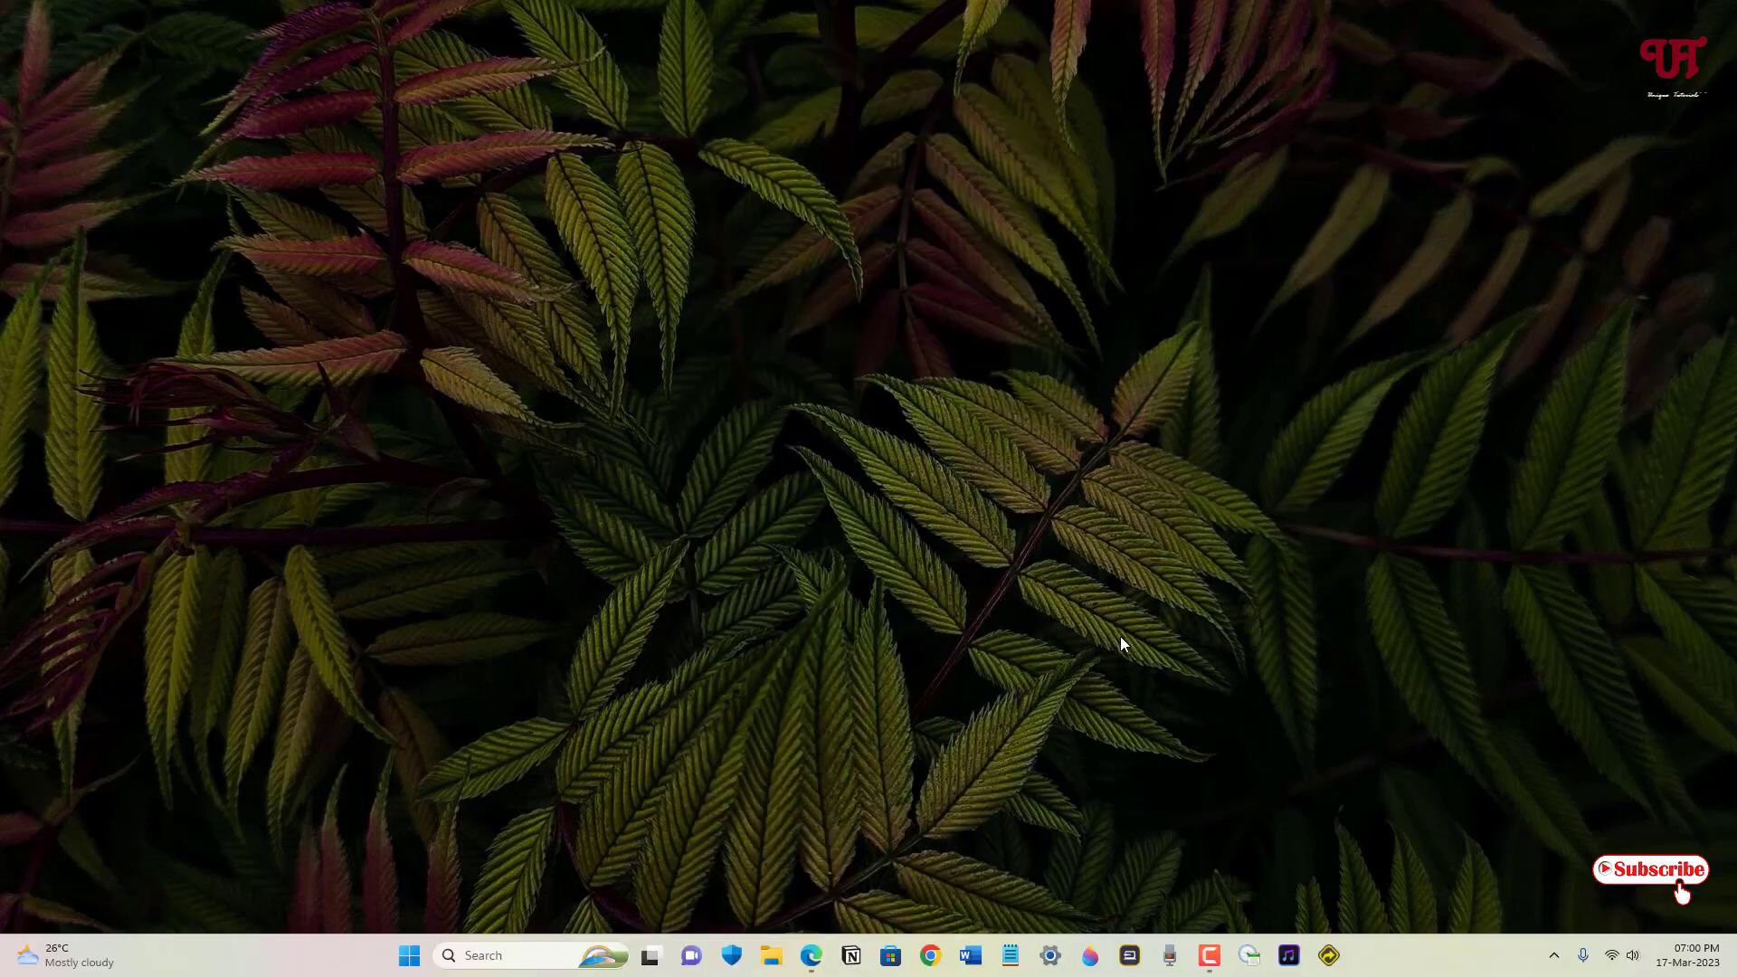
pyautogui.moveTo(946, 539)
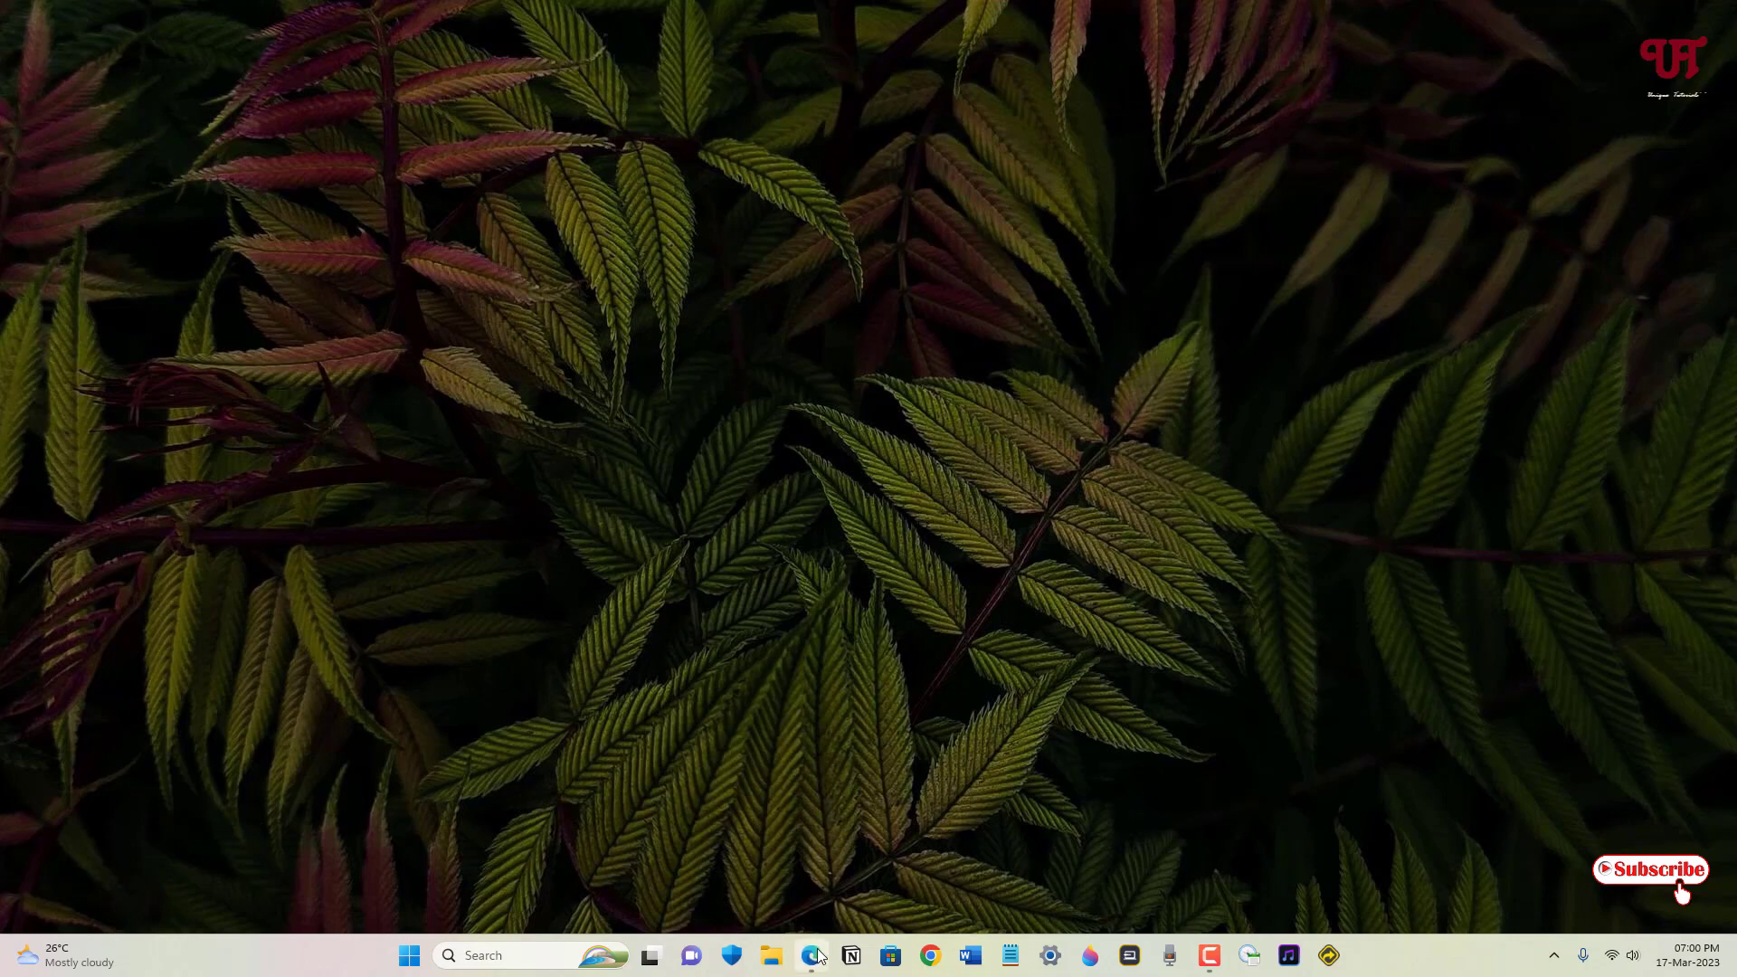
# Step: Open the scrcpy GitHub project page in Edge and scroll down
pyautogui.click(814, 955)
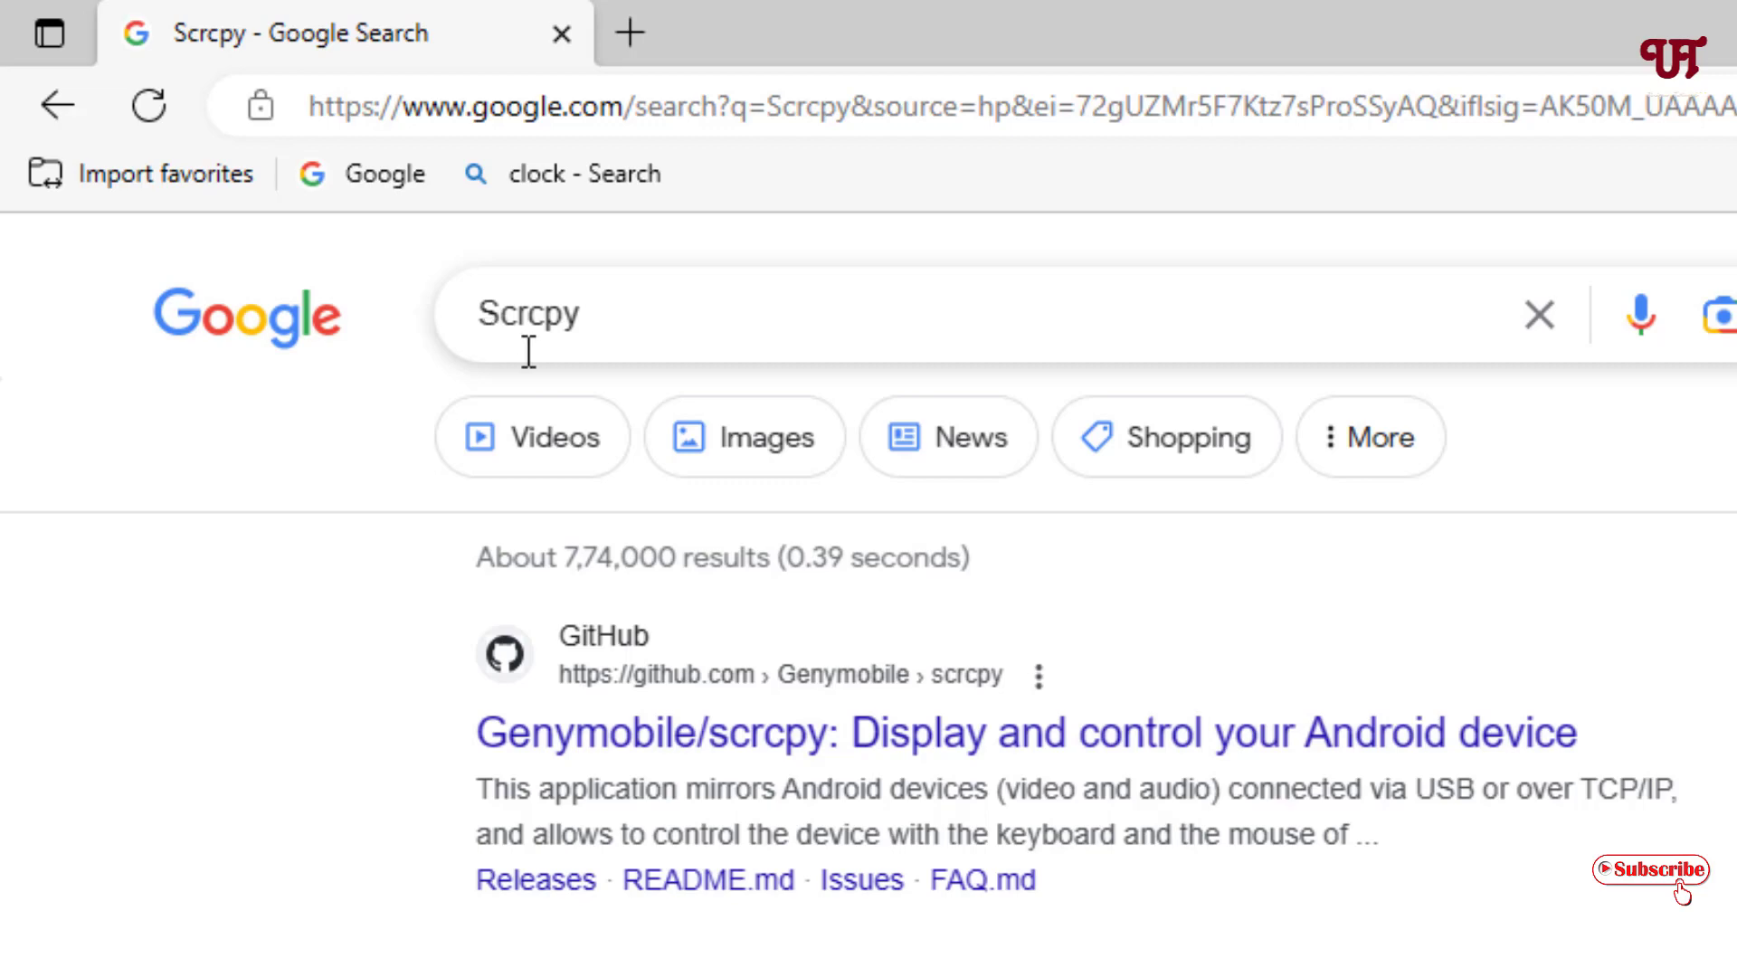
pyautogui.moveTo(721, 761)
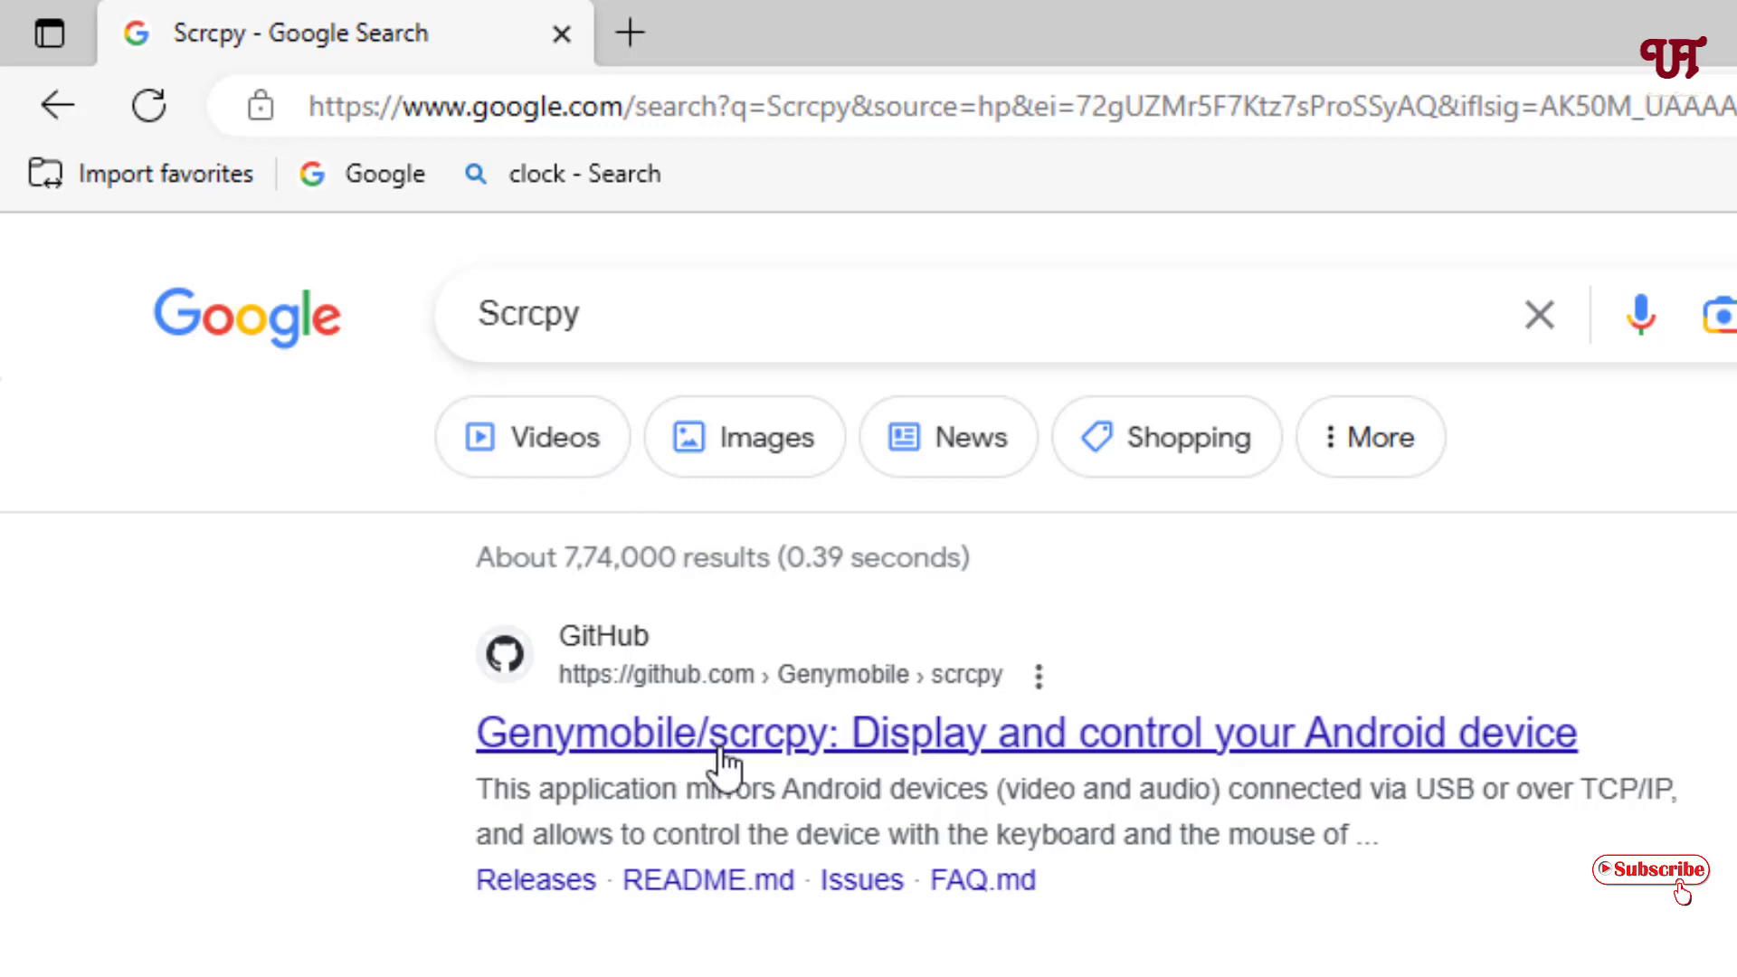
pyautogui.click(726, 732)
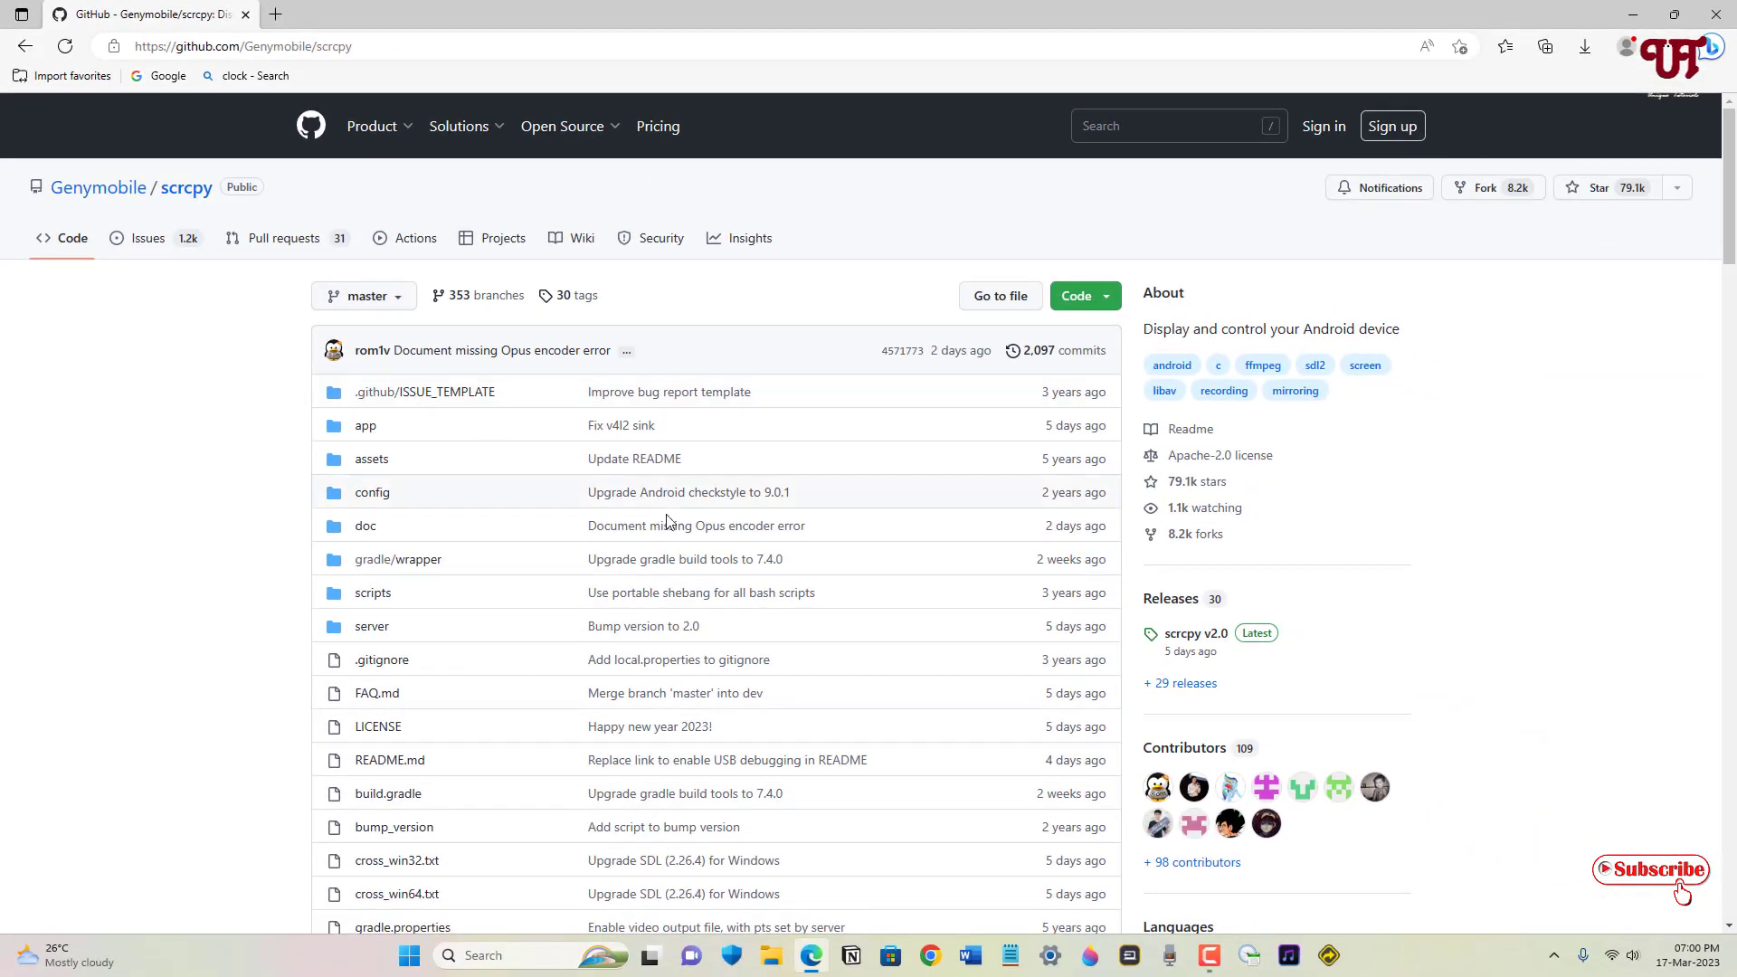
pyautogui.scroll(-3)
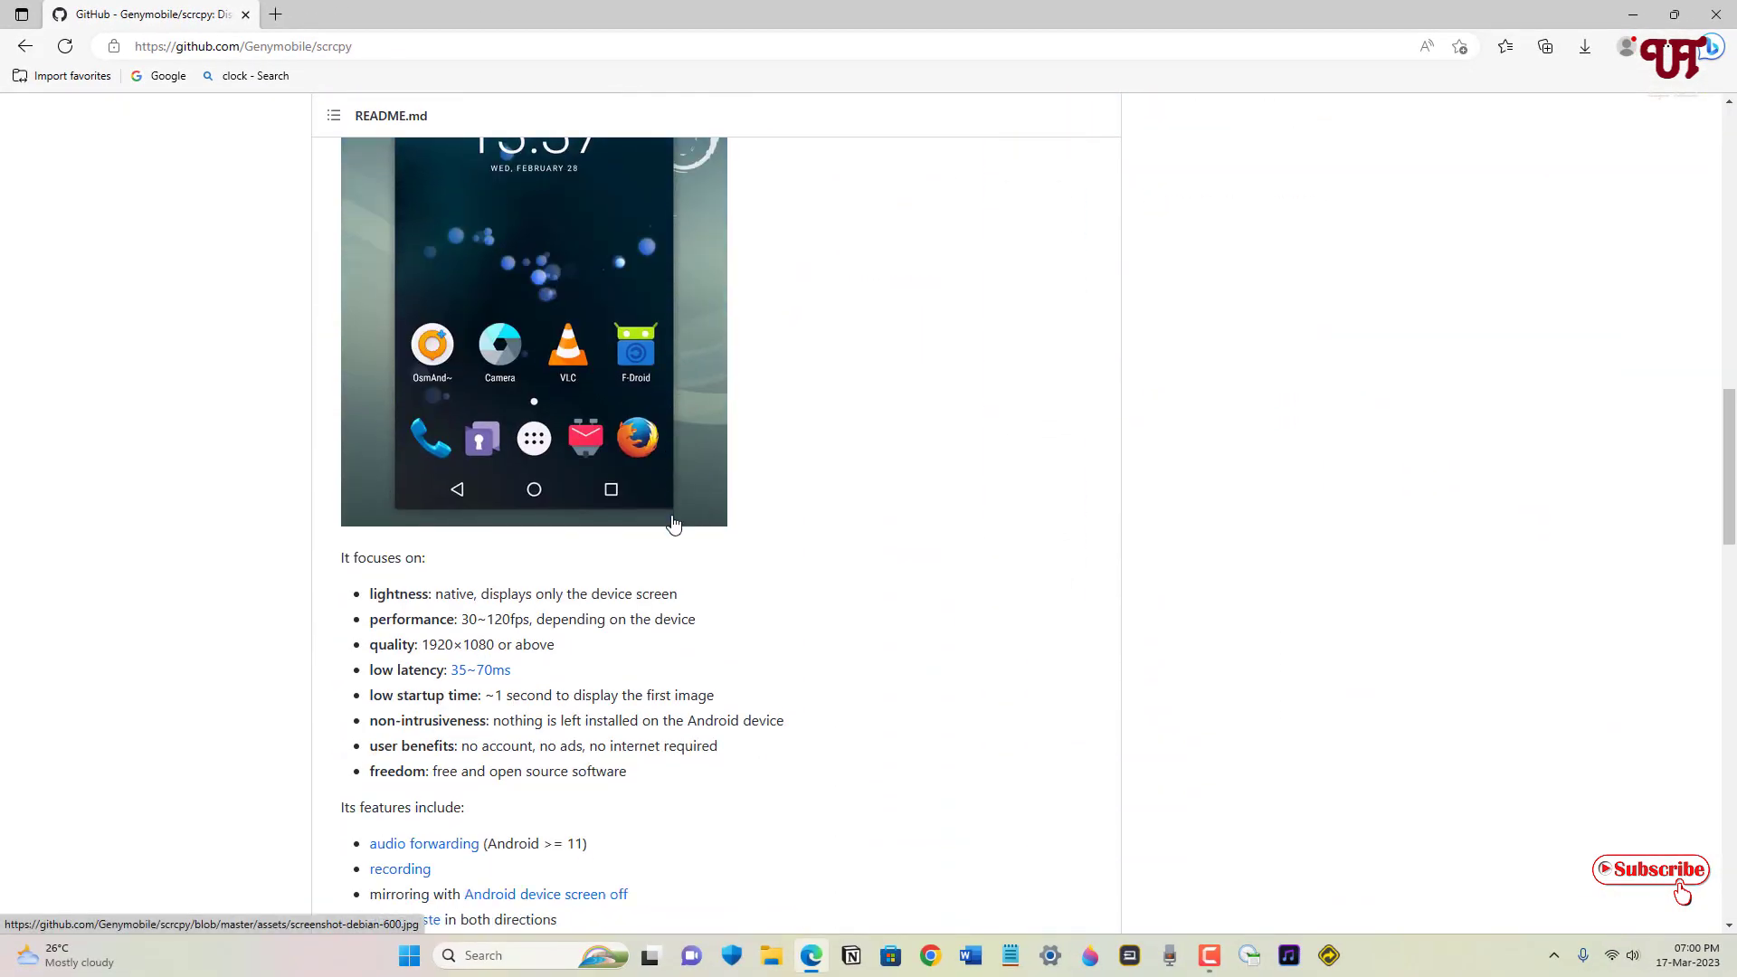
pyautogui.scroll(-3)
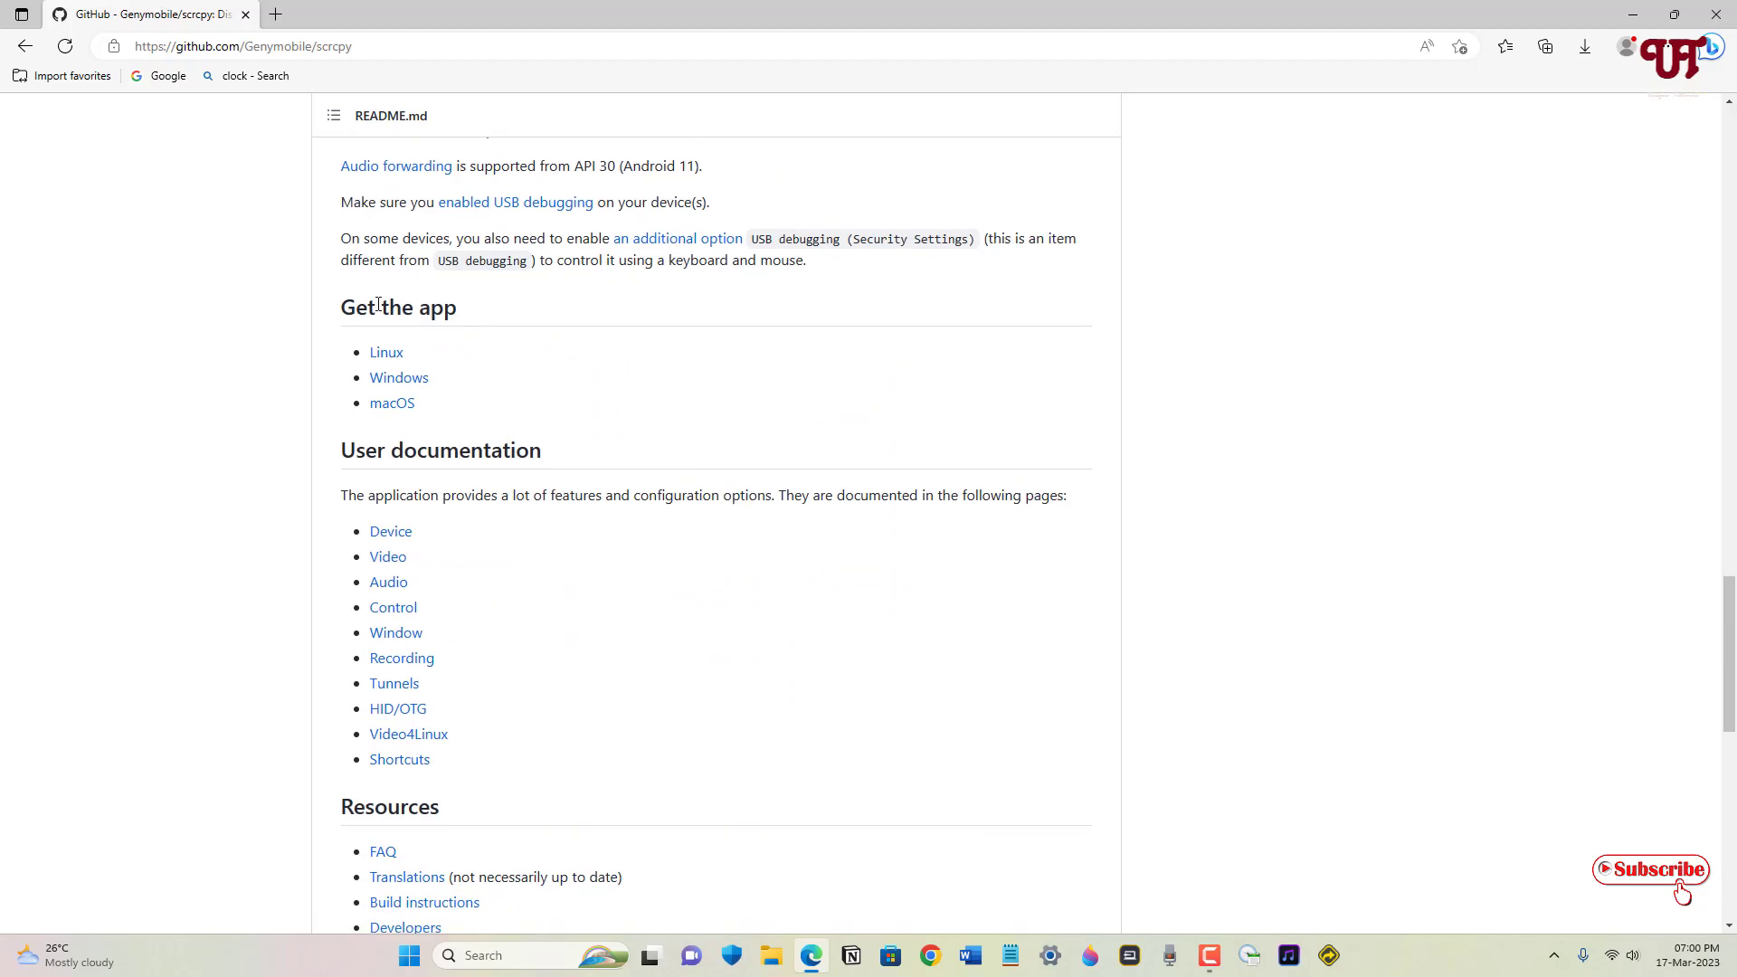
pyautogui.moveTo(387, 352)
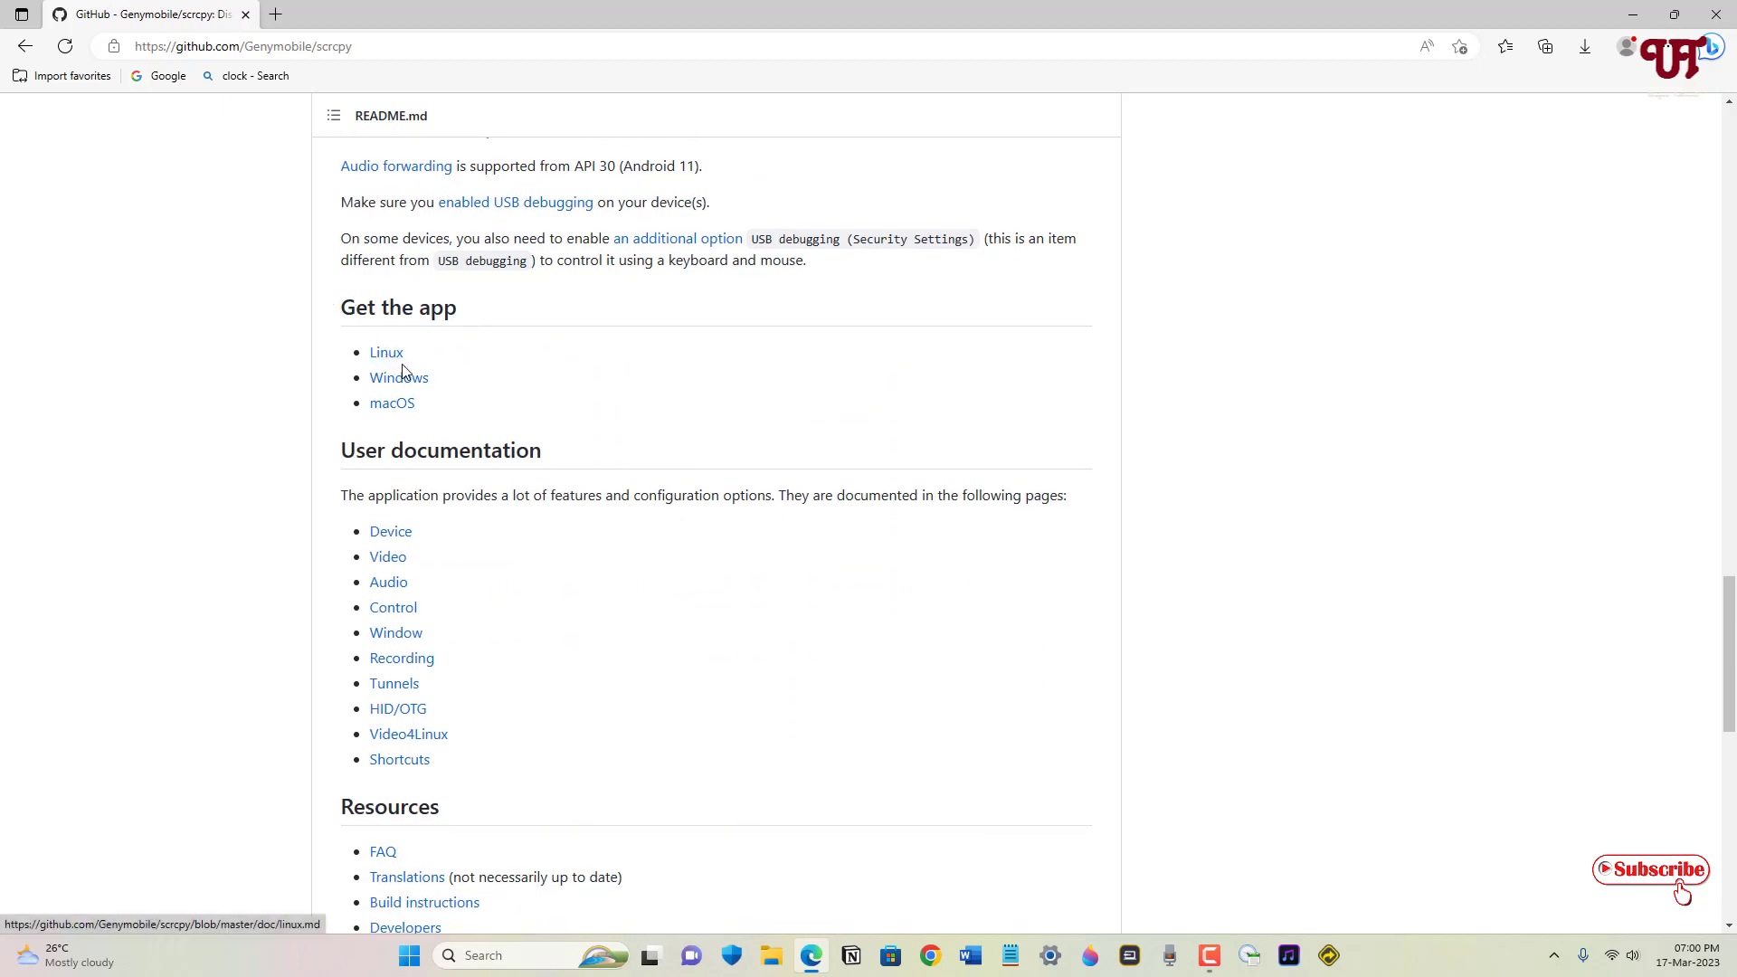
pyautogui.moveTo(409, 393)
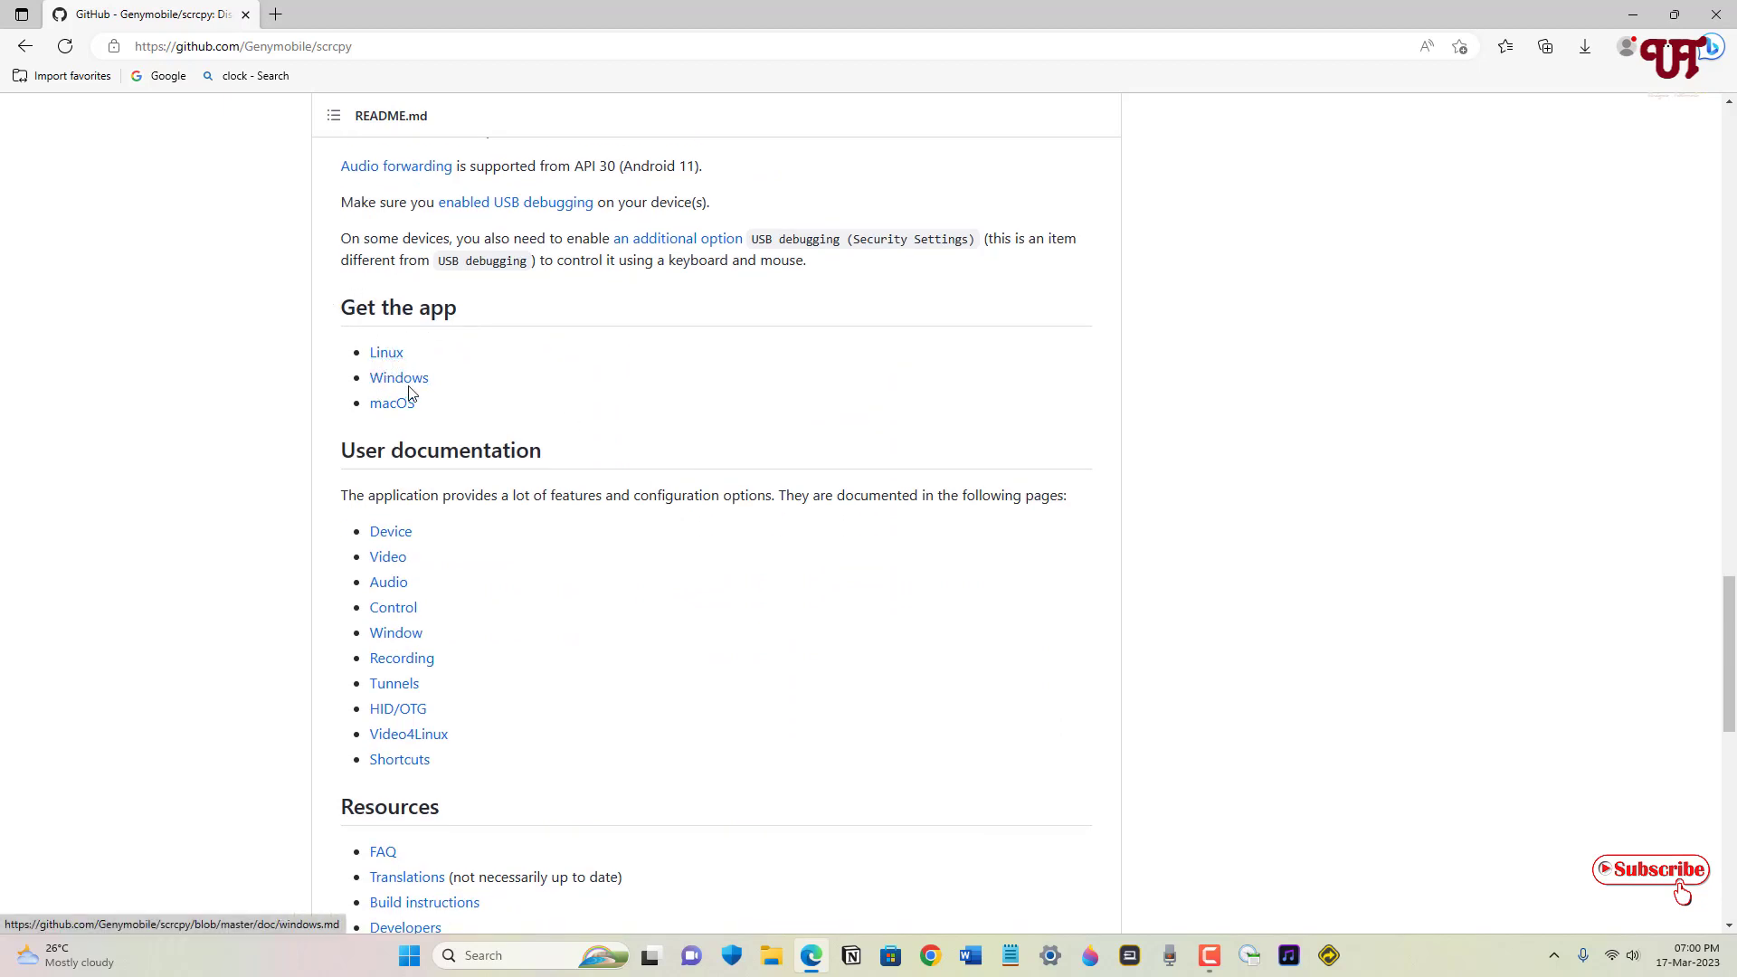
pyautogui.moveTo(399, 378)
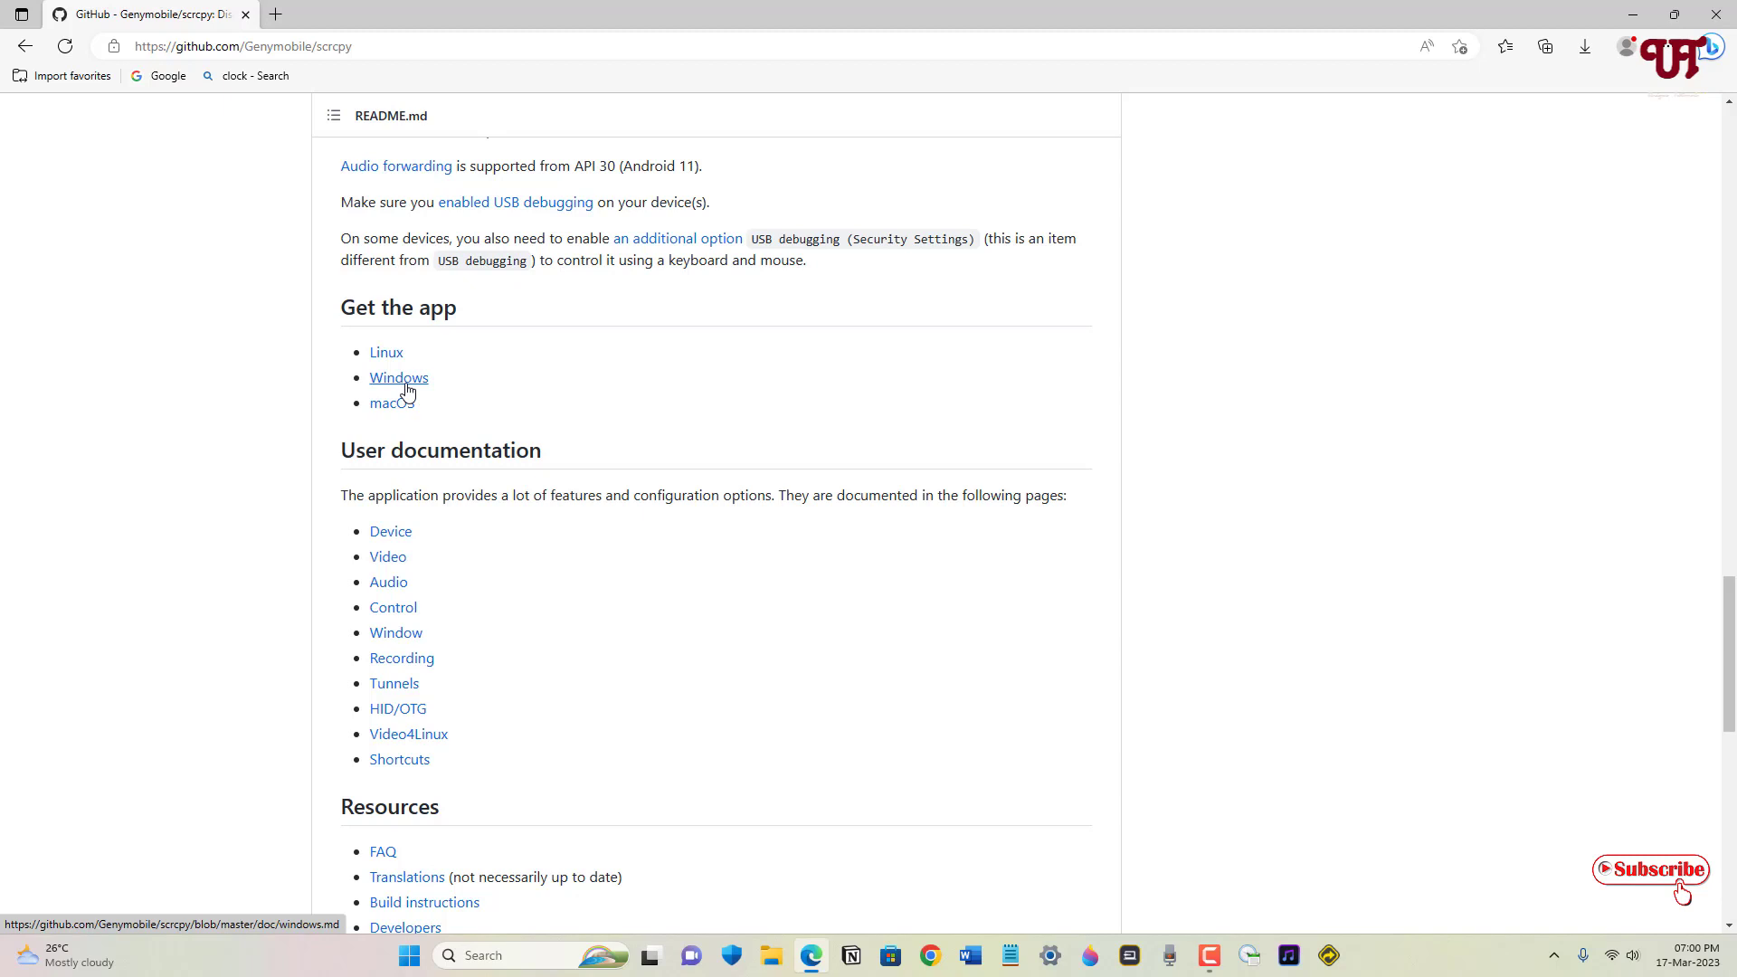
pyautogui.moveTo(391, 410)
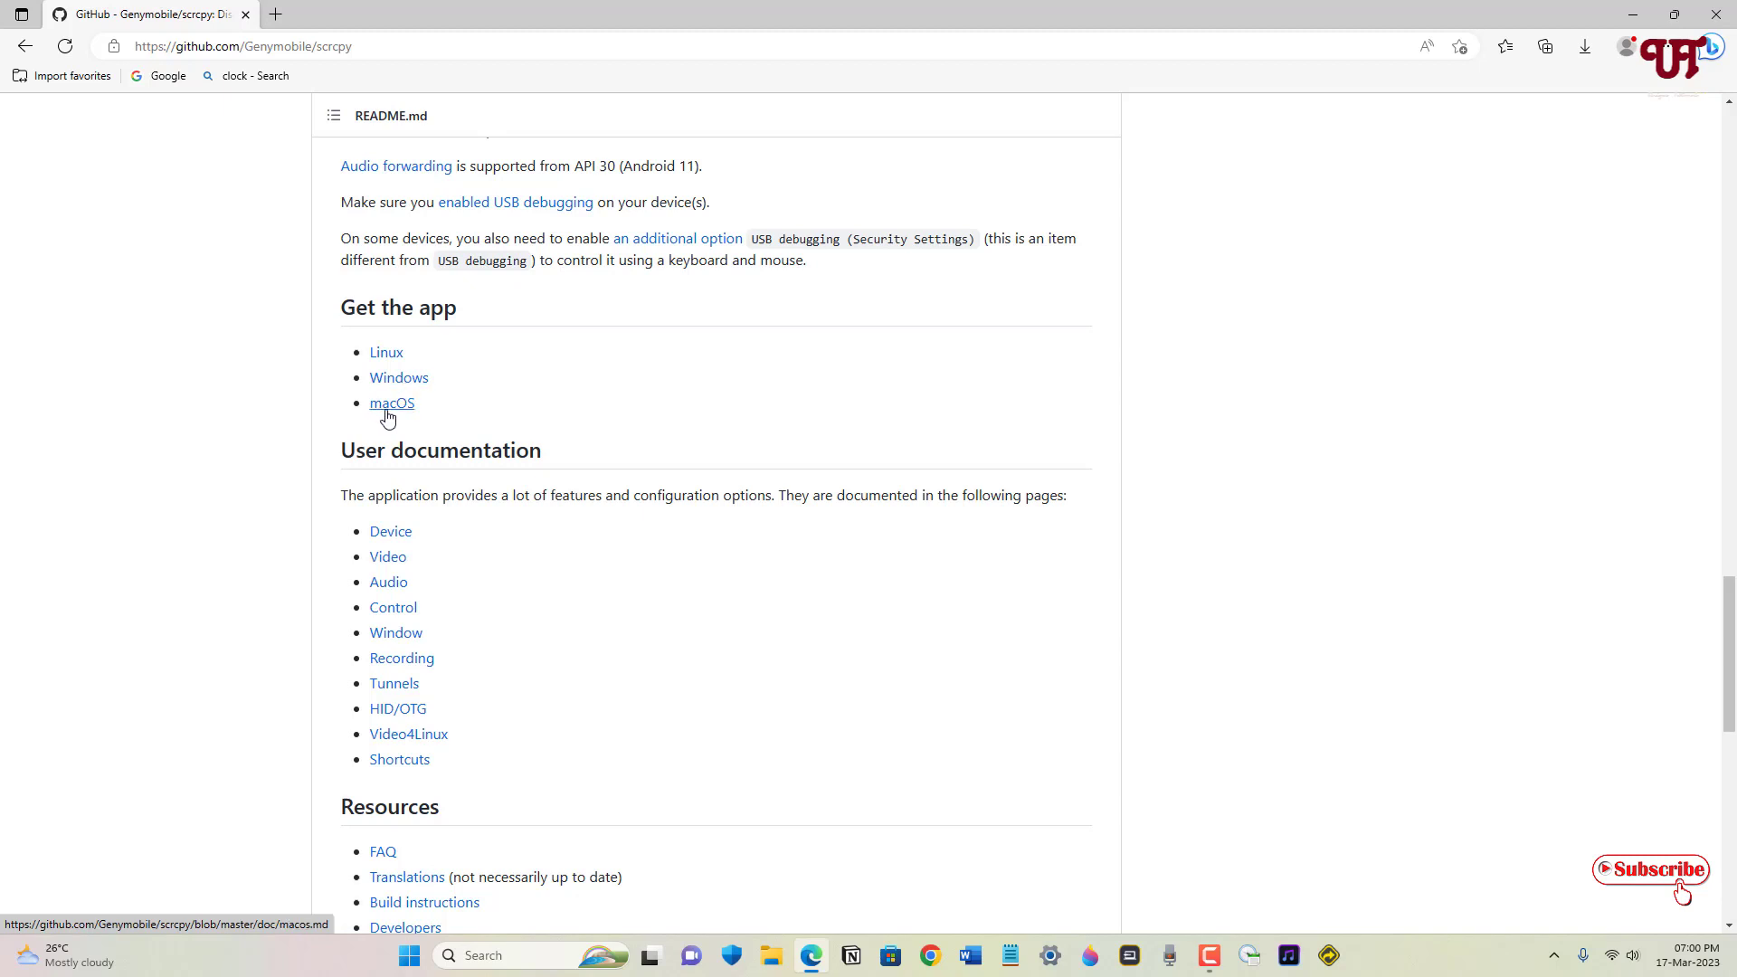
pyautogui.moveTo(419, 419)
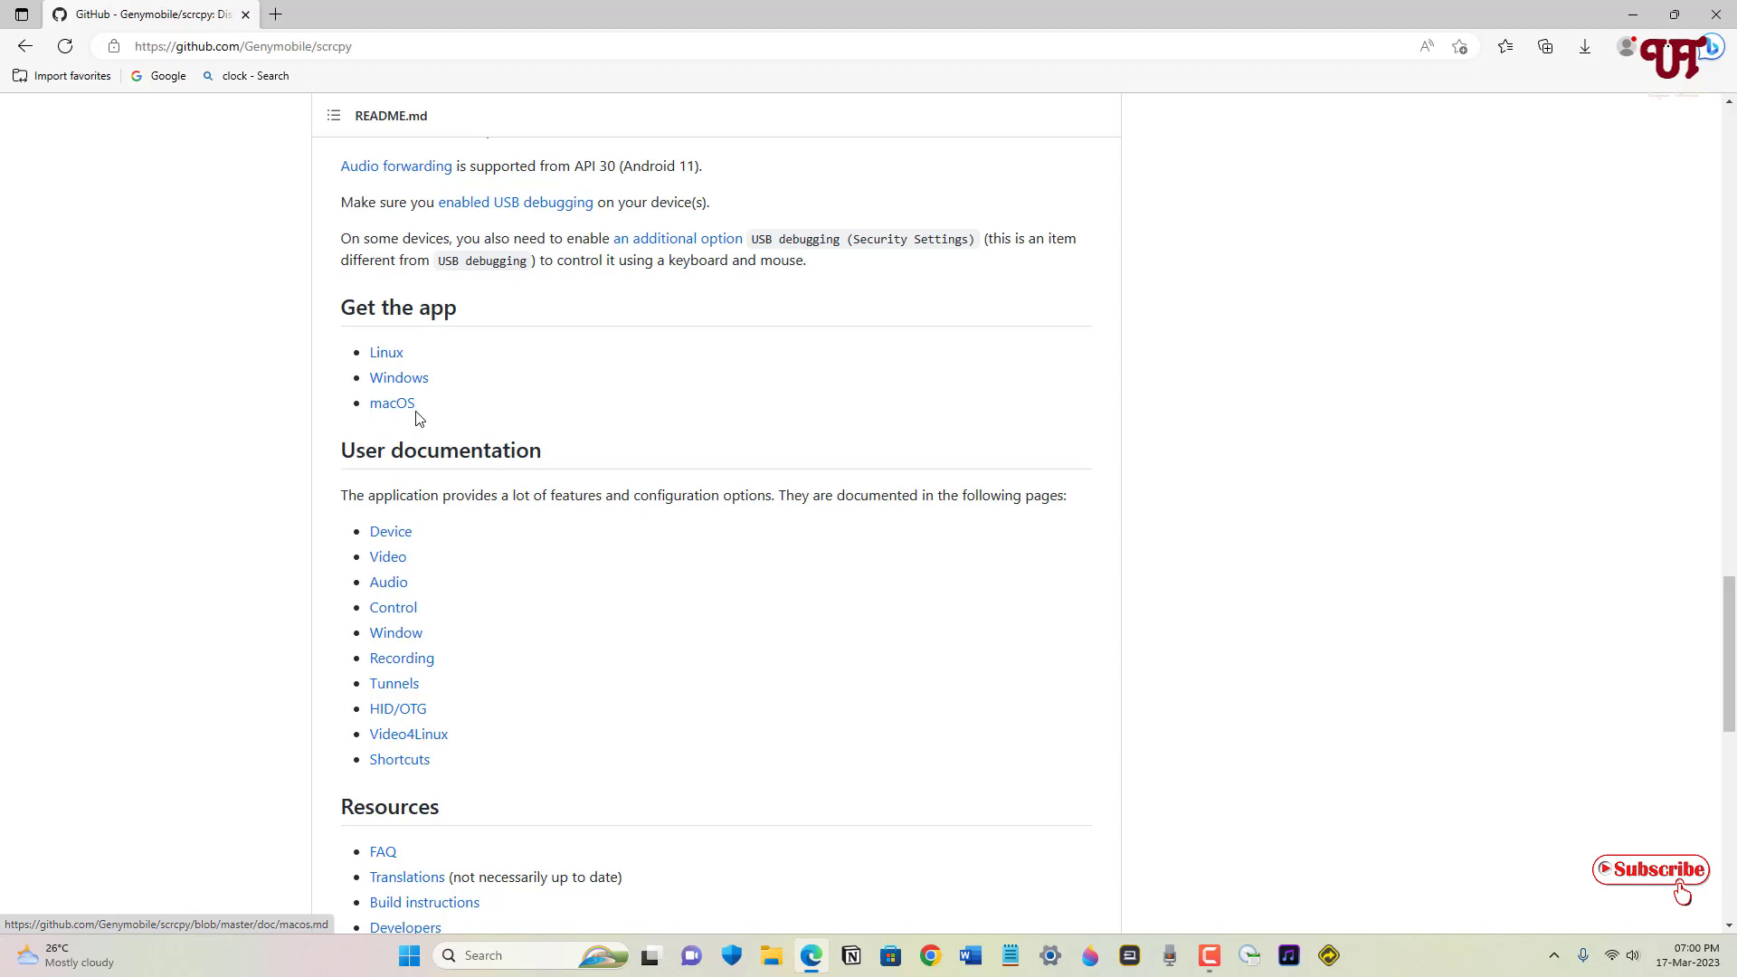
pyautogui.moveTo(399, 378)
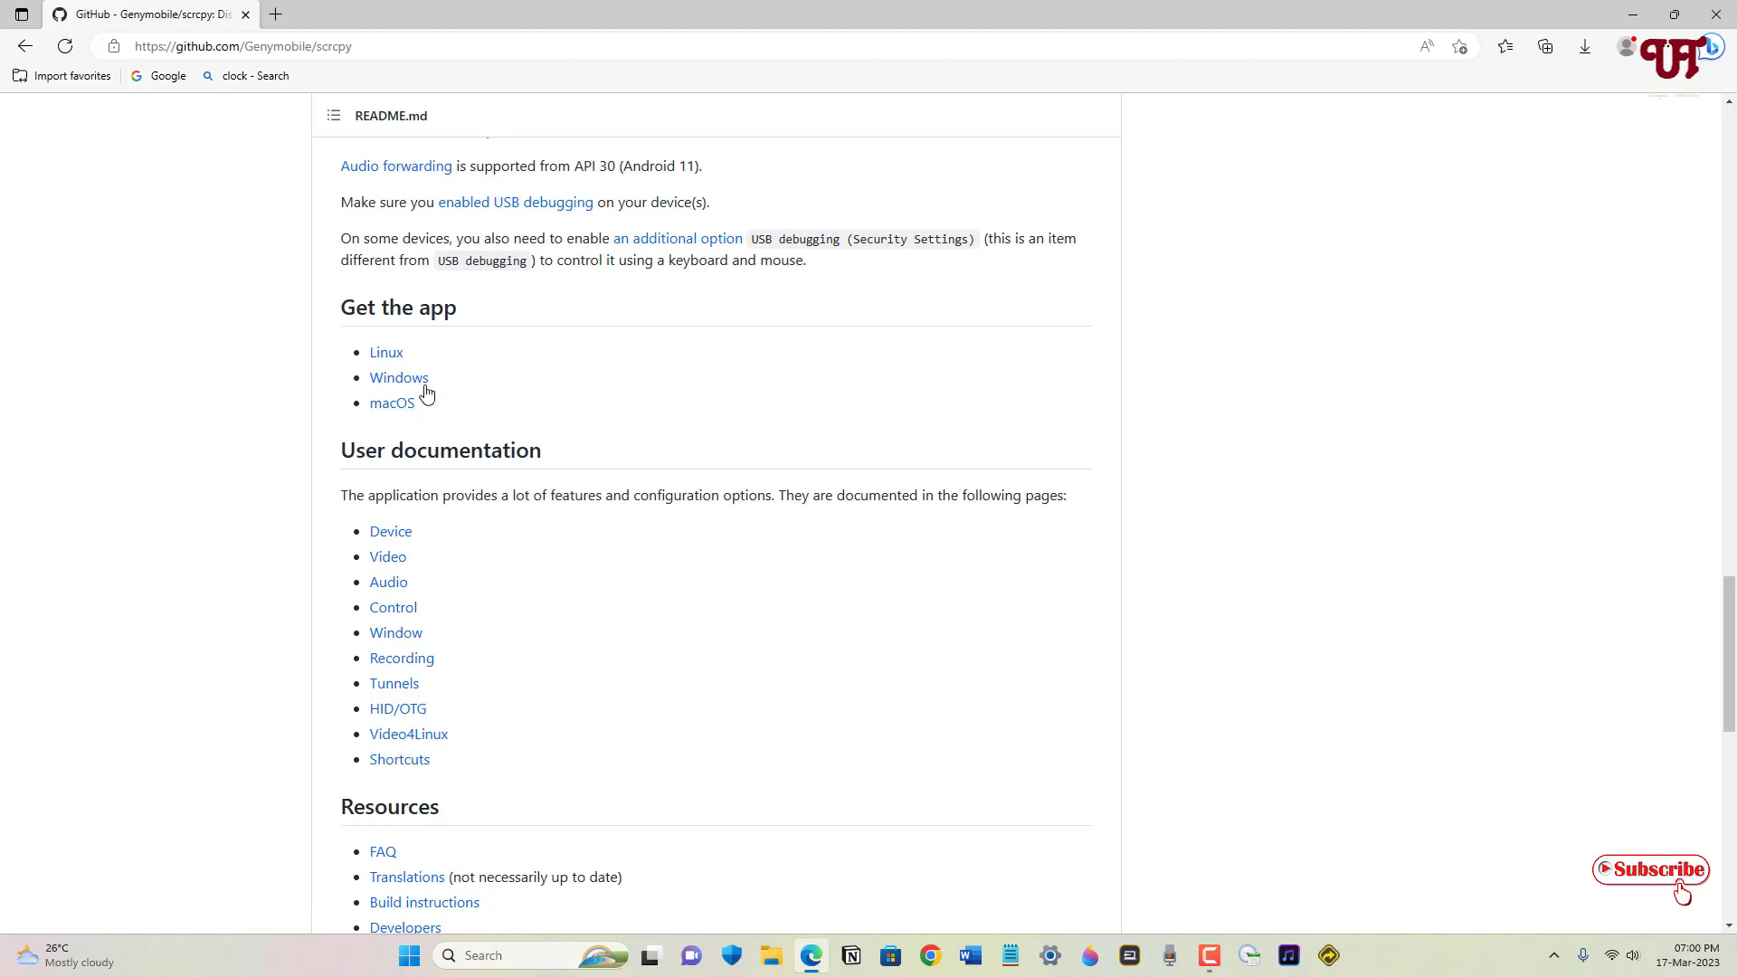
pyautogui.moveTo(398, 378)
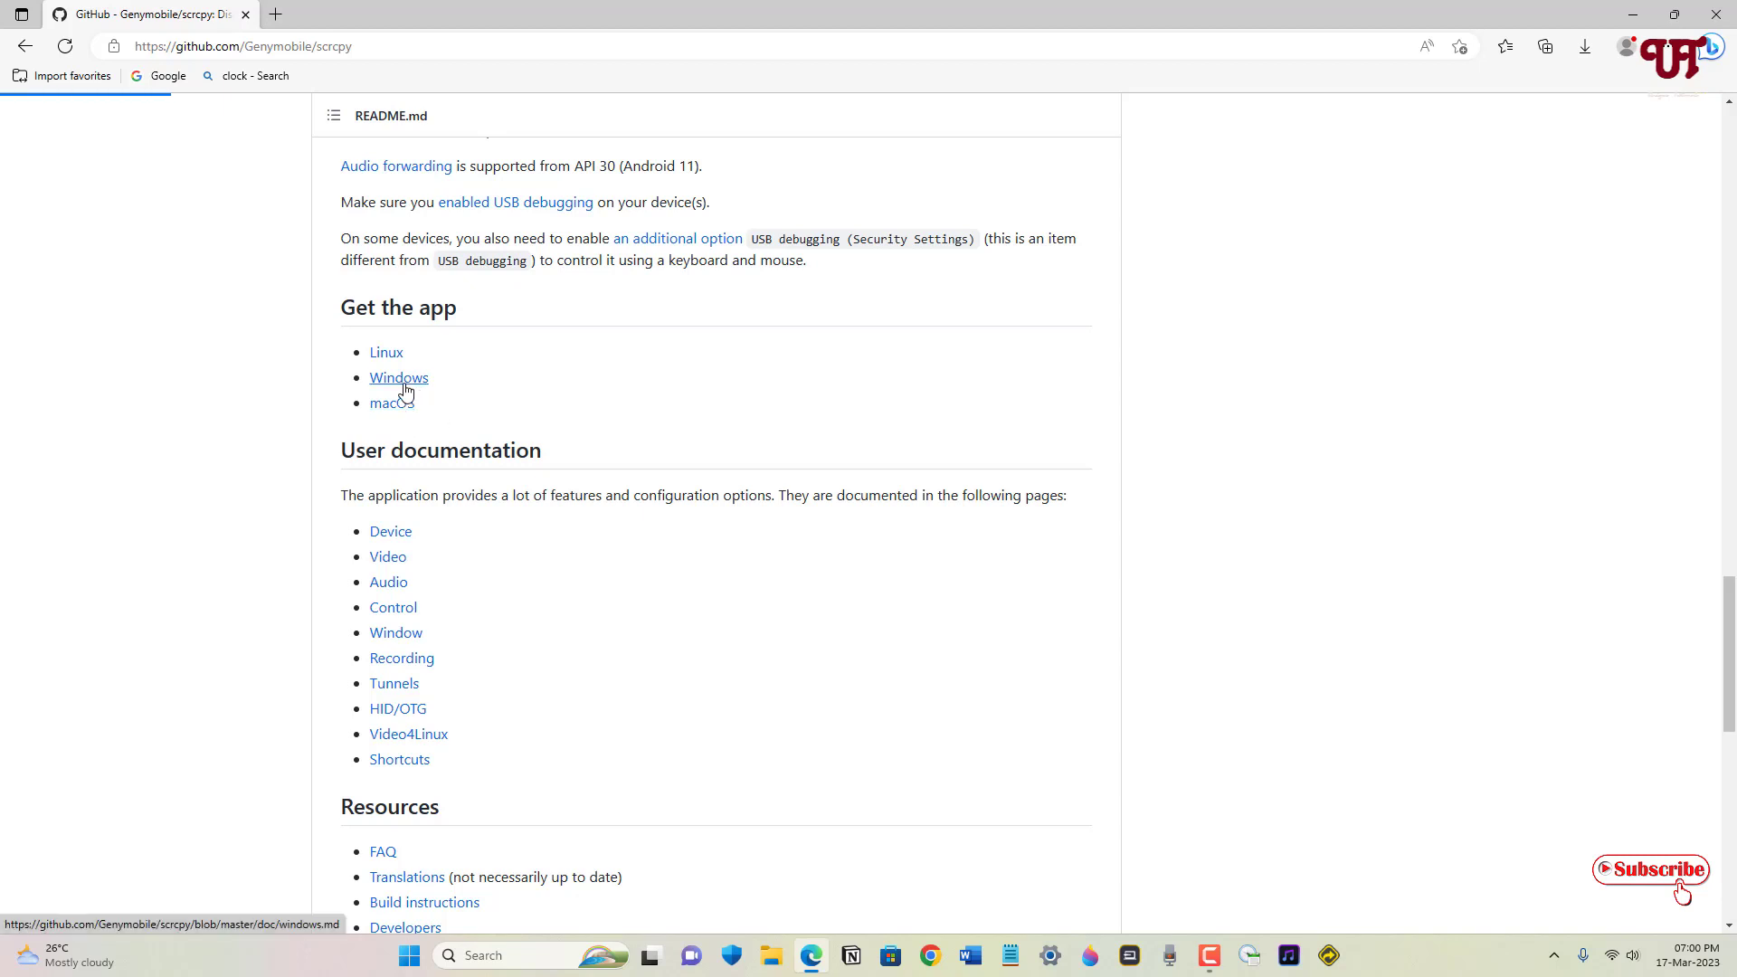
# Step: Download scrcpy-win64-v2.0.zip (64-bit) from the Windows install instructions
pyautogui.click(398, 378)
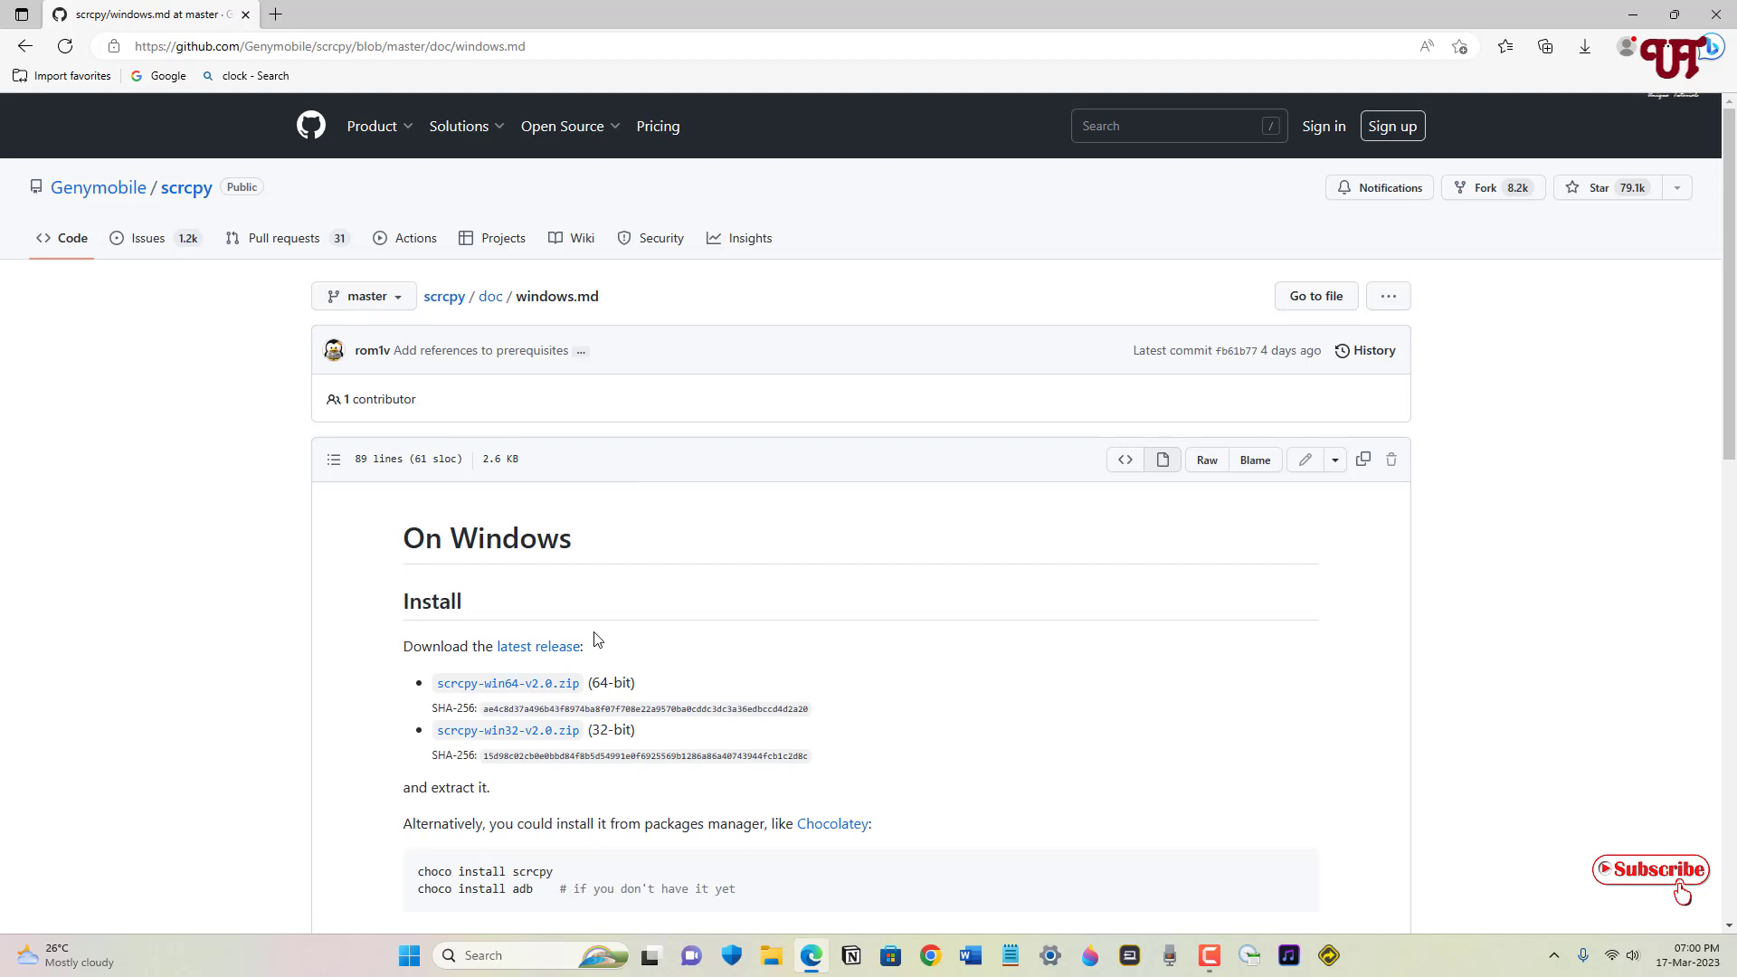
pyautogui.moveTo(508, 683)
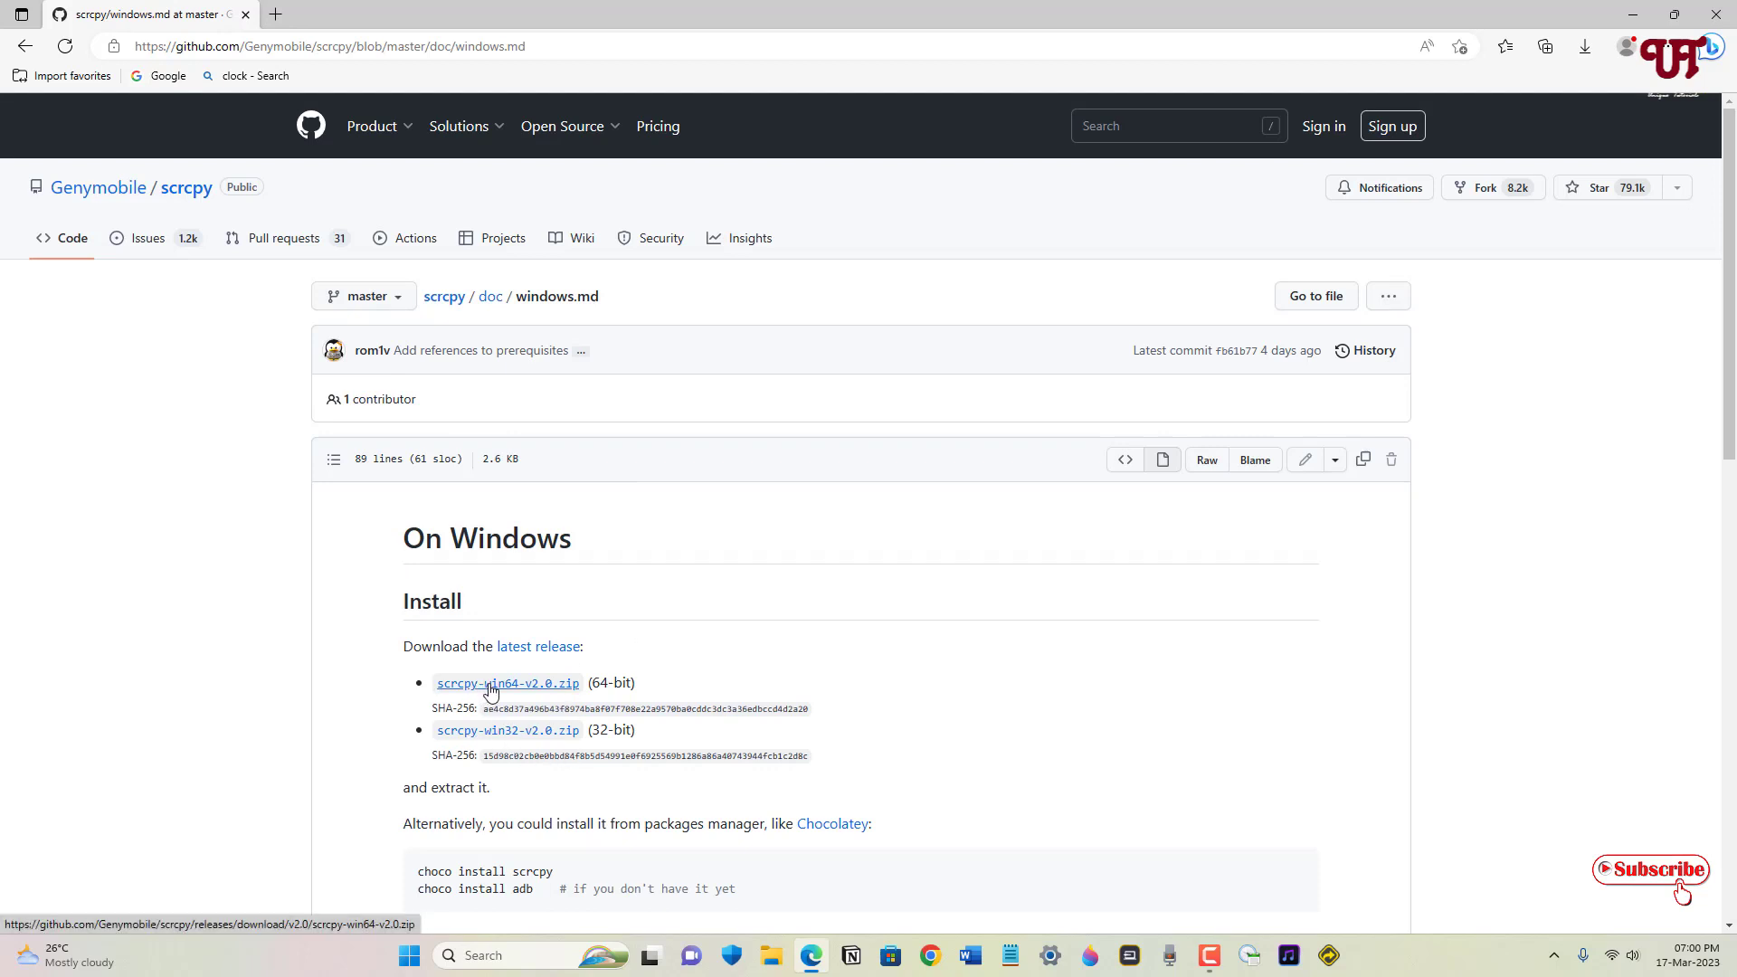
pyautogui.moveTo(507, 699)
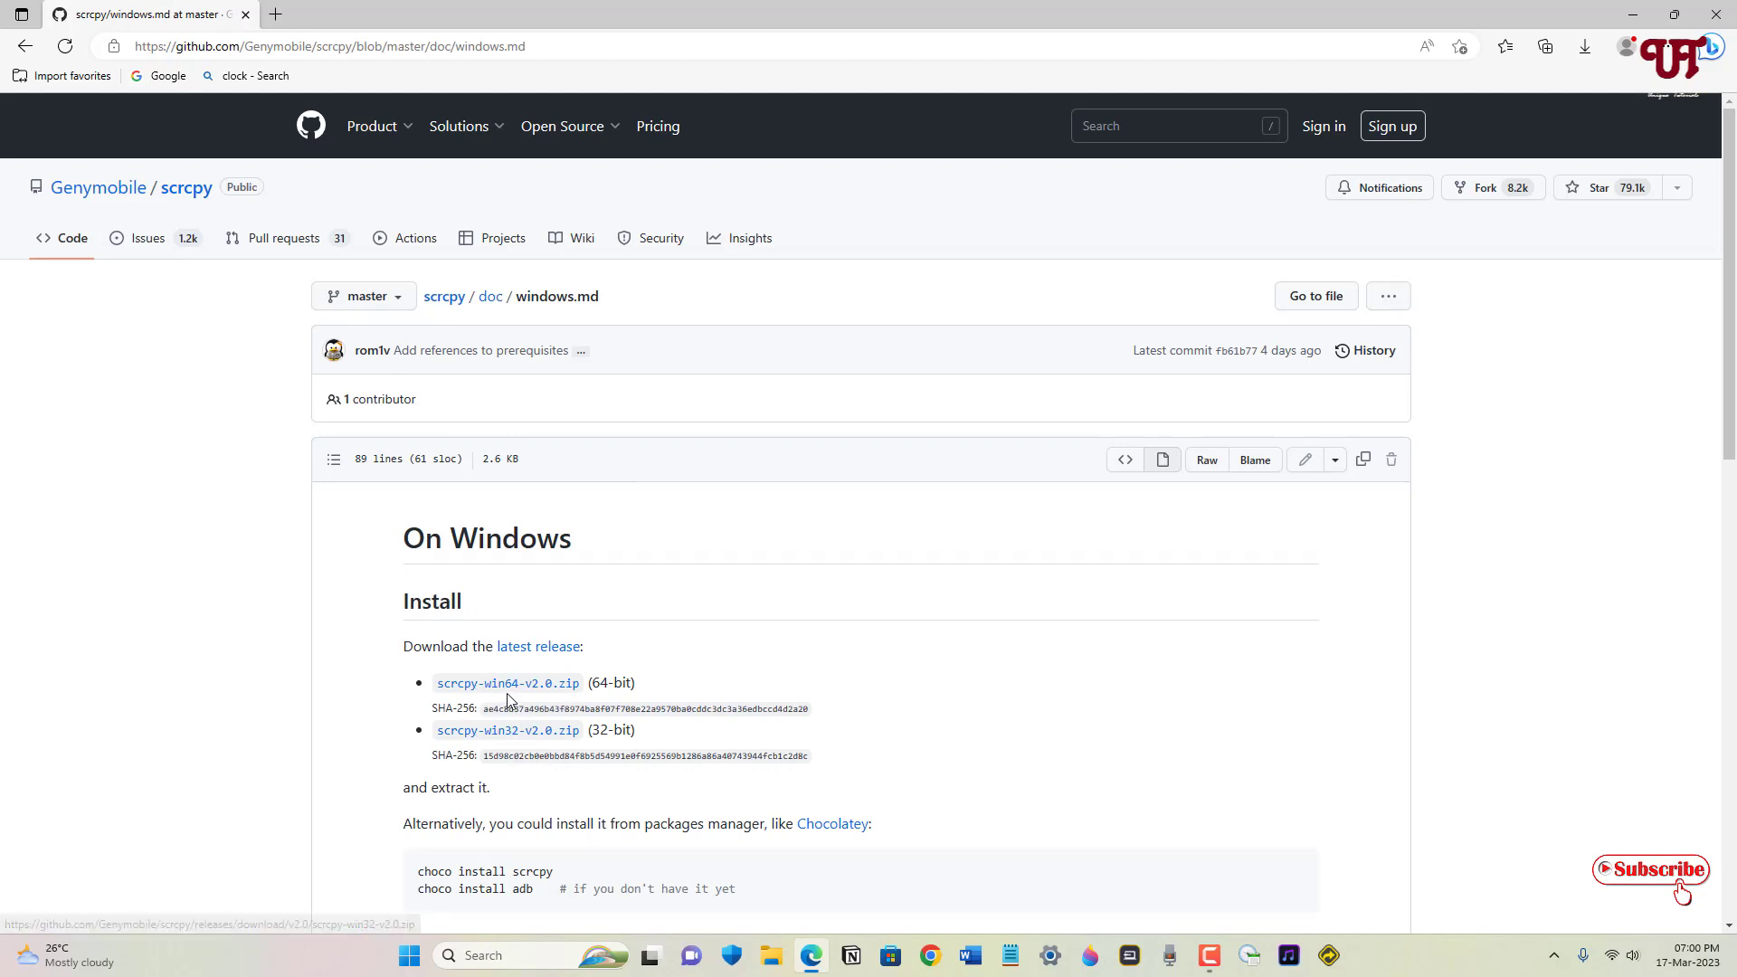
pyautogui.moveTo(508, 682)
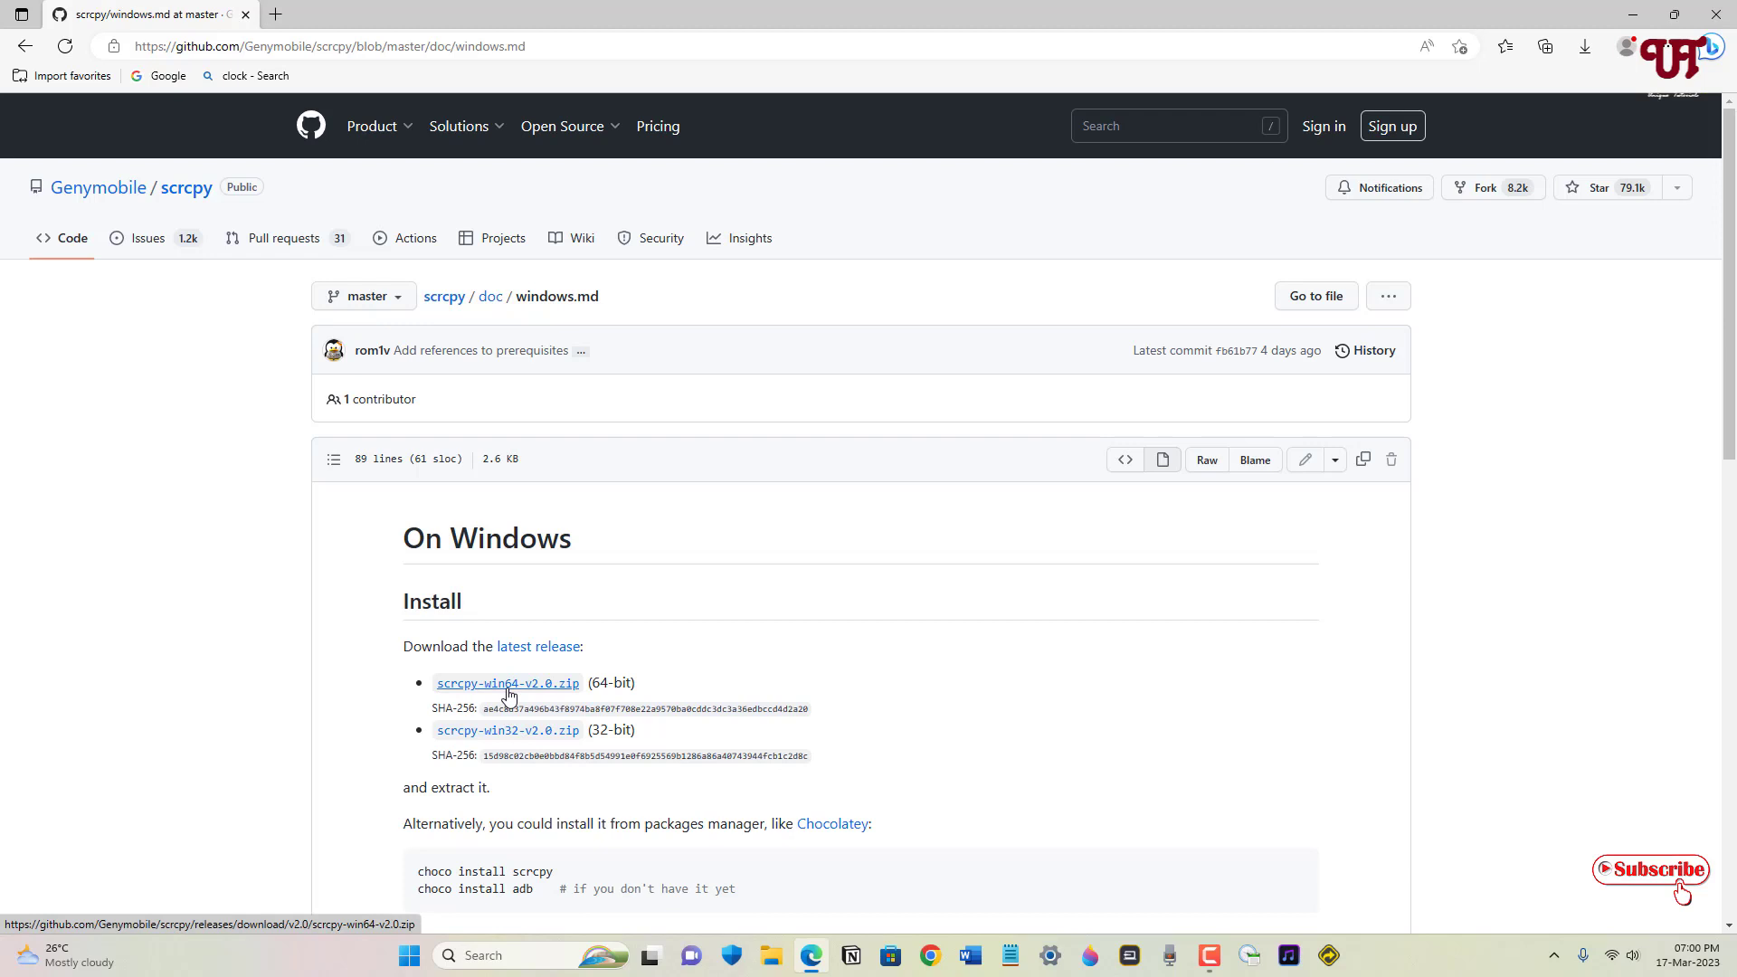
pyautogui.click(507, 682)
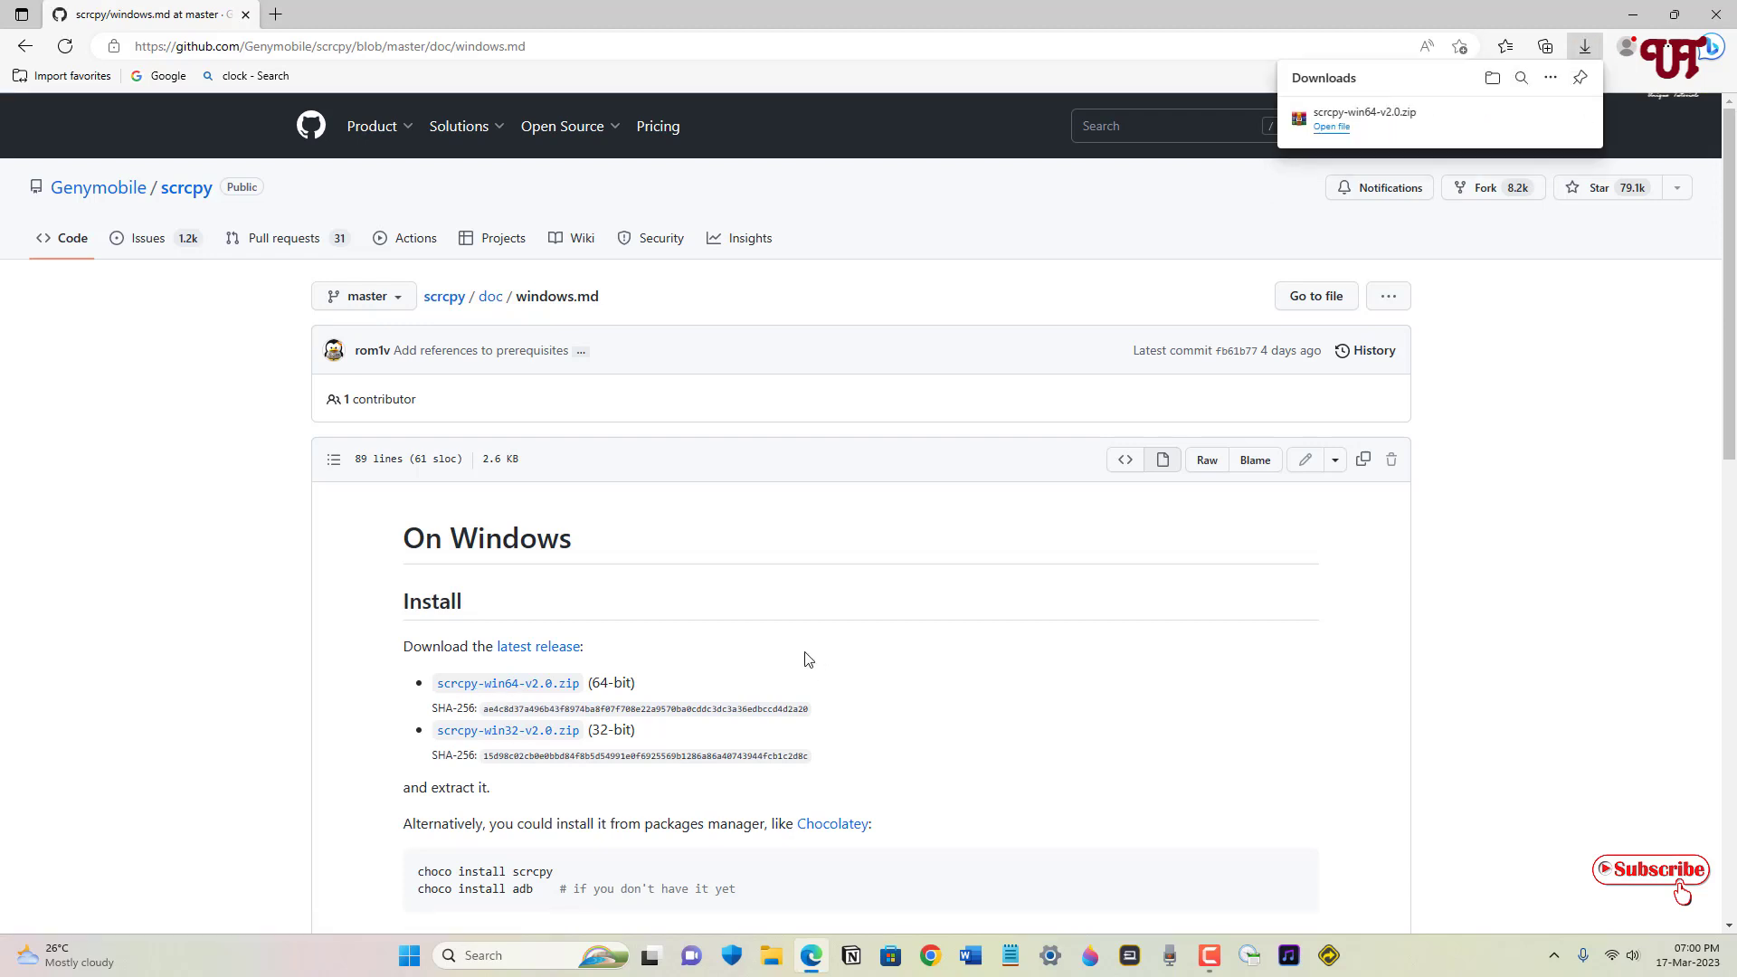
pyautogui.moveTo(1535, 147)
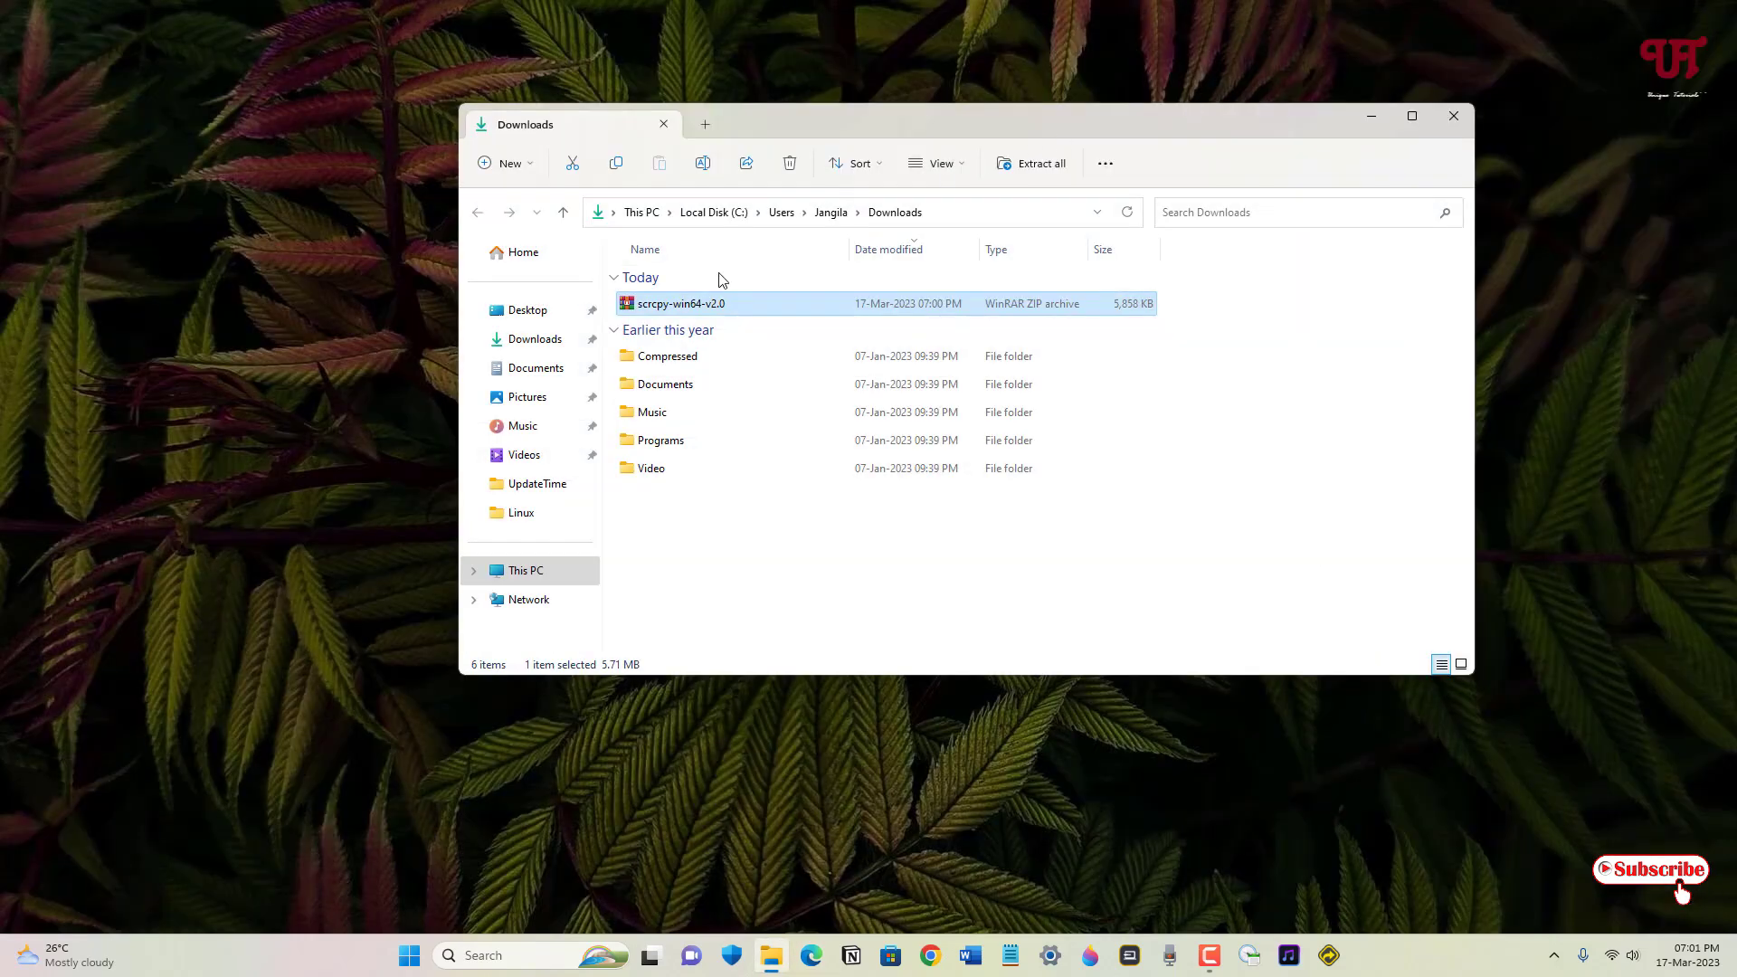
# Step: Open scrcpy-win64-v2.0.zip from the Downloads folder in WinRAR
pyautogui.doubleClick(681, 304)
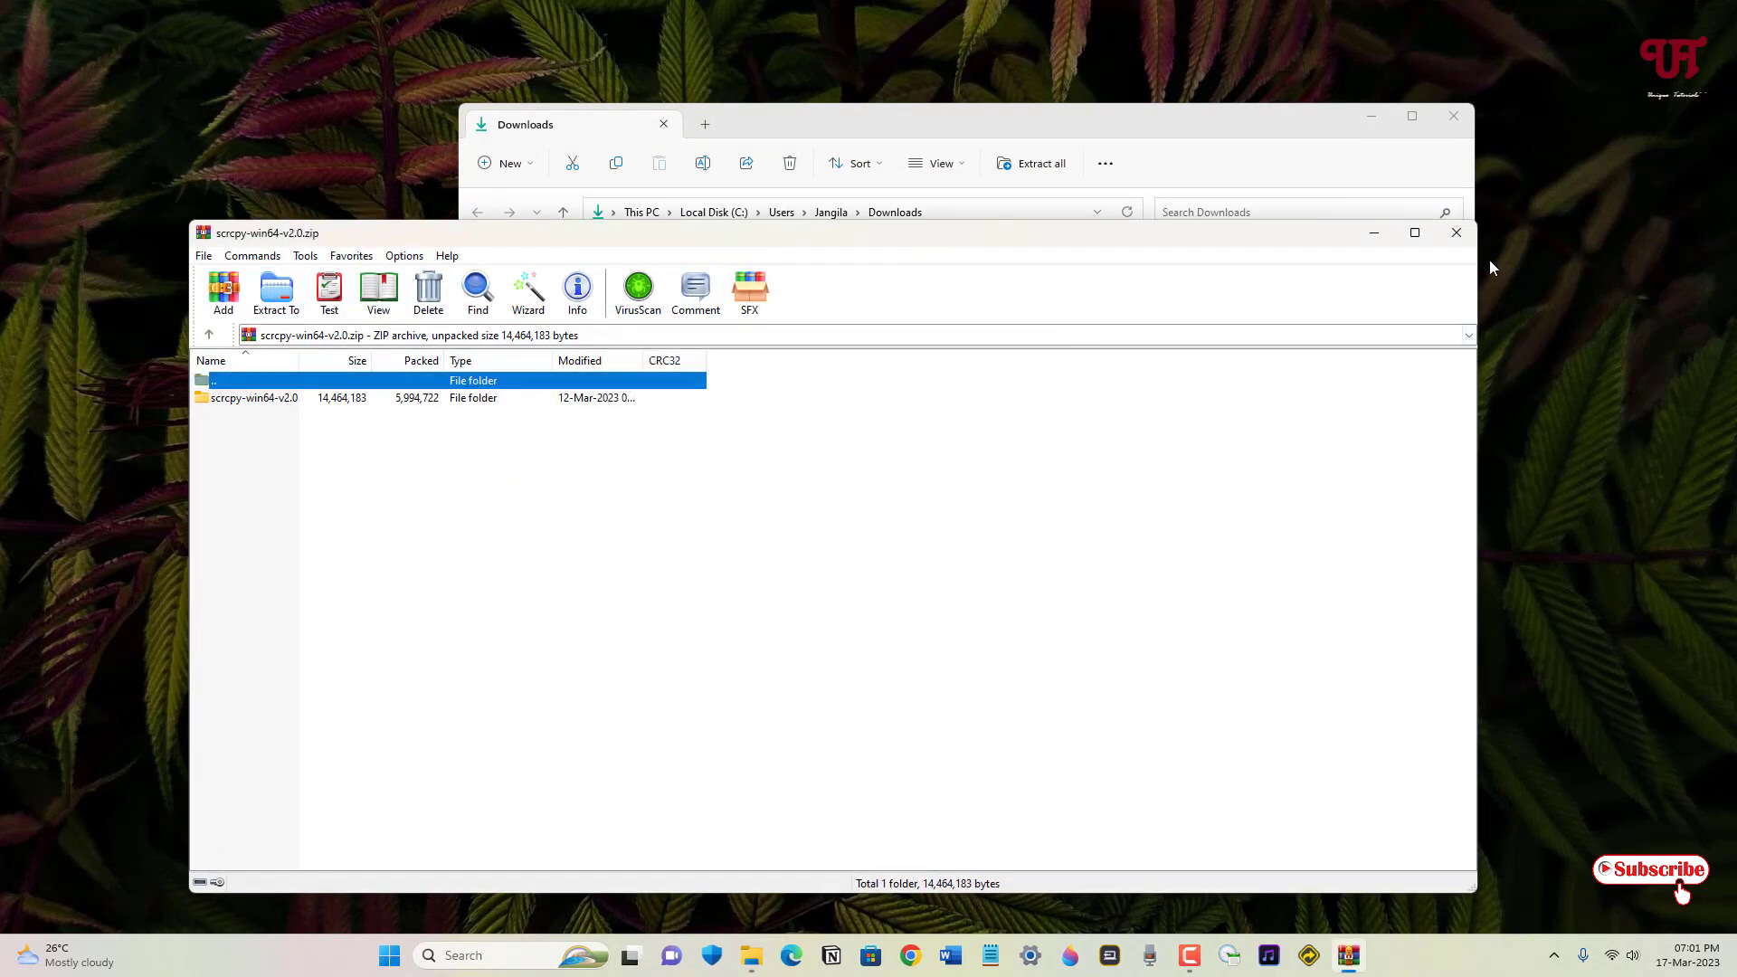
# Step: Close WinRAR and open the extracted inner scrcpy-win64-v2.0 folder
pyautogui.click(1456, 233)
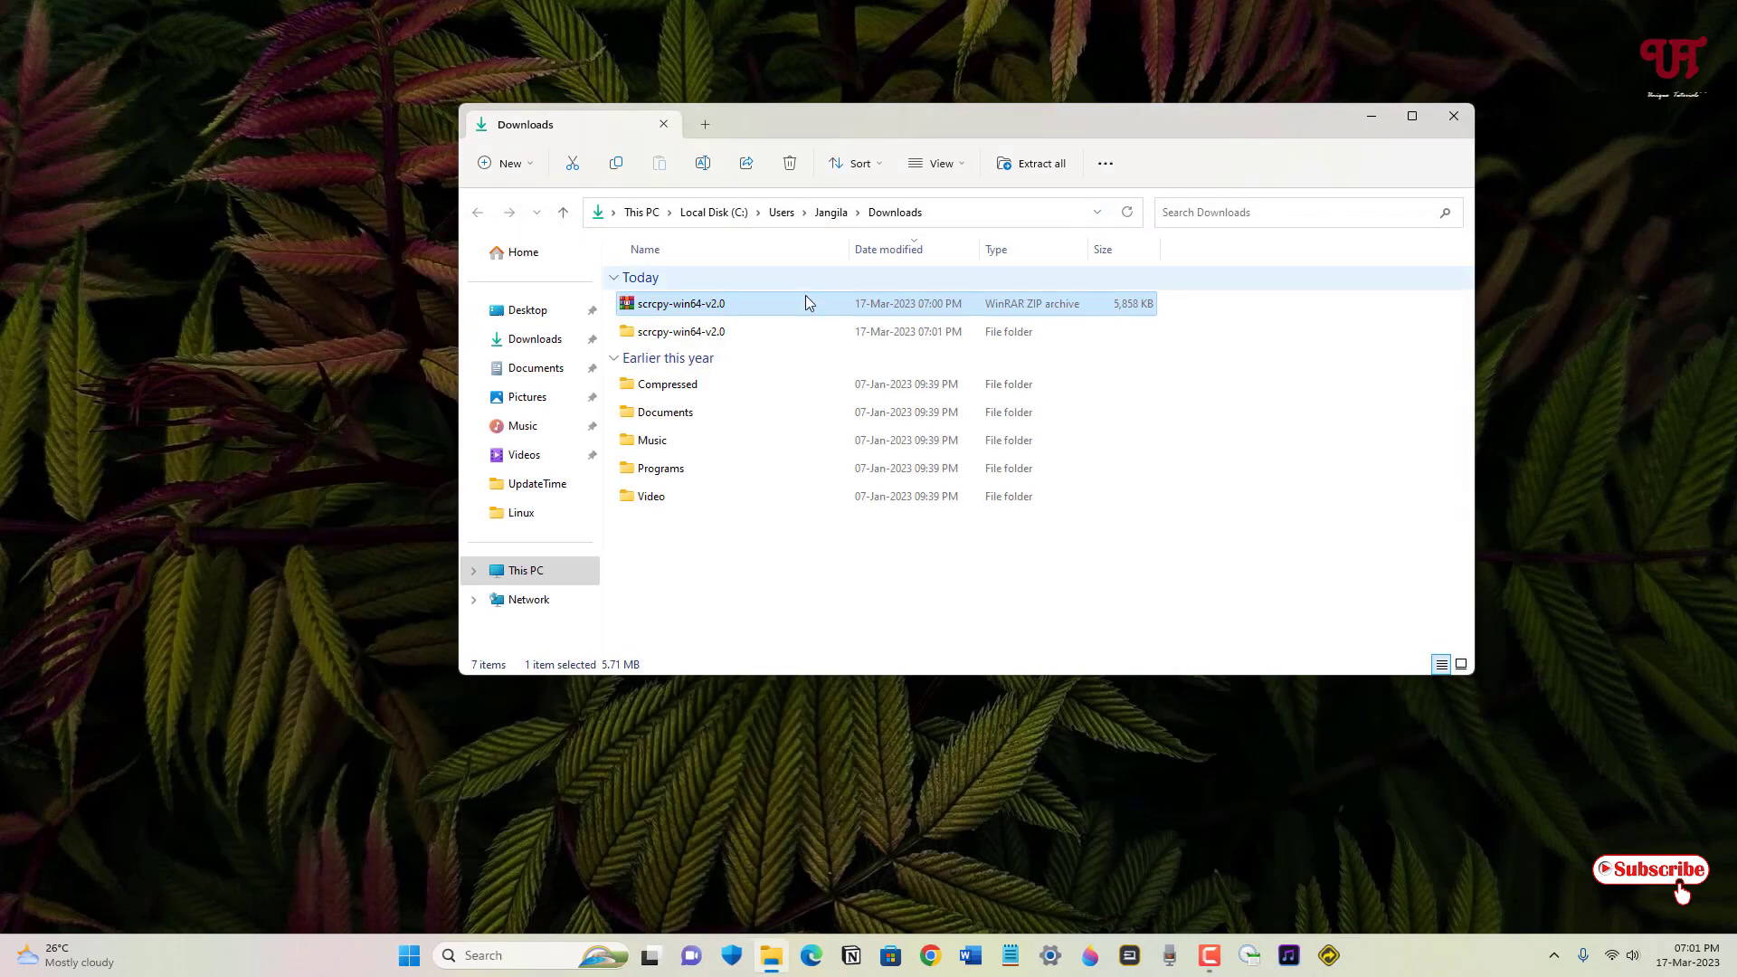
pyautogui.doubleClick(681, 331)
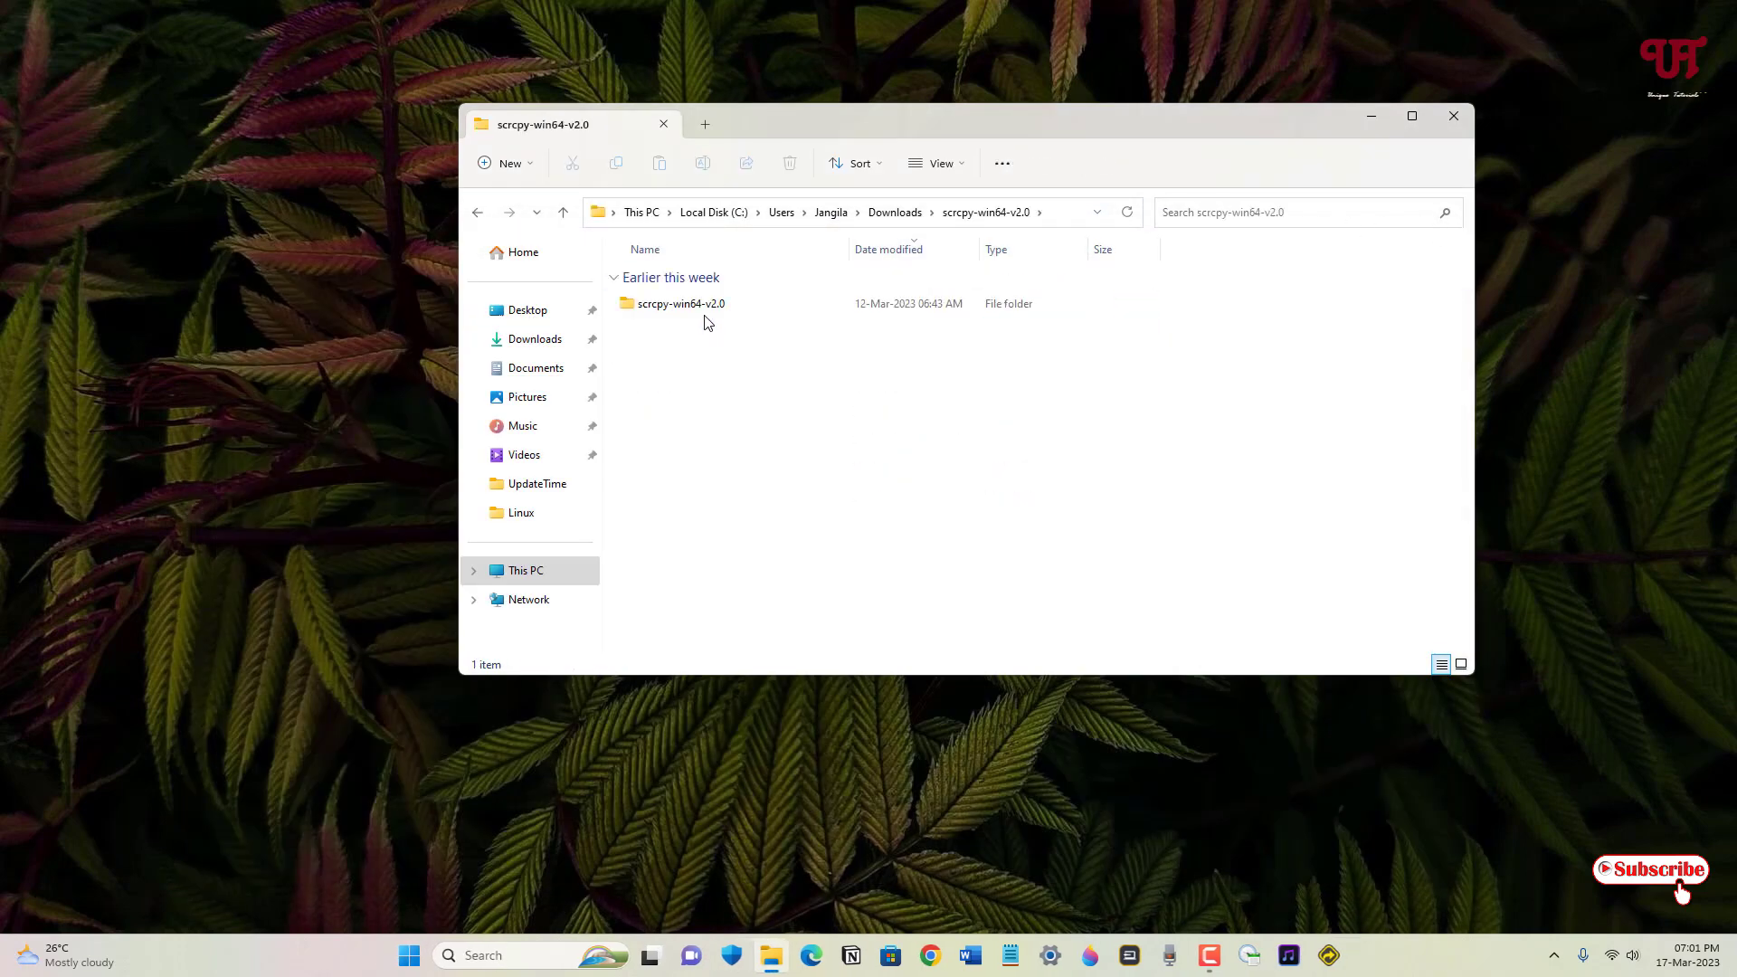
pyautogui.doubleClick(681, 302)
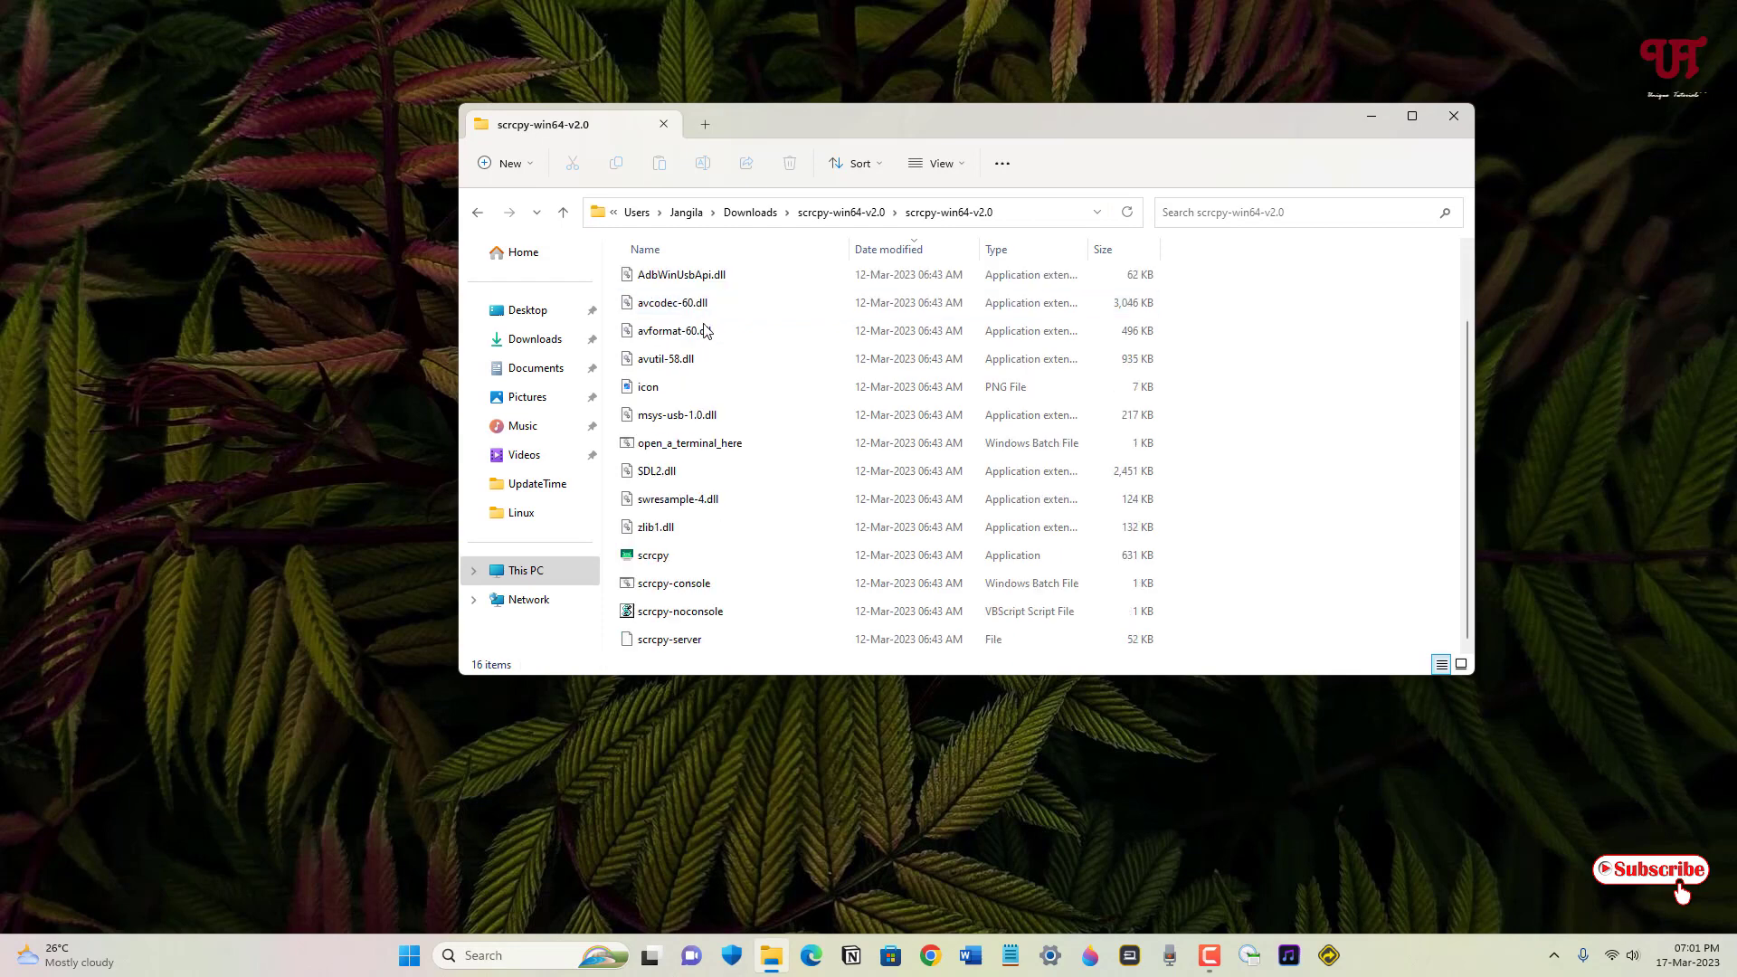
# Step: Select the scrcpy application file in the inner scrcpy-win64-v2.0 folder
pyautogui.click(652, 555)
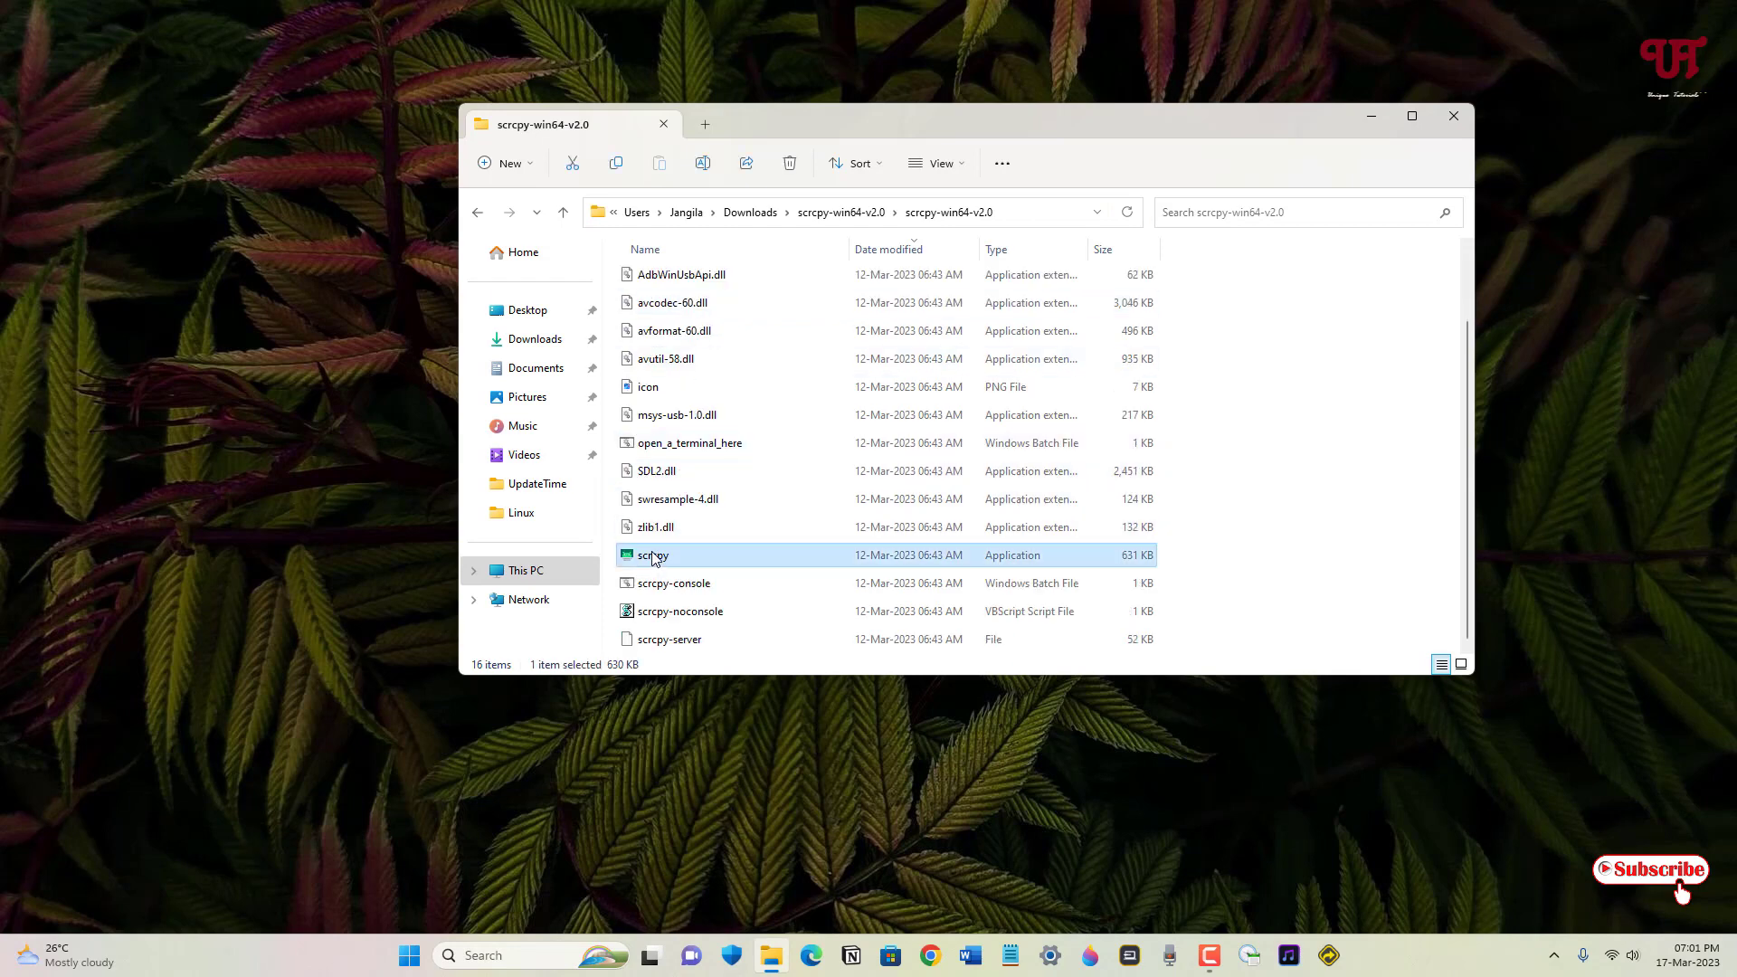
pyautogui.moveTo(653, 555)
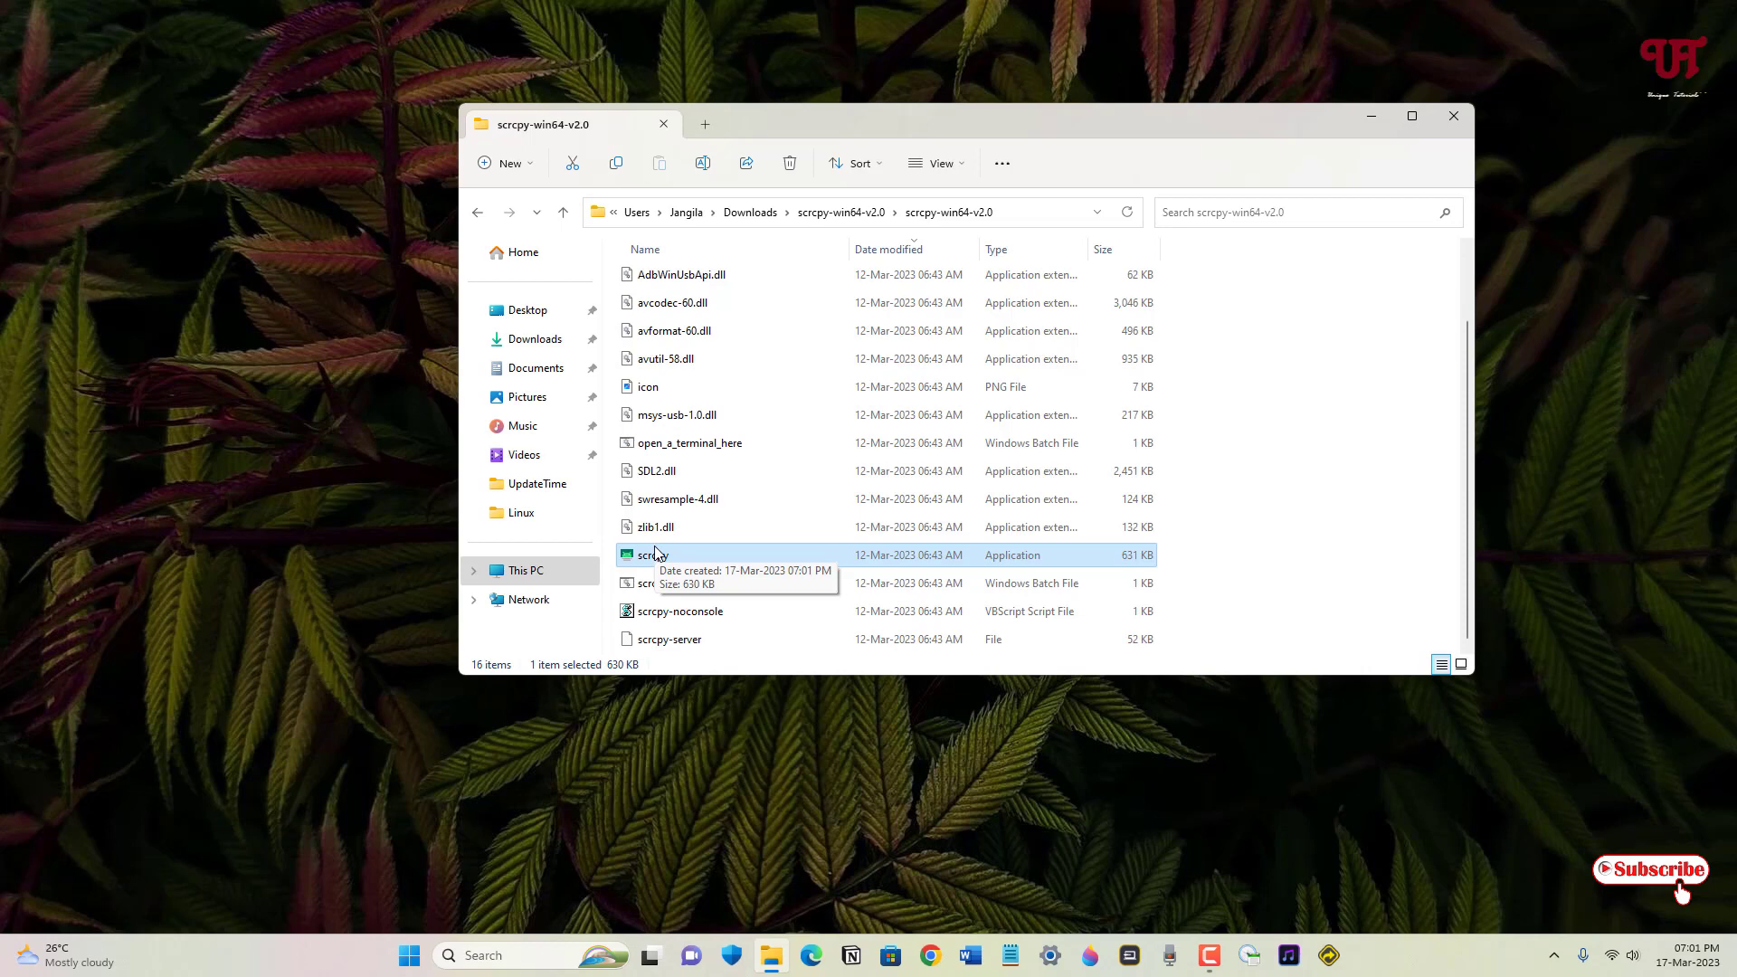
pyautogui.moveTo(658, 563)
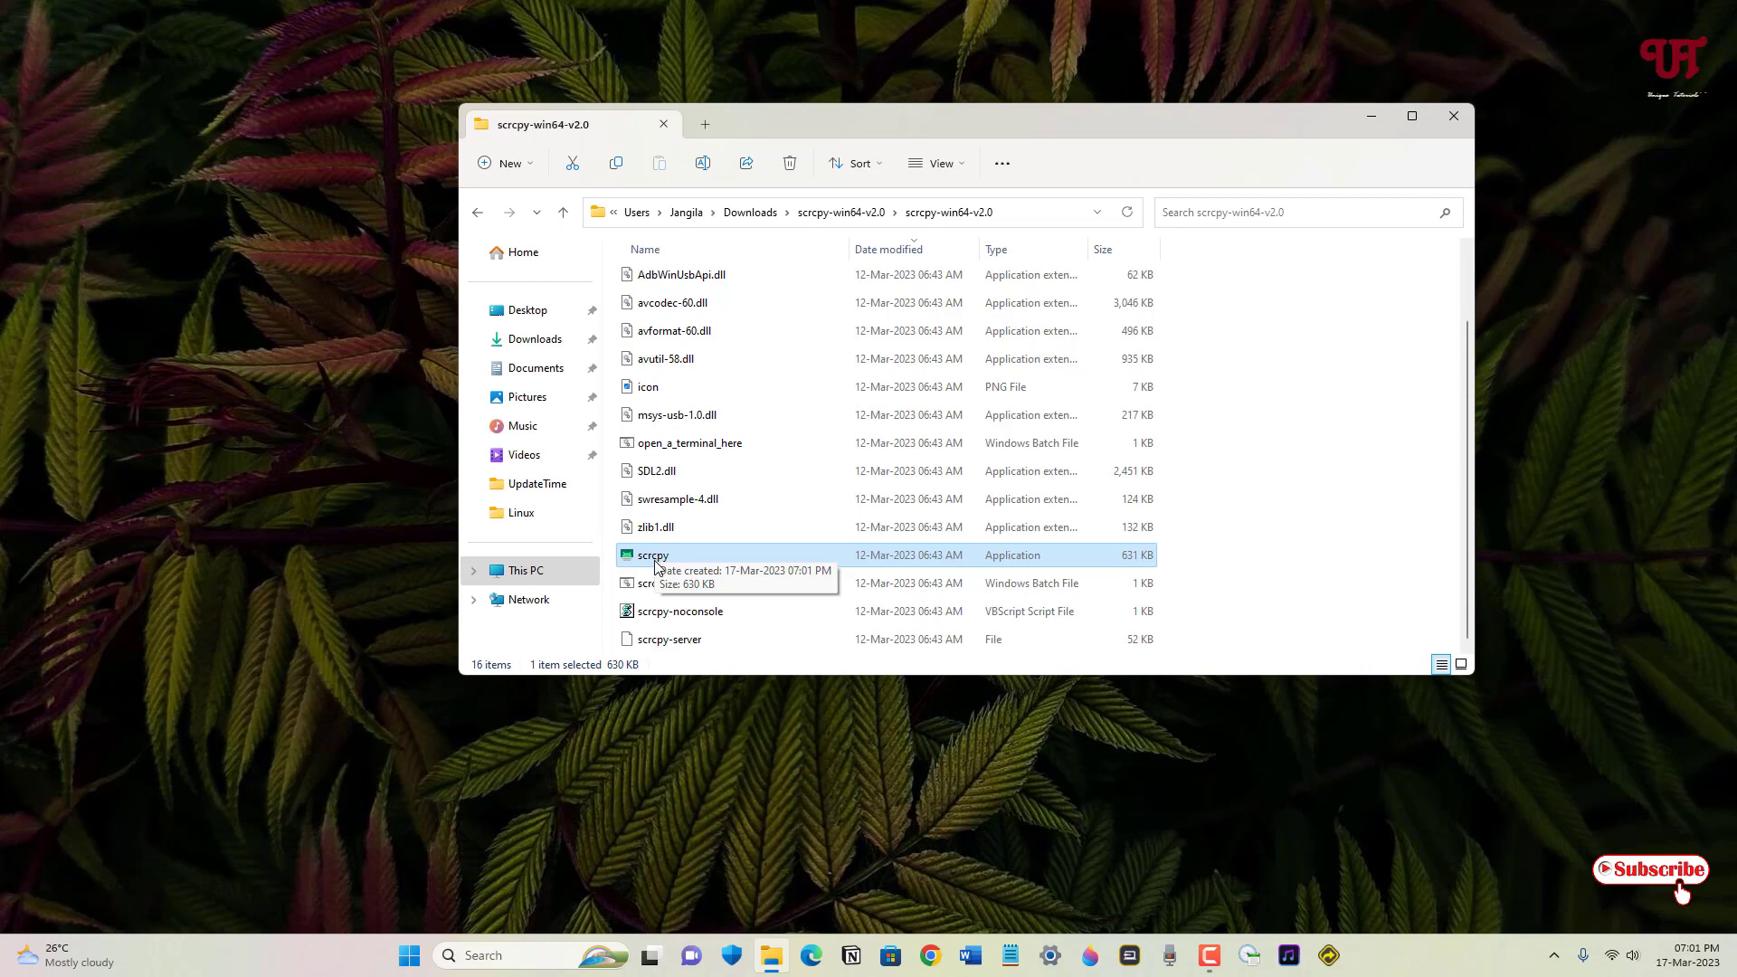
pyautogui.moveTo(655, 565)
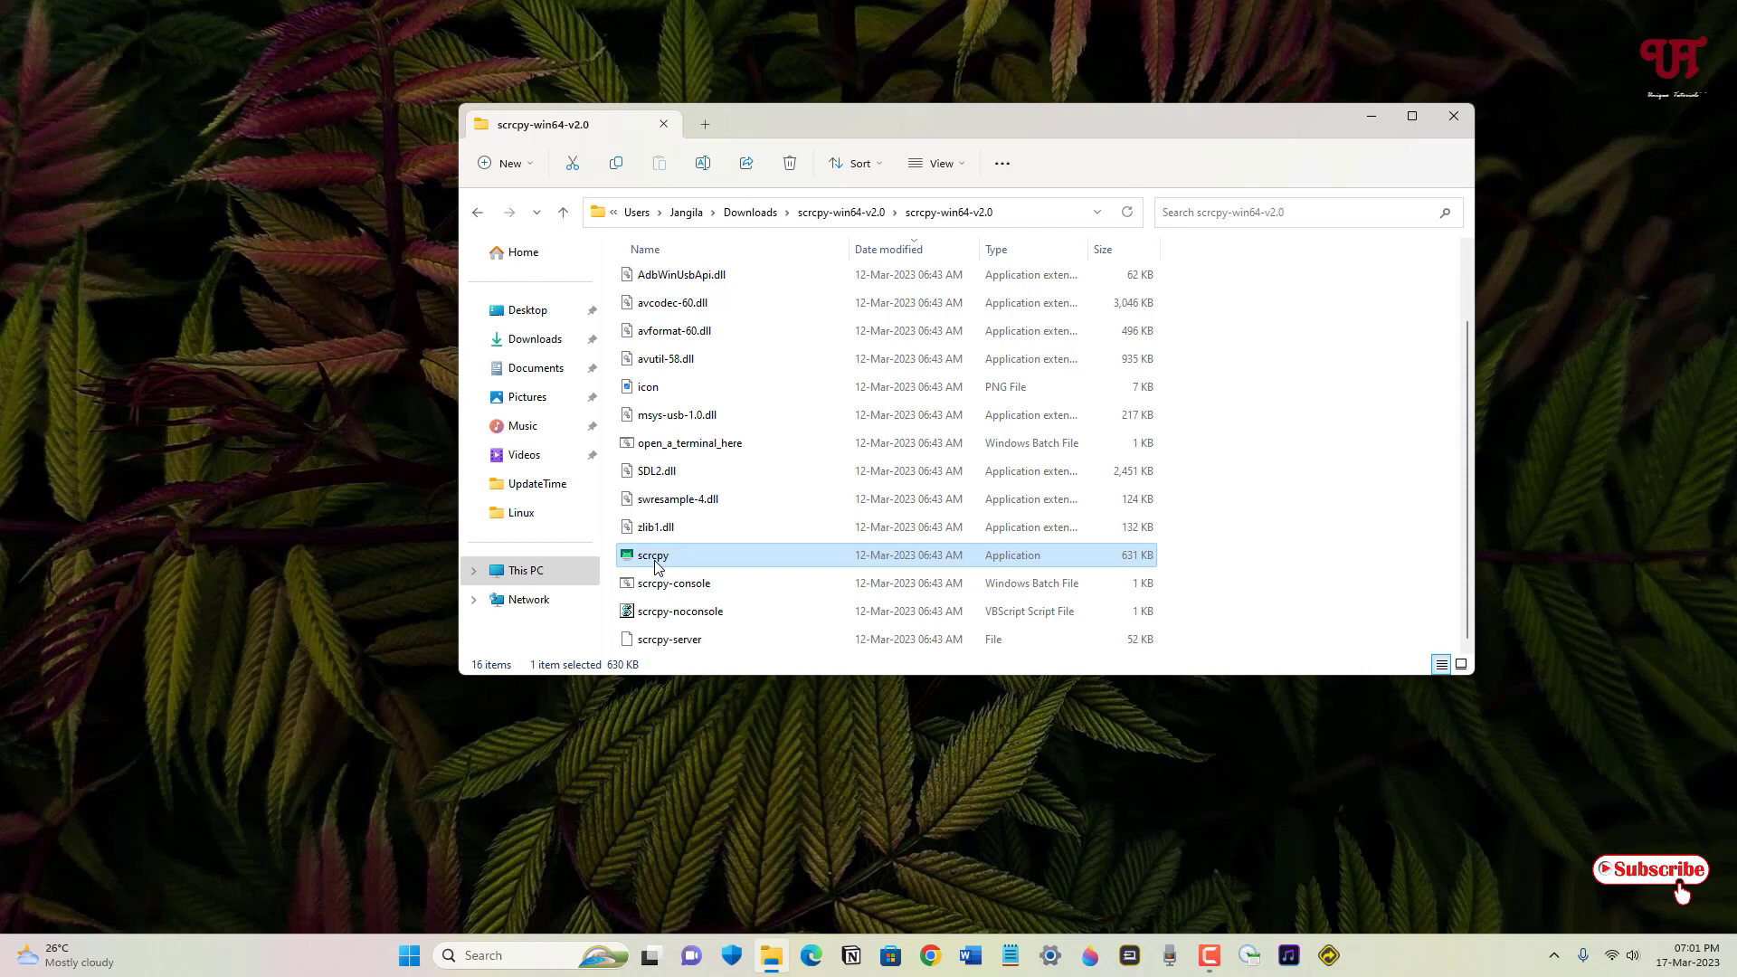
# Step: Launch scrcpy.exe to mirror the phone and minimize File Explorer
pyautogui.doubleClick(652, 555)
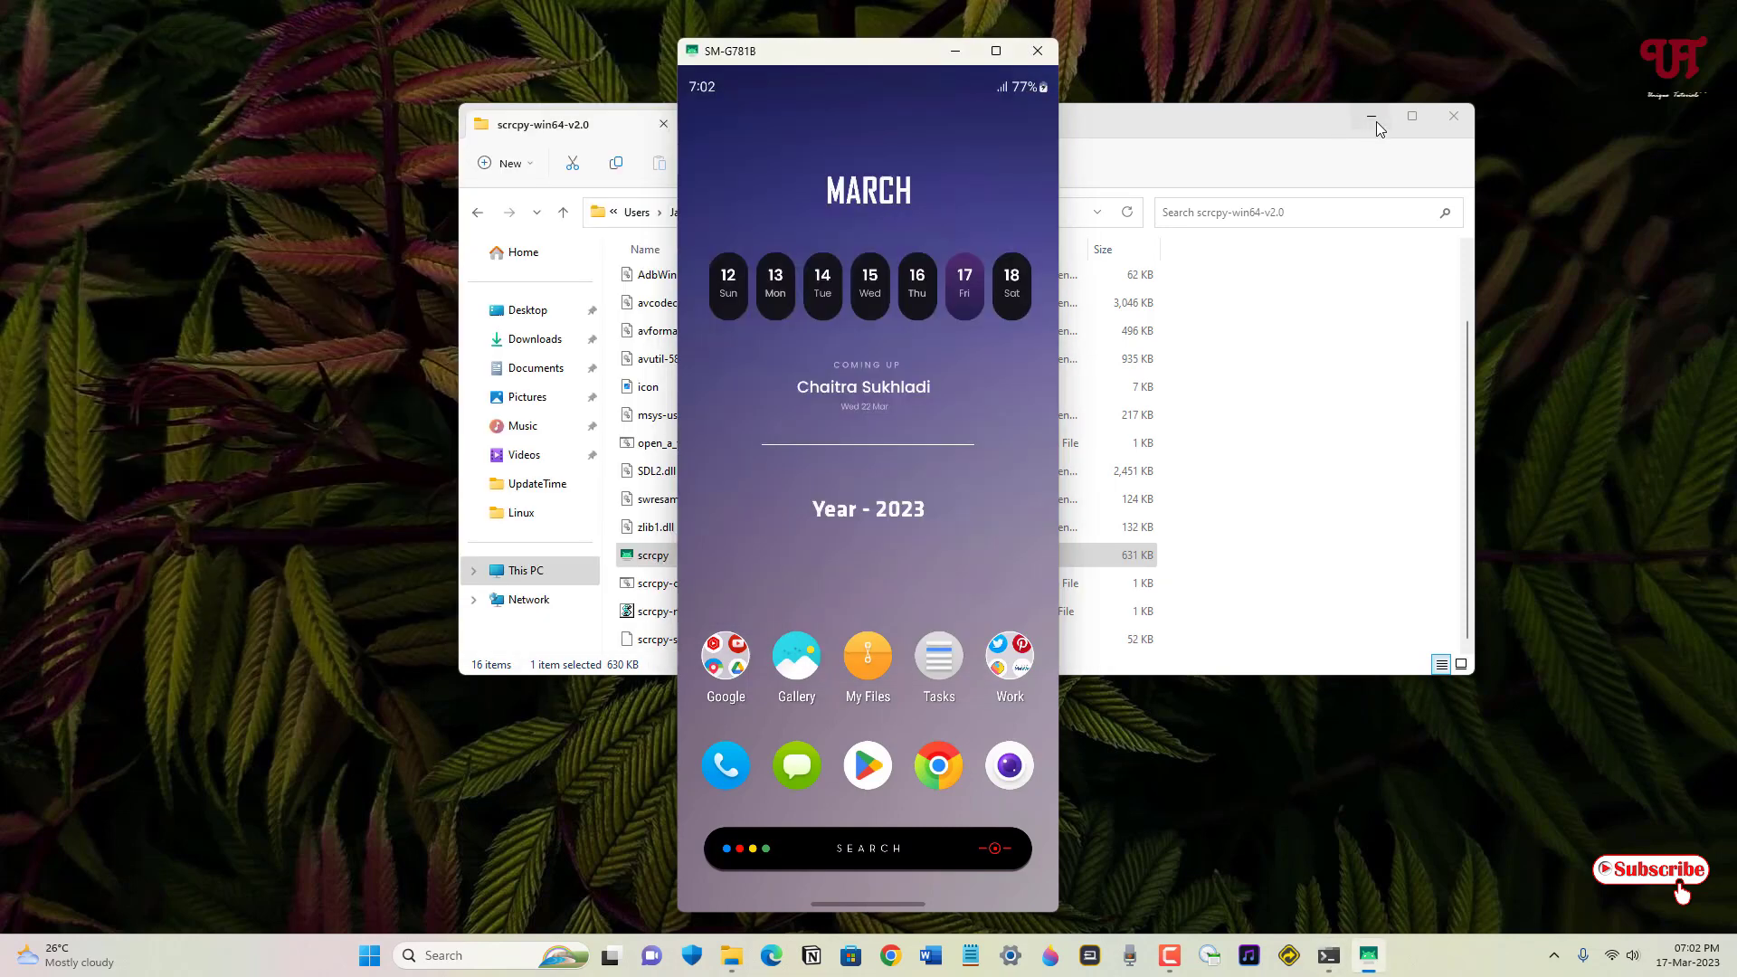
pyautogui.click(1372, 114)
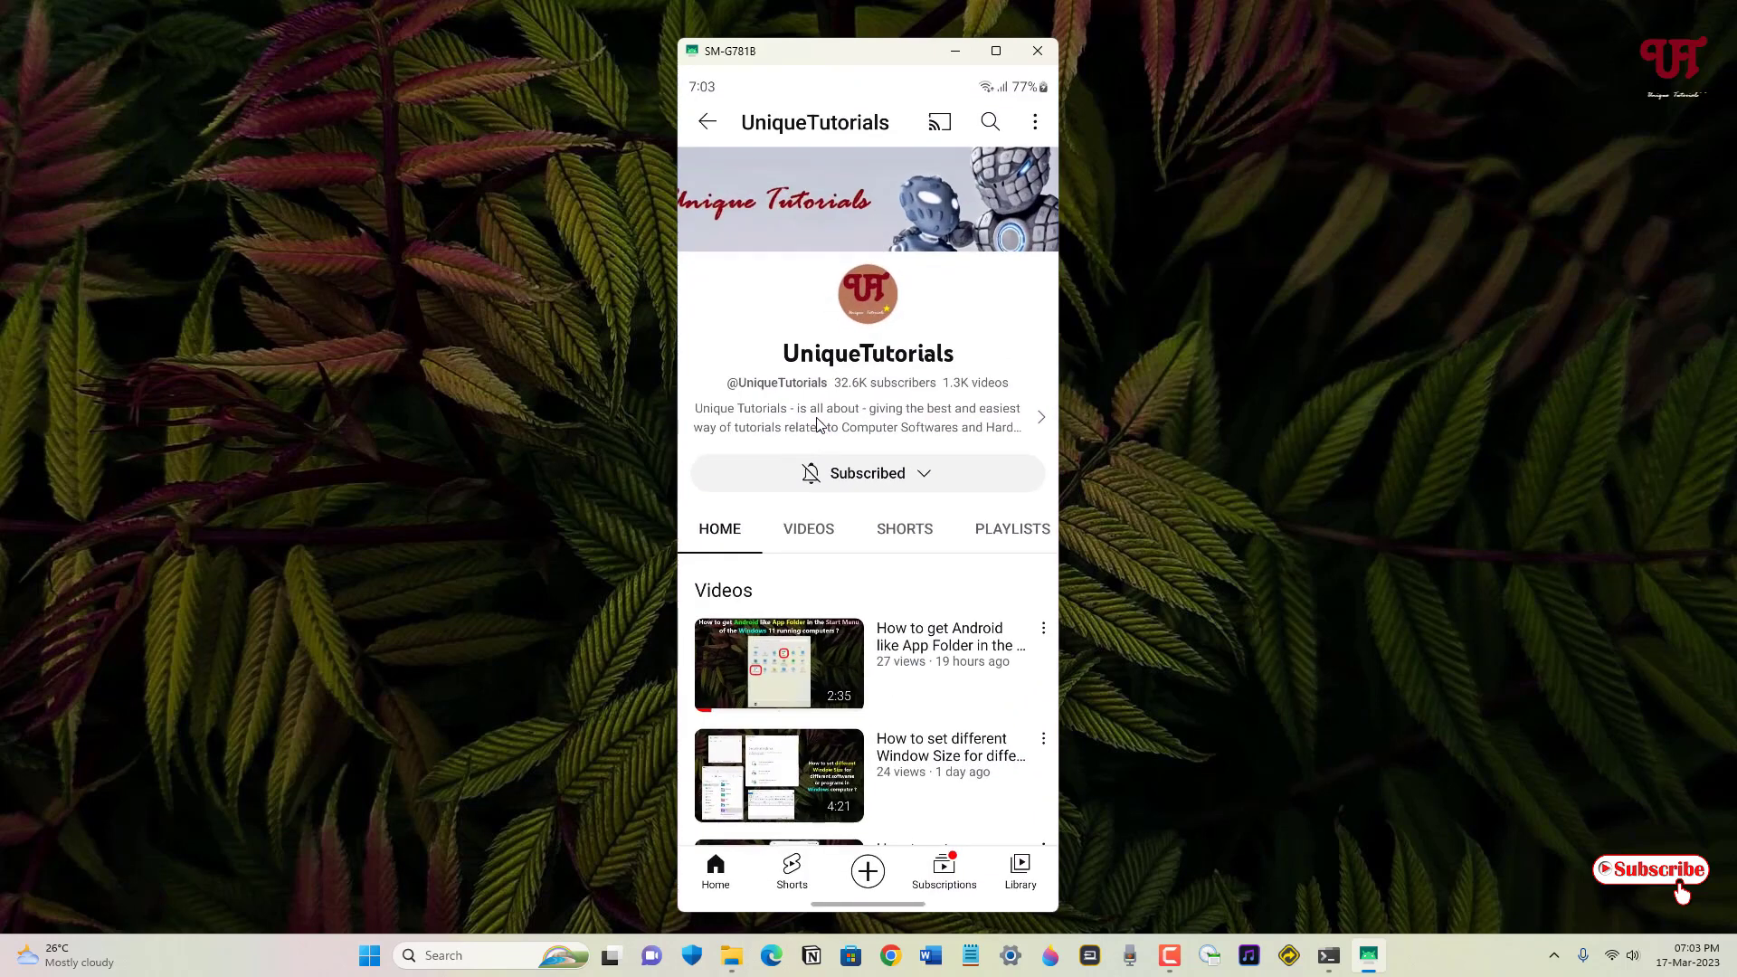
# Step: Play the UniqueTutorials Windows 11 App Folder video and pause it at 0:26
pyautogui.click(778, 662)
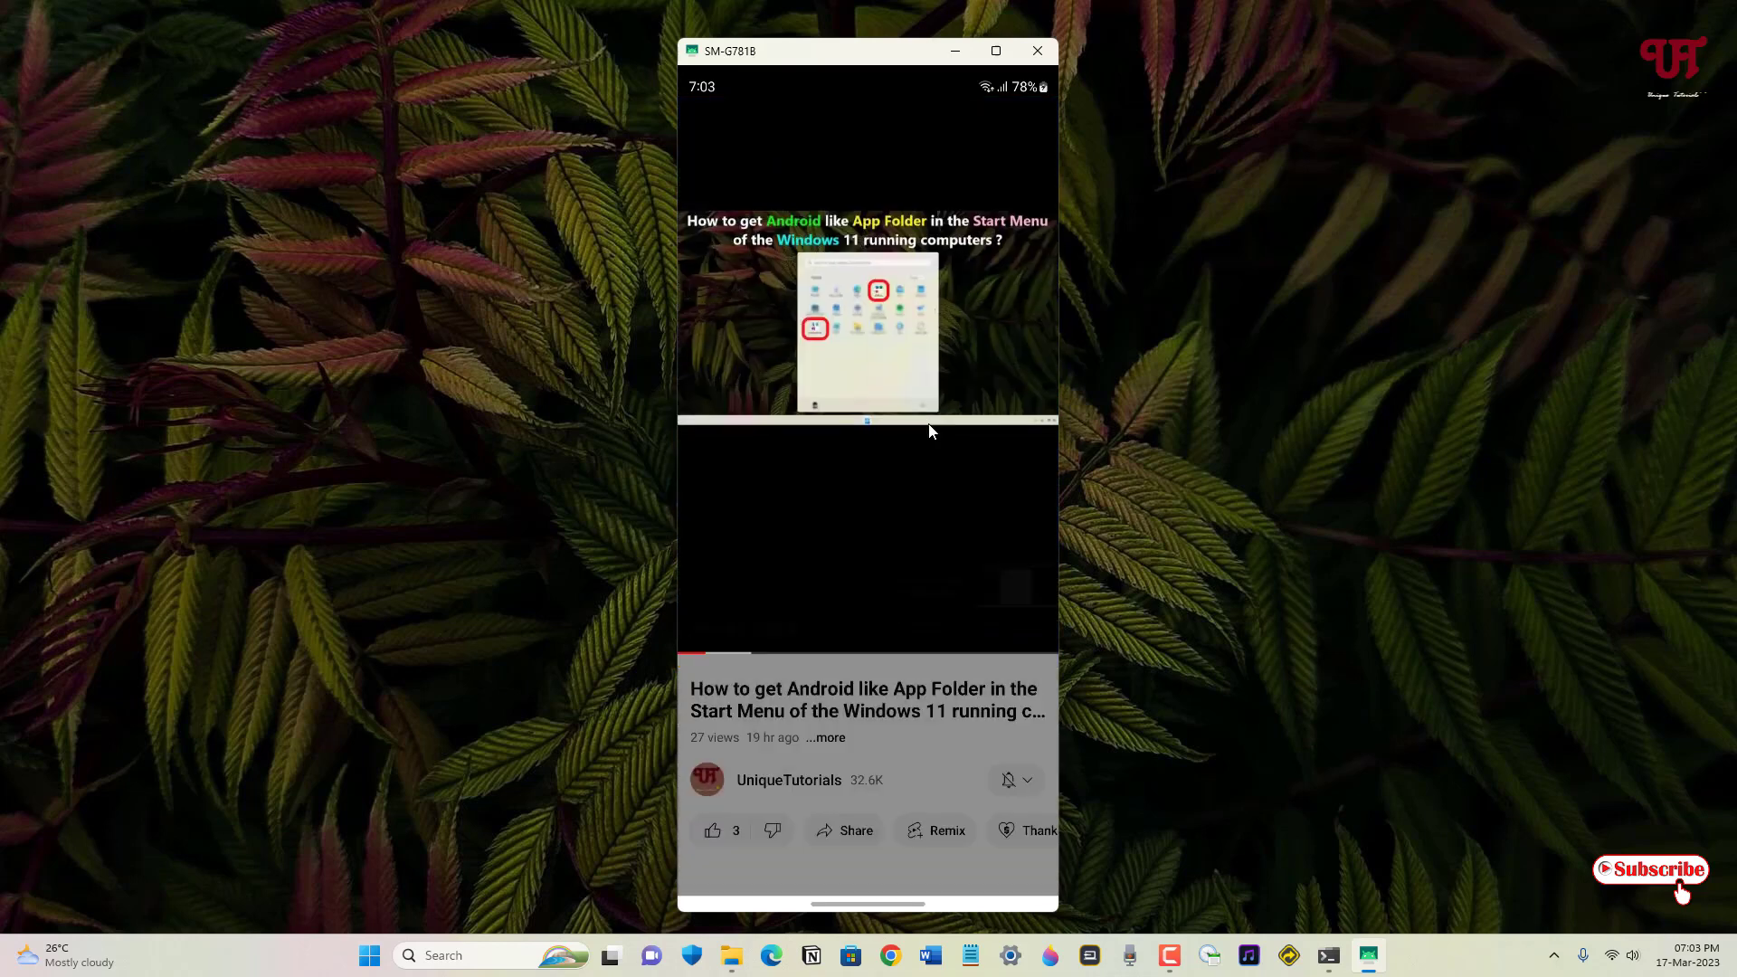
pyautogui.scroll(-3)
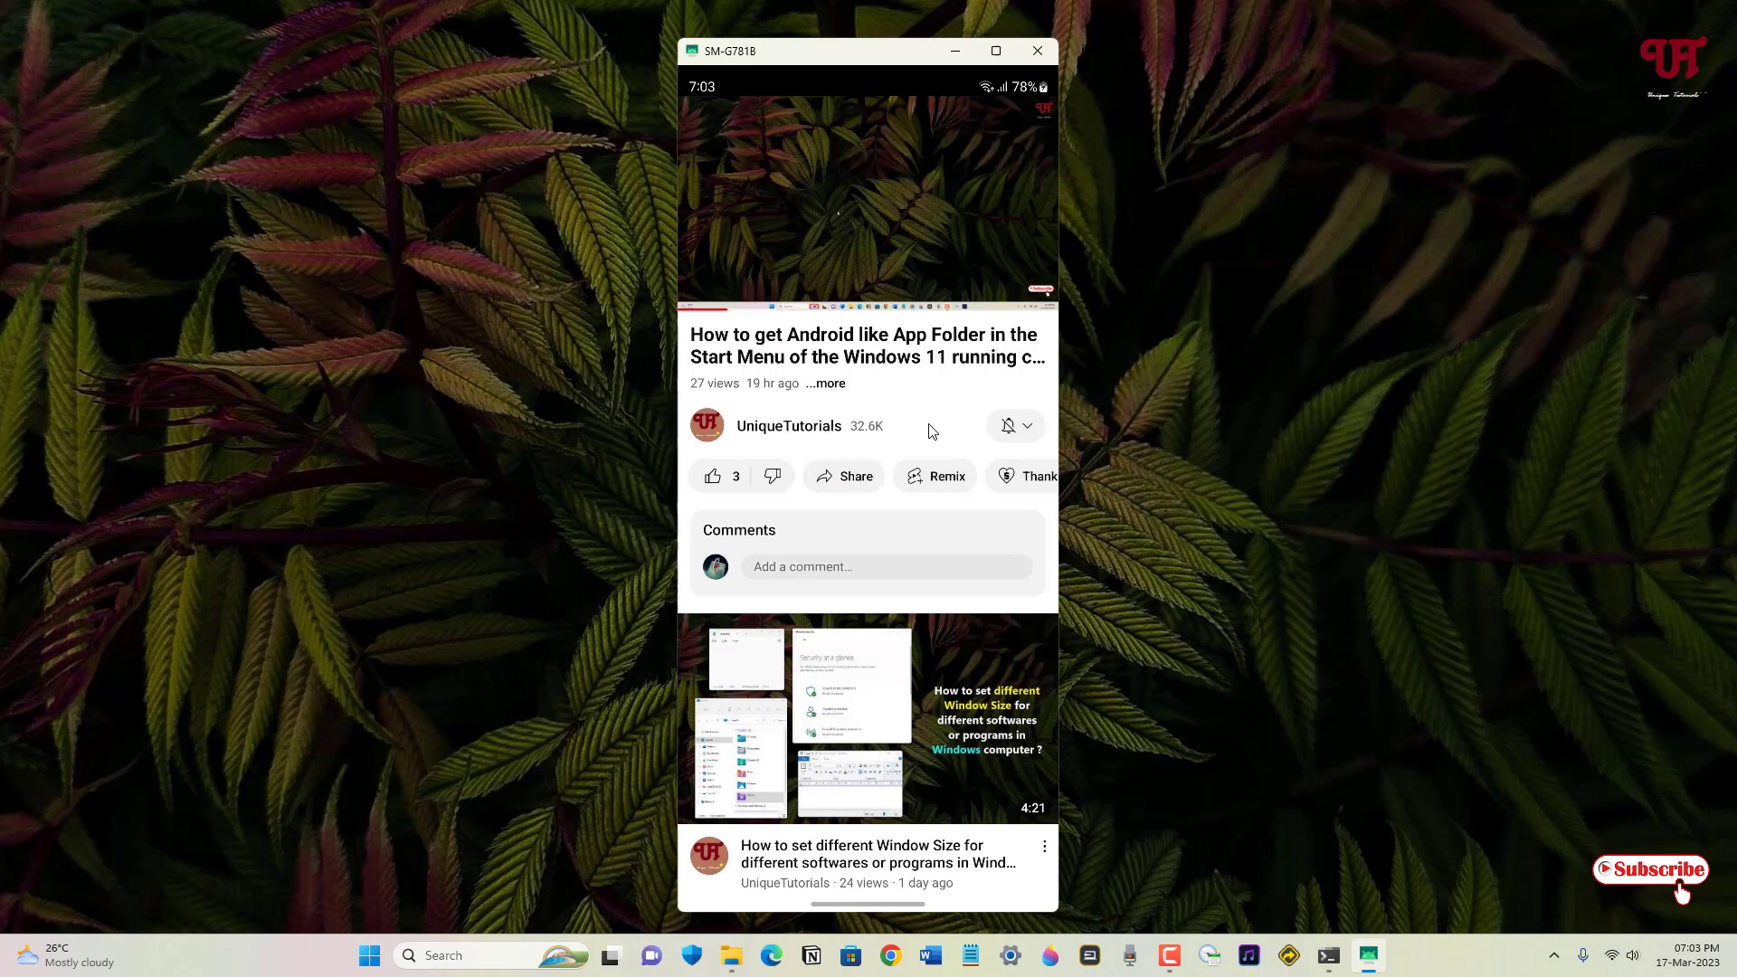
pyautogui.moveTo(887, 192)
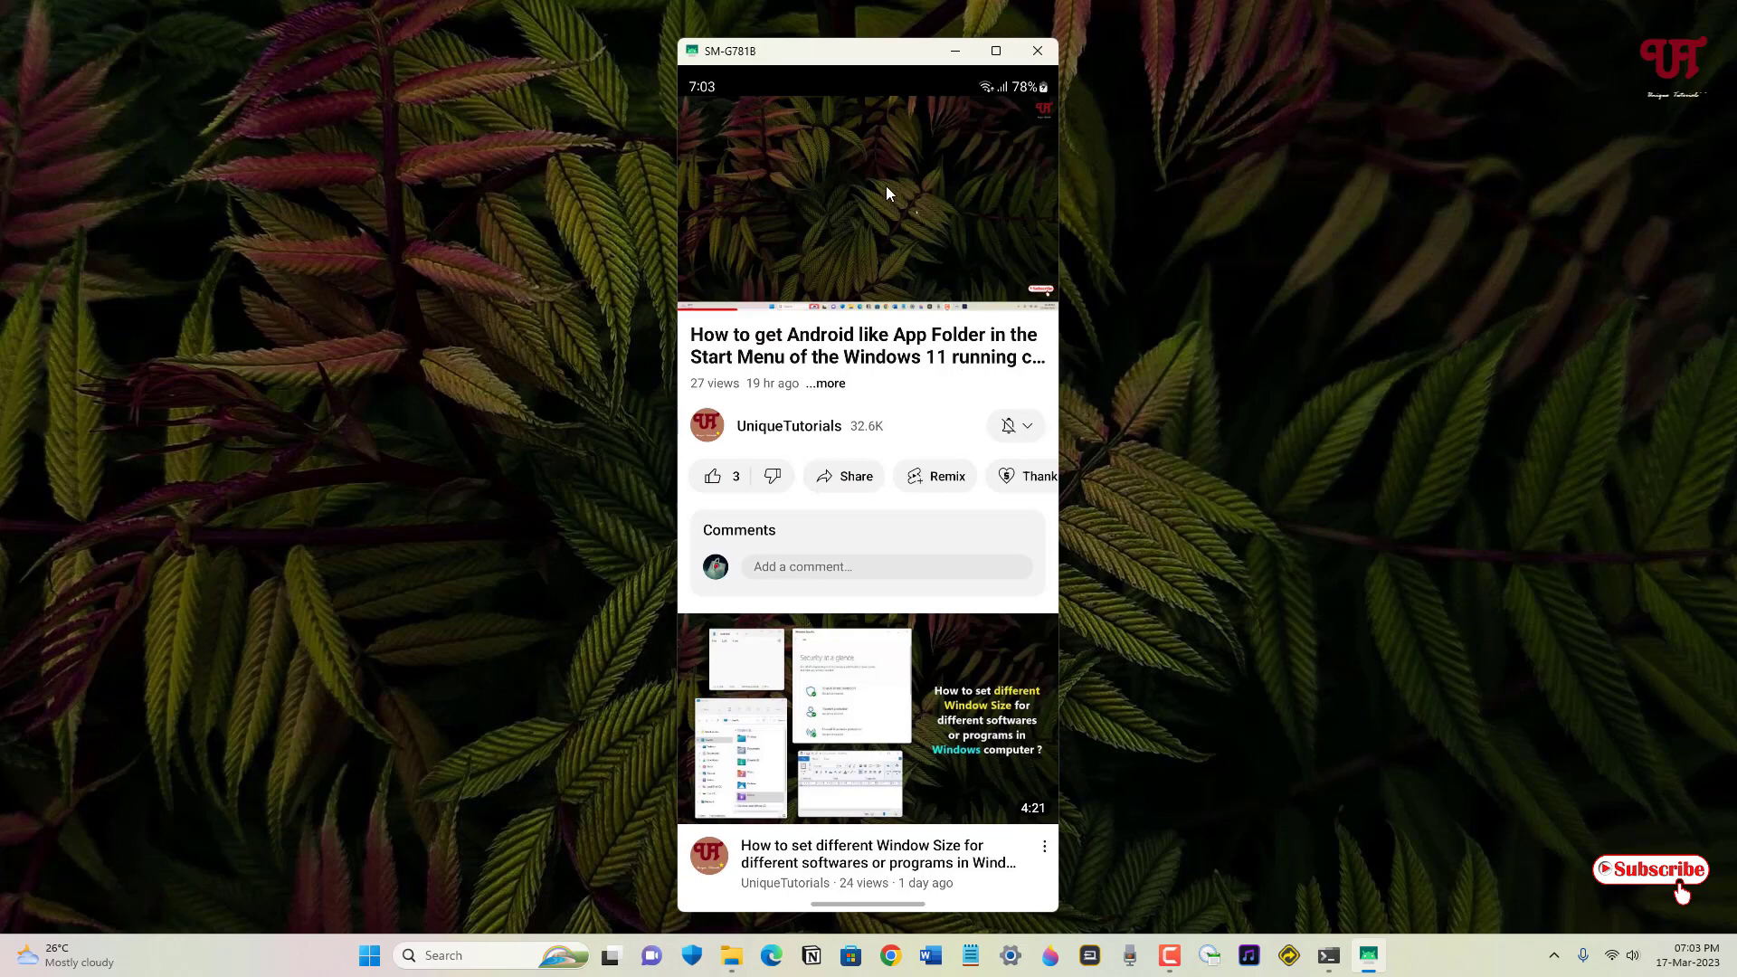
pyautogui.click(867, 199)
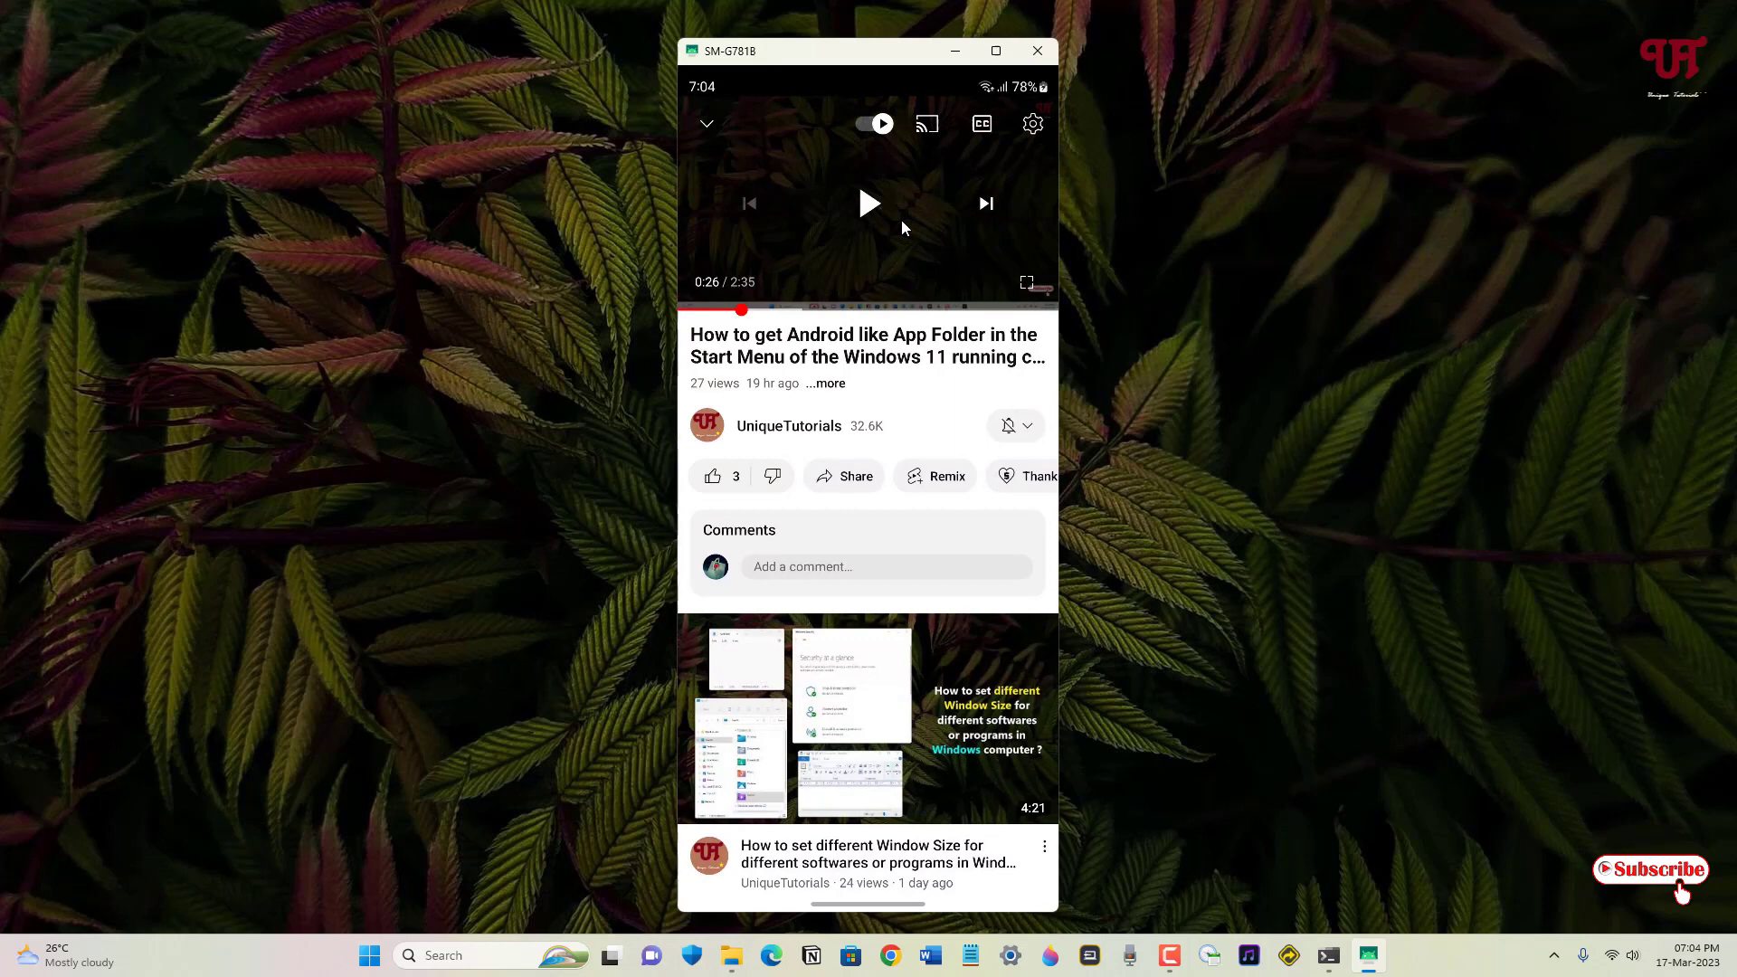
pyautogui.moveTo(960, 244)
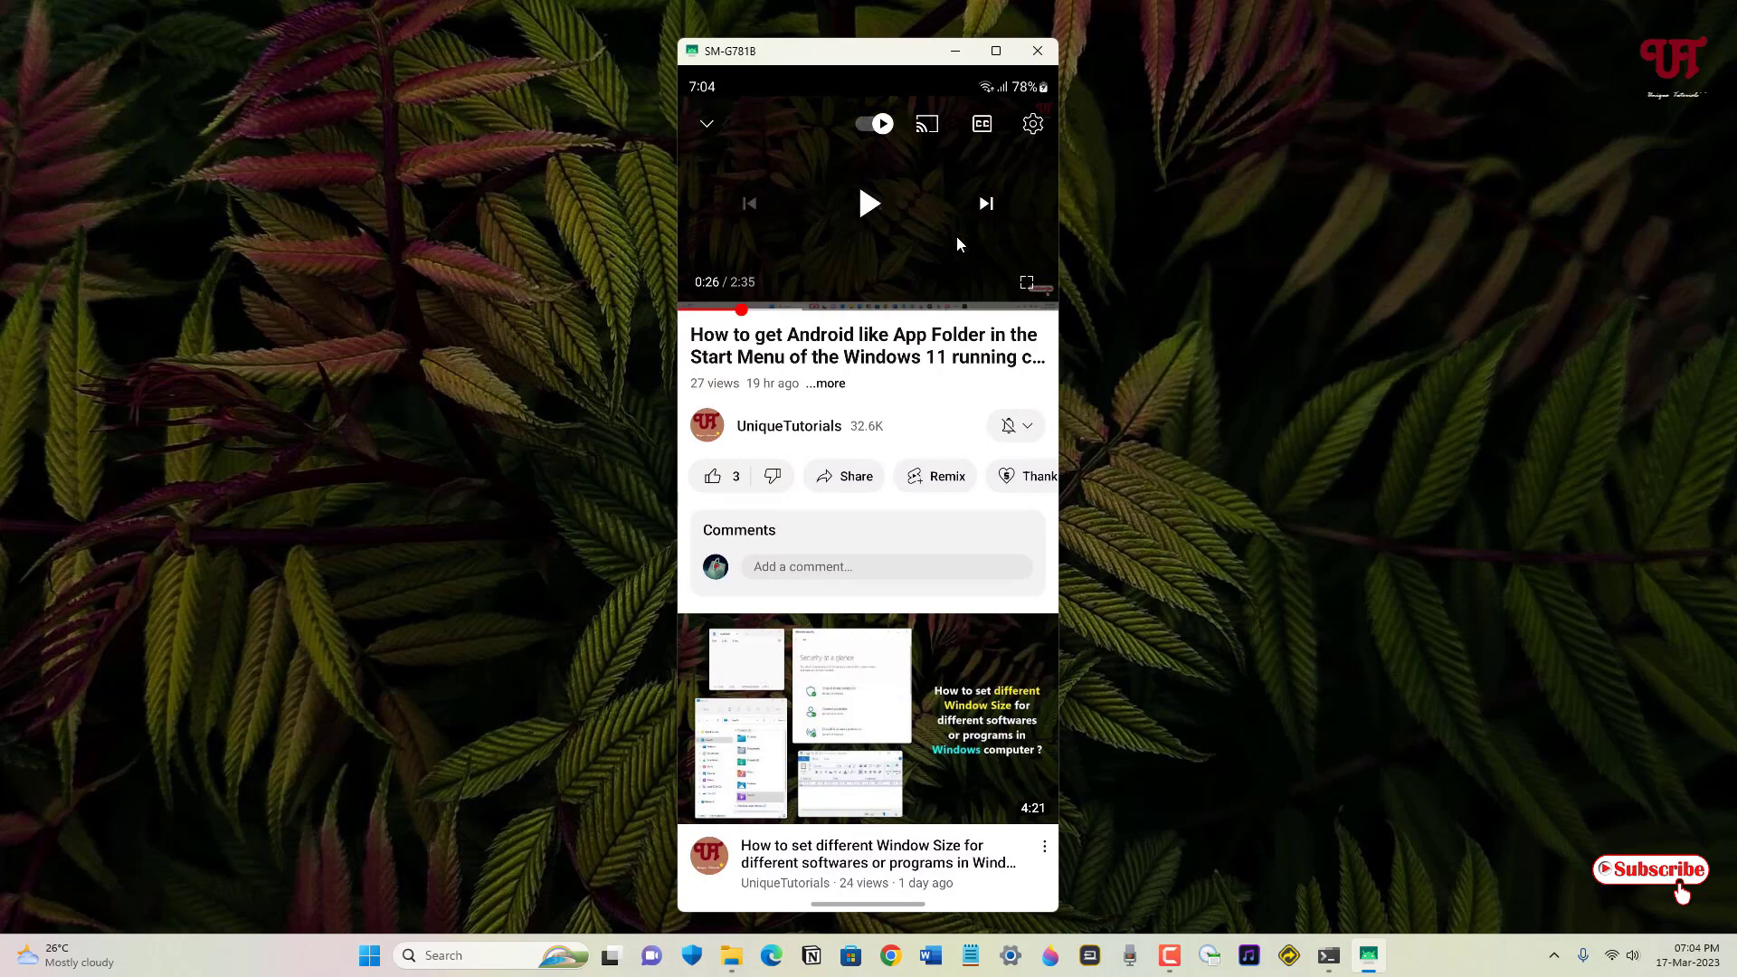
pyautogui.moveTo(1060, 594)
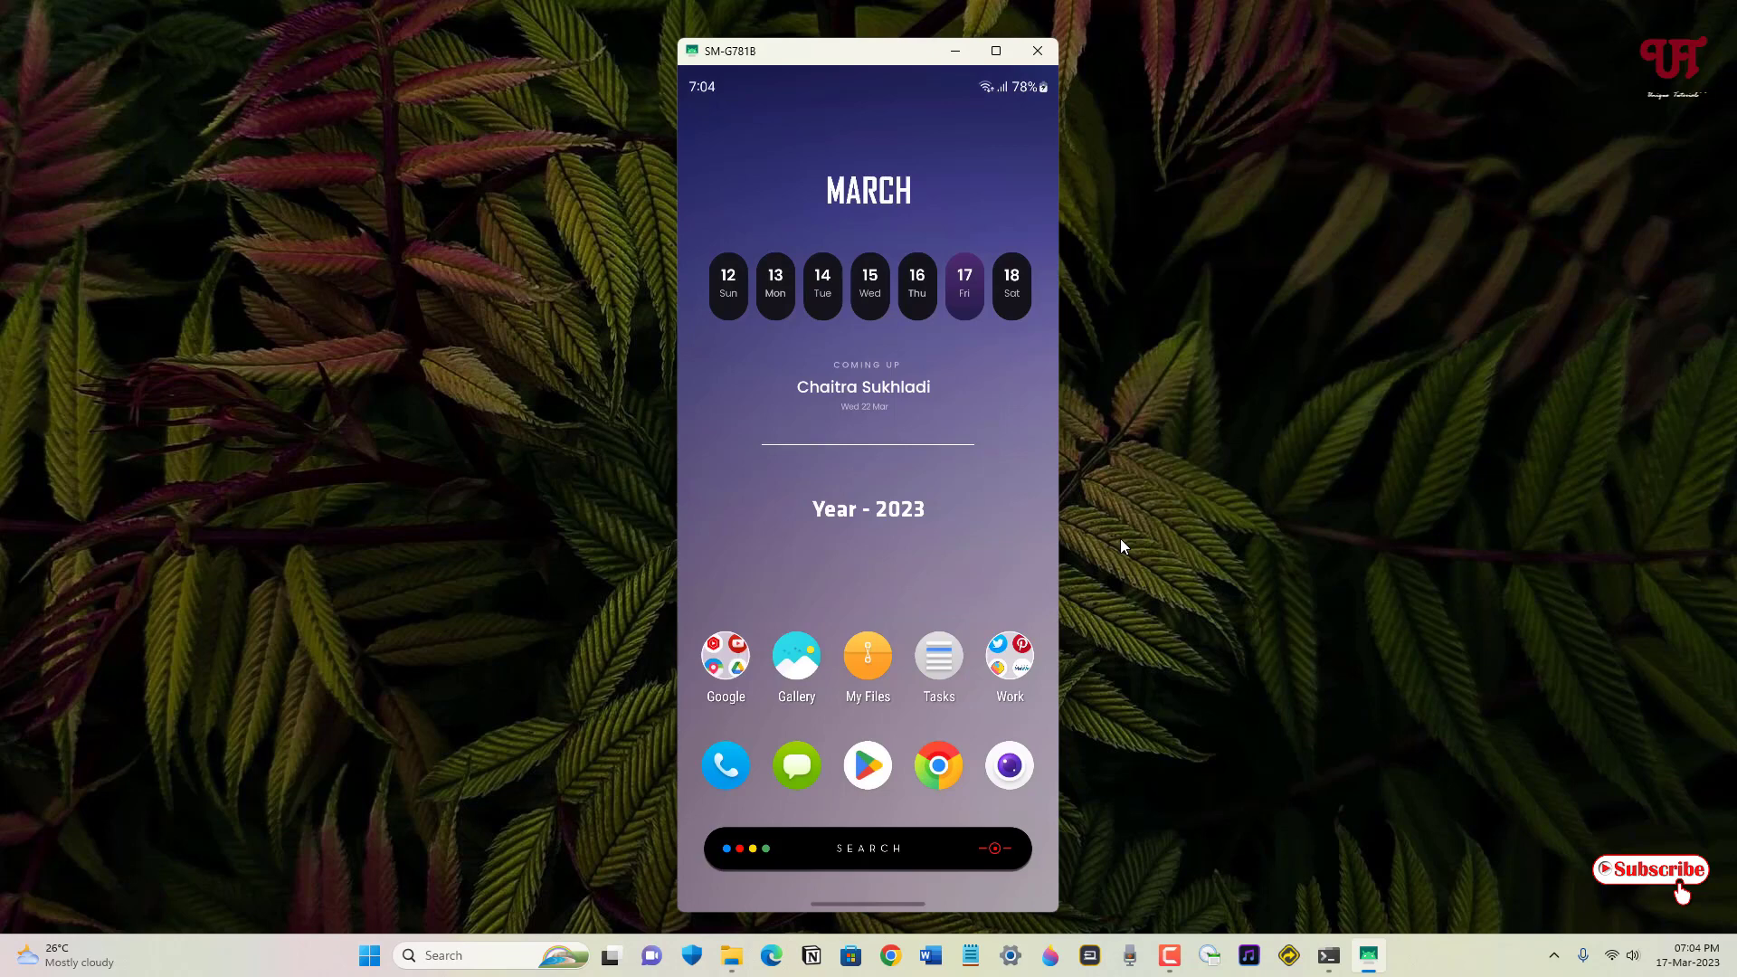
pyautogui.moveTo(1037, 51)
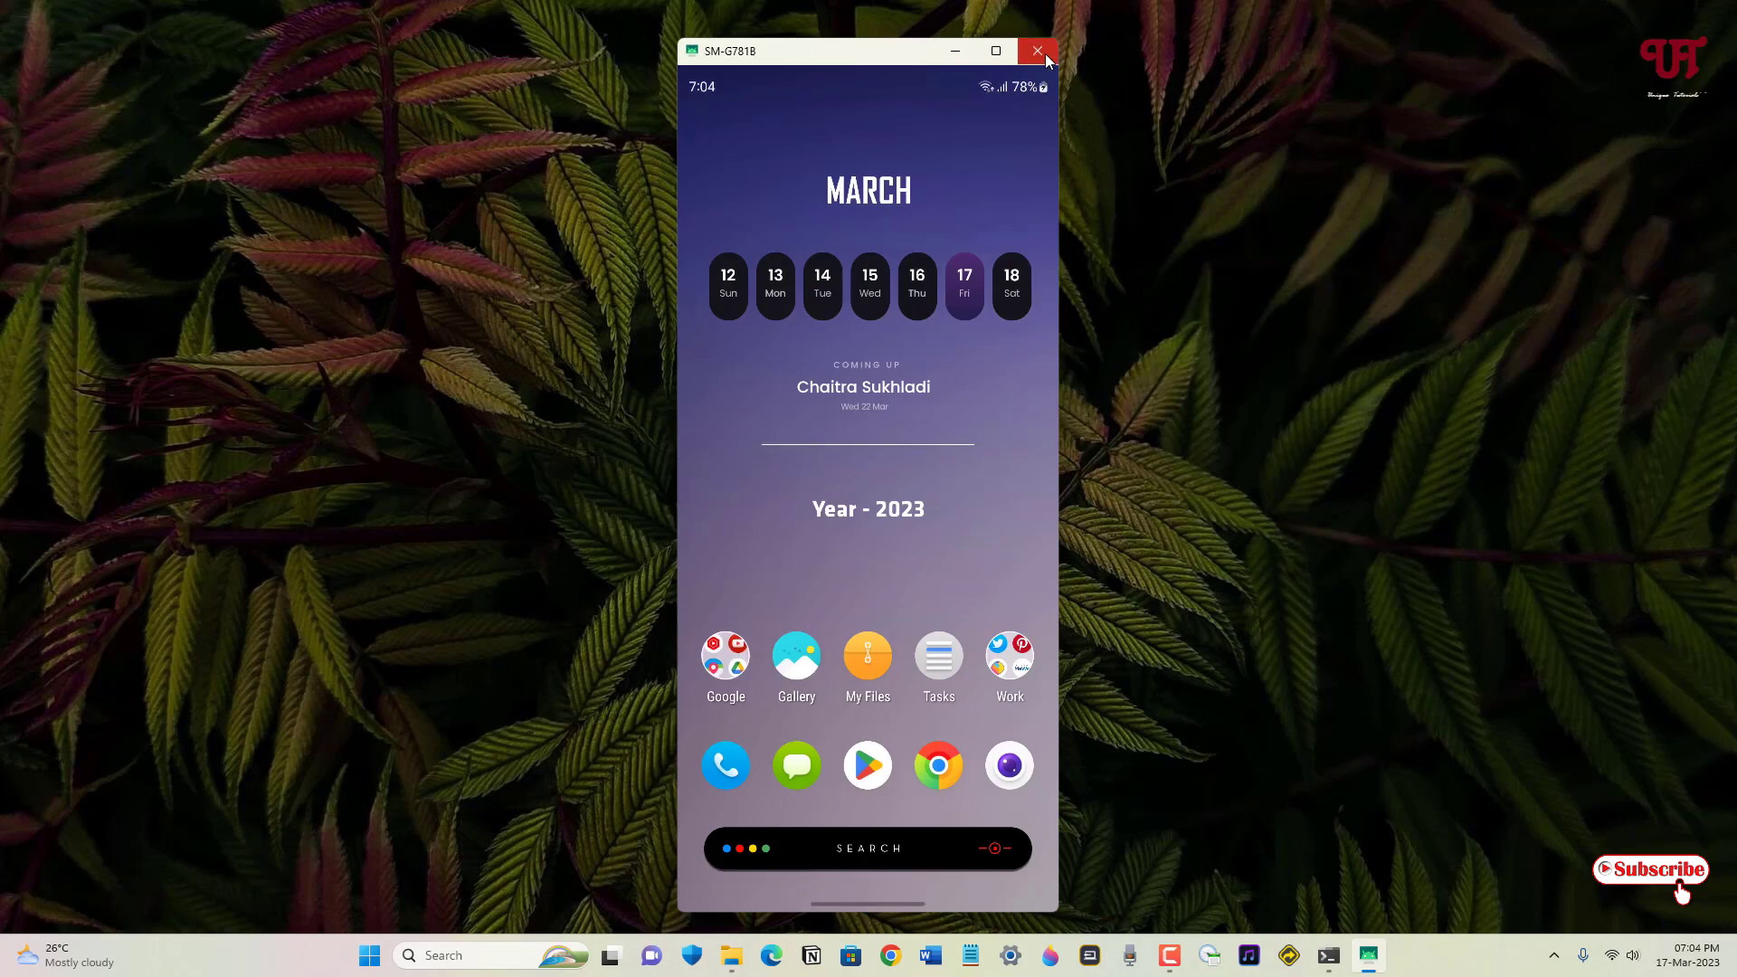
pyautogui.moveTo(1037, 53)
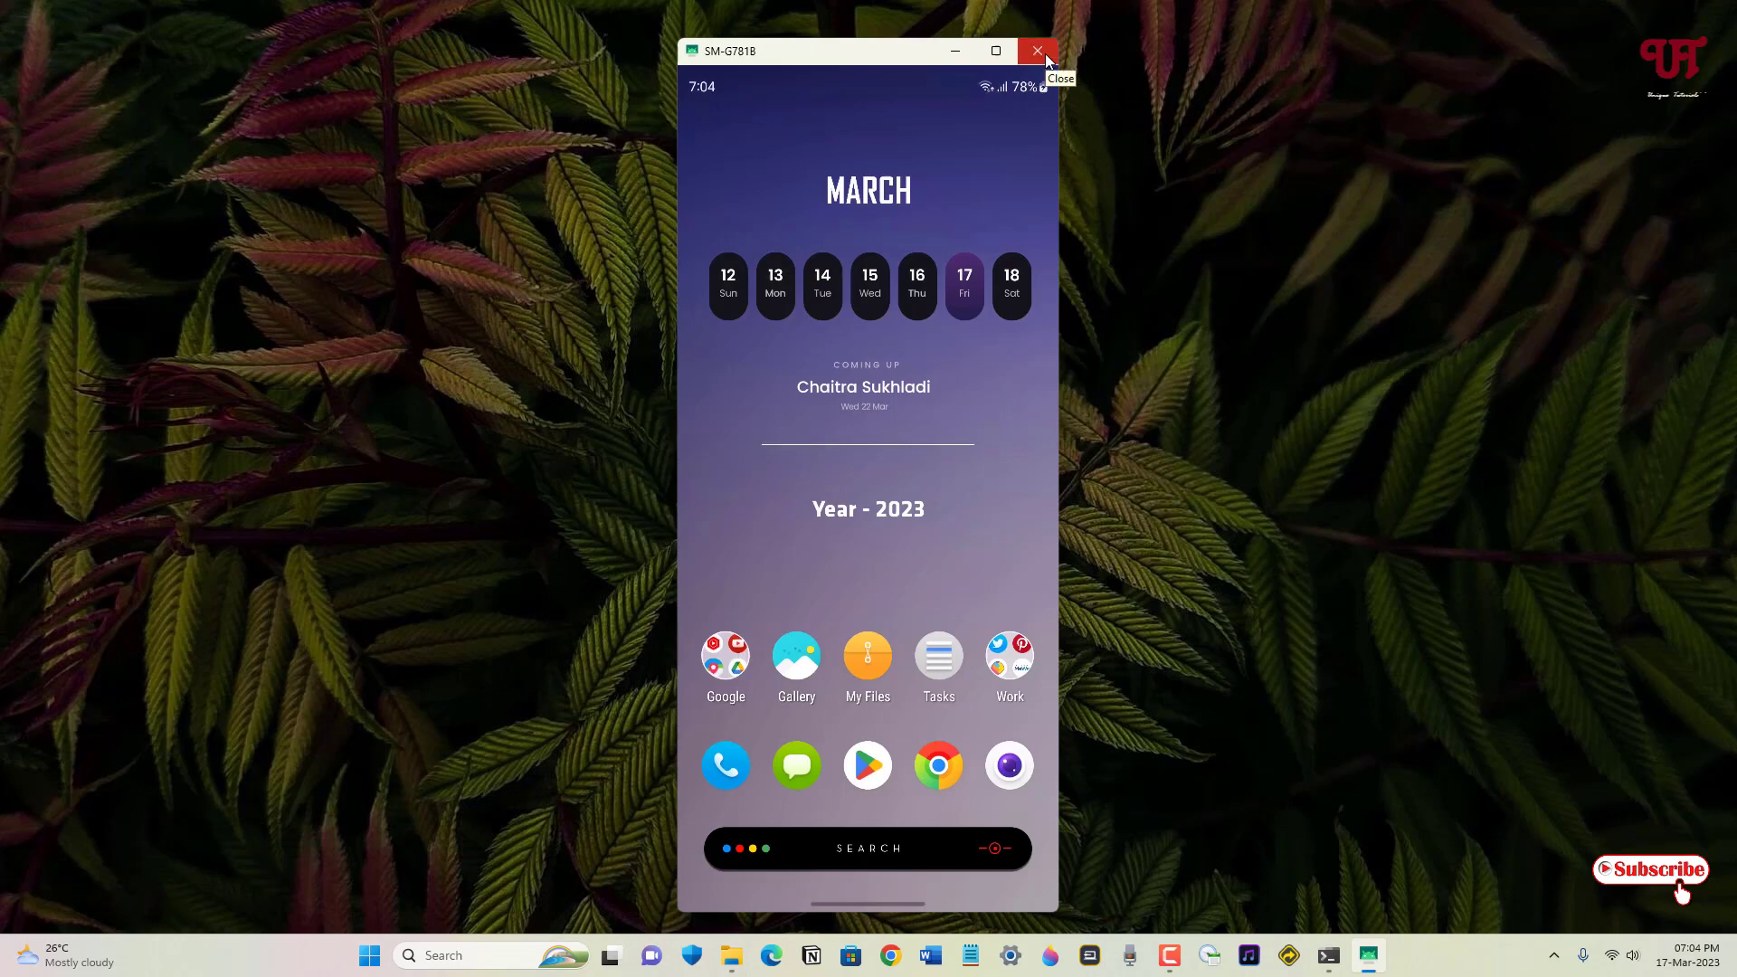
# Step: Close the scrcpy window from its title bar X button
pyautogui.click(1036, 51)
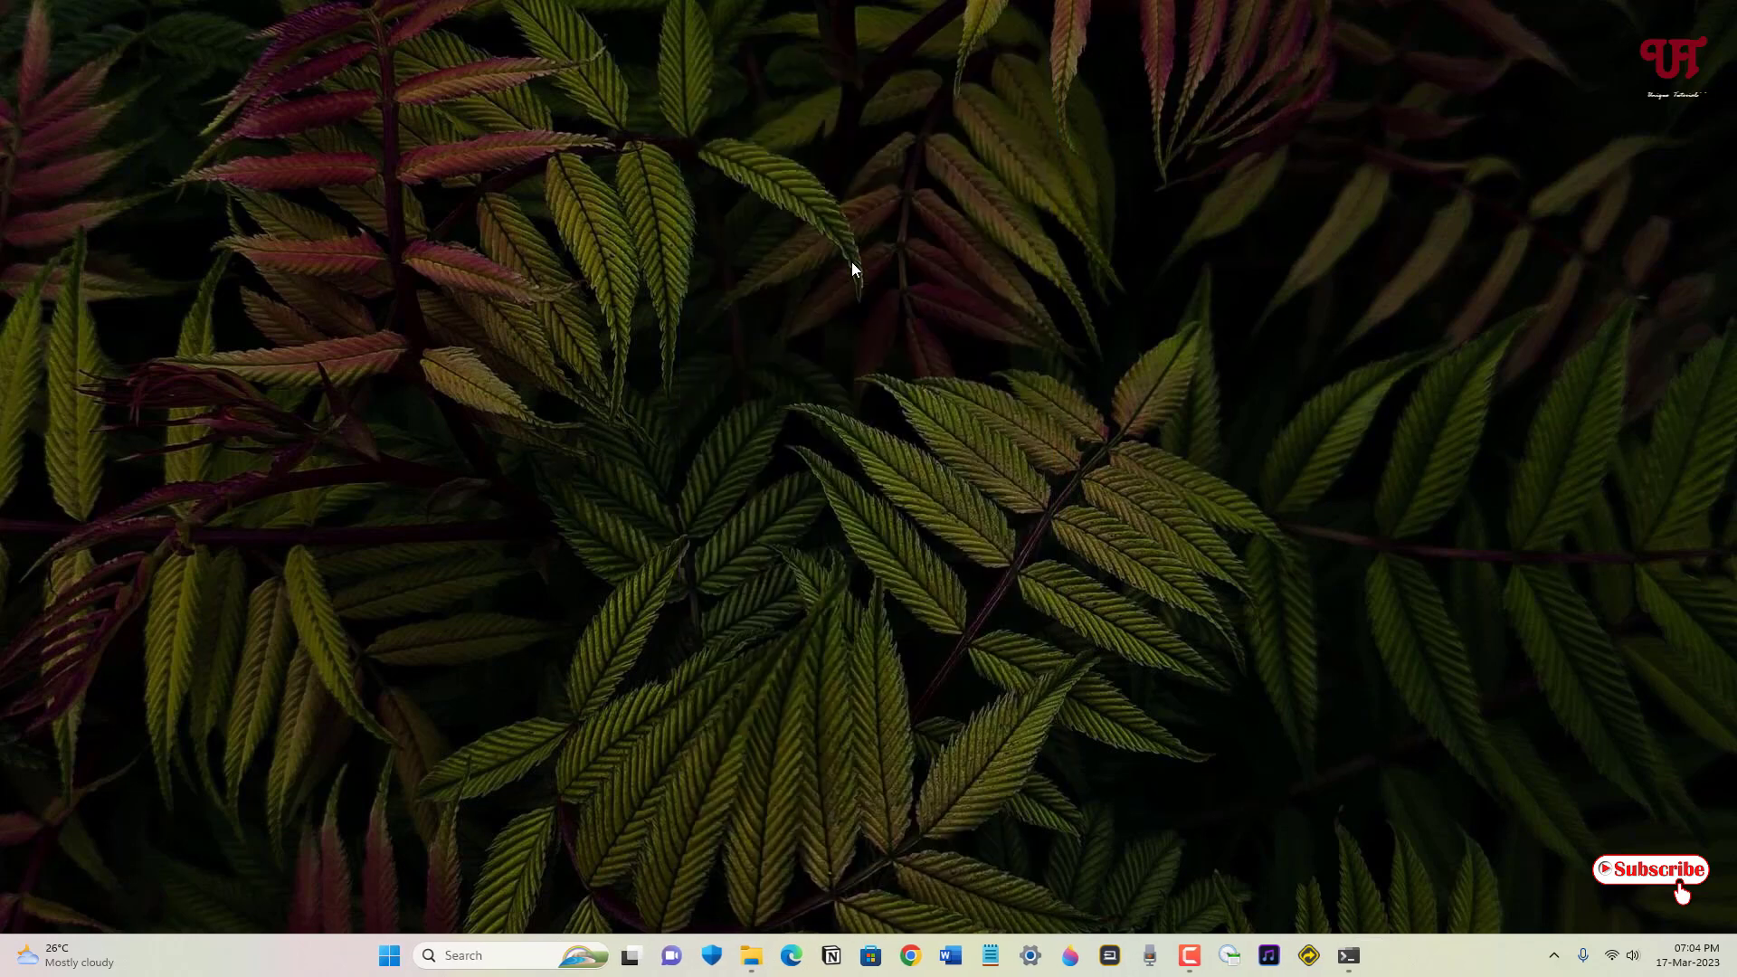